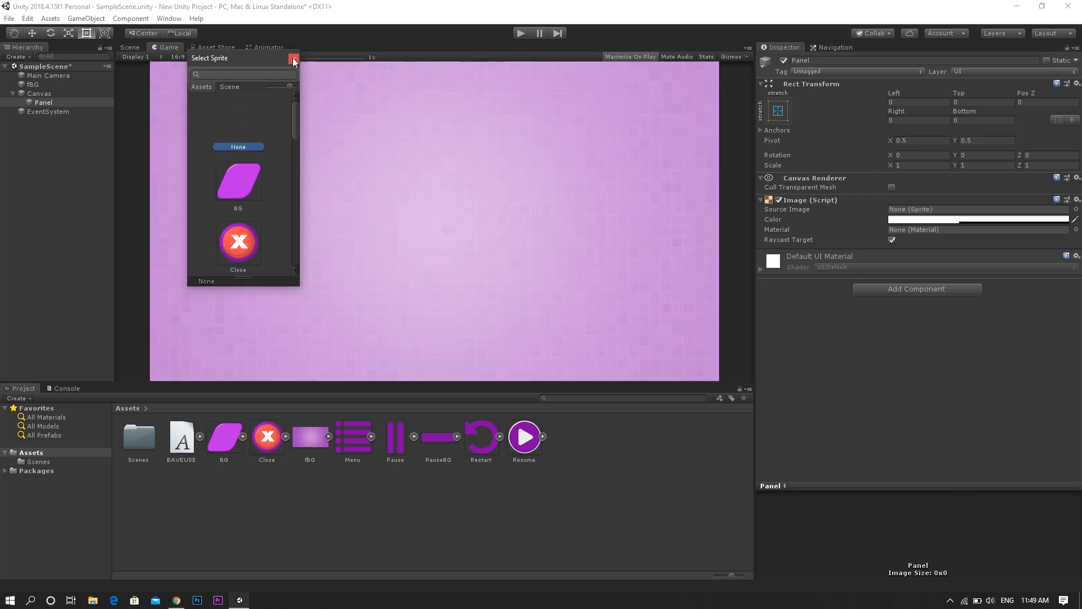
- Set the Panel's image colour to black and rename the object PauseMenu
click(294, 60)
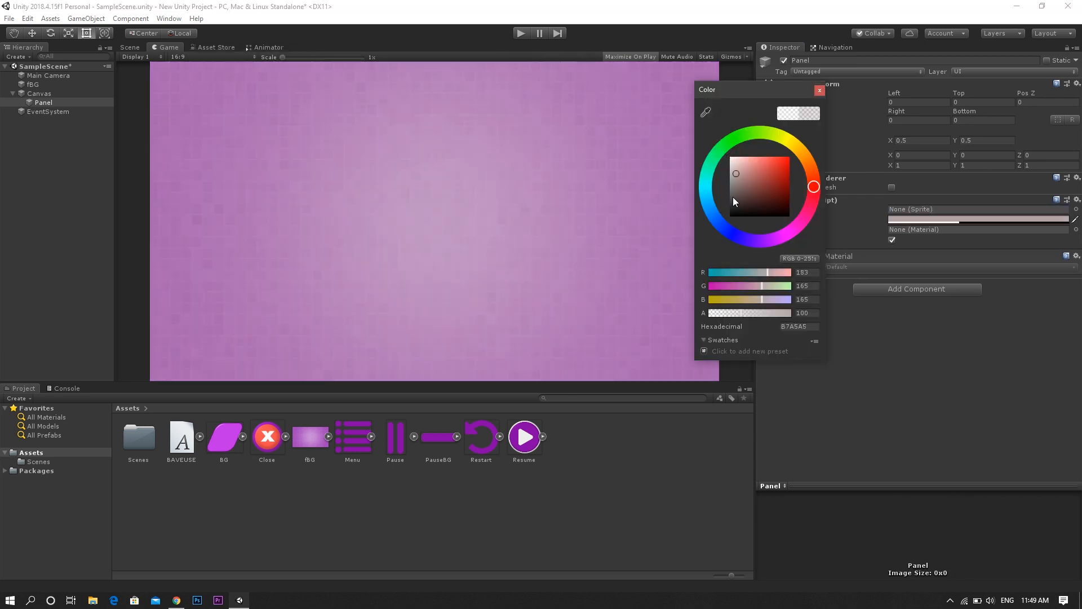
click(730, 216)
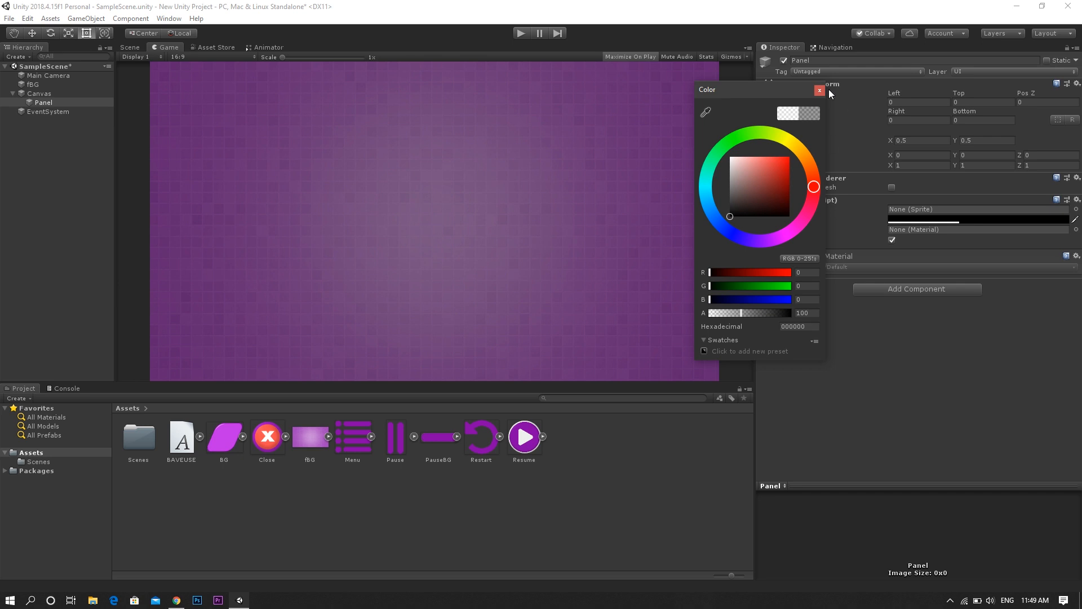
click(818, 90)
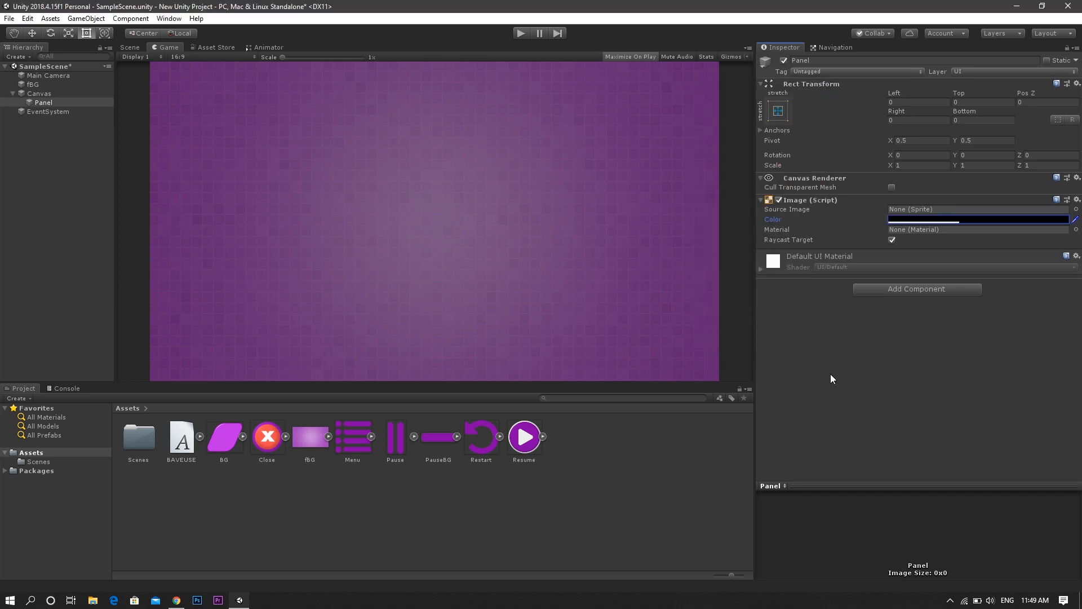
click(863, 60)
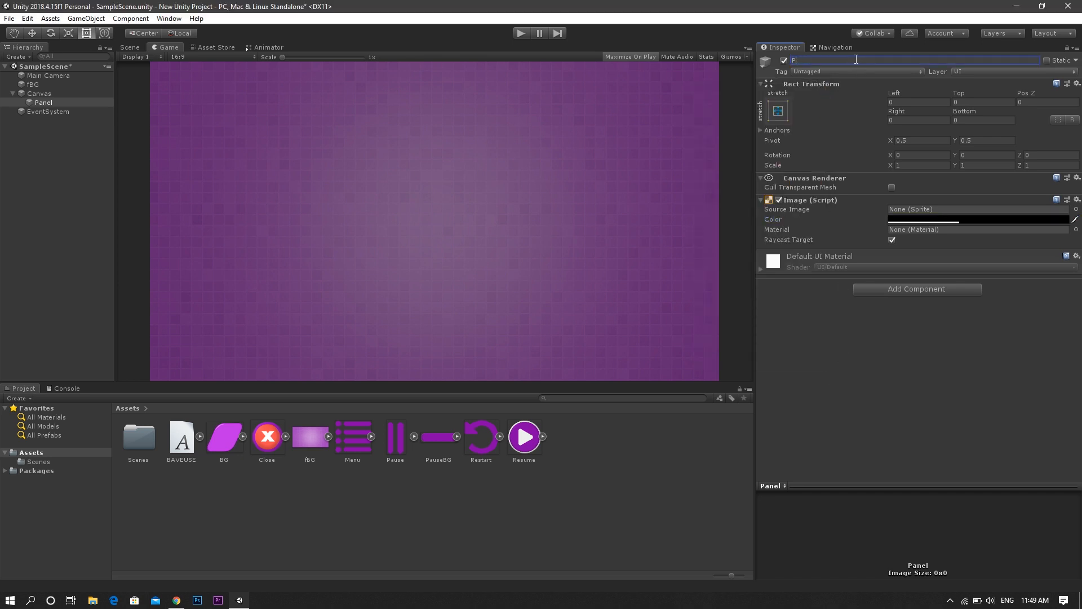
text(PauseMenu)
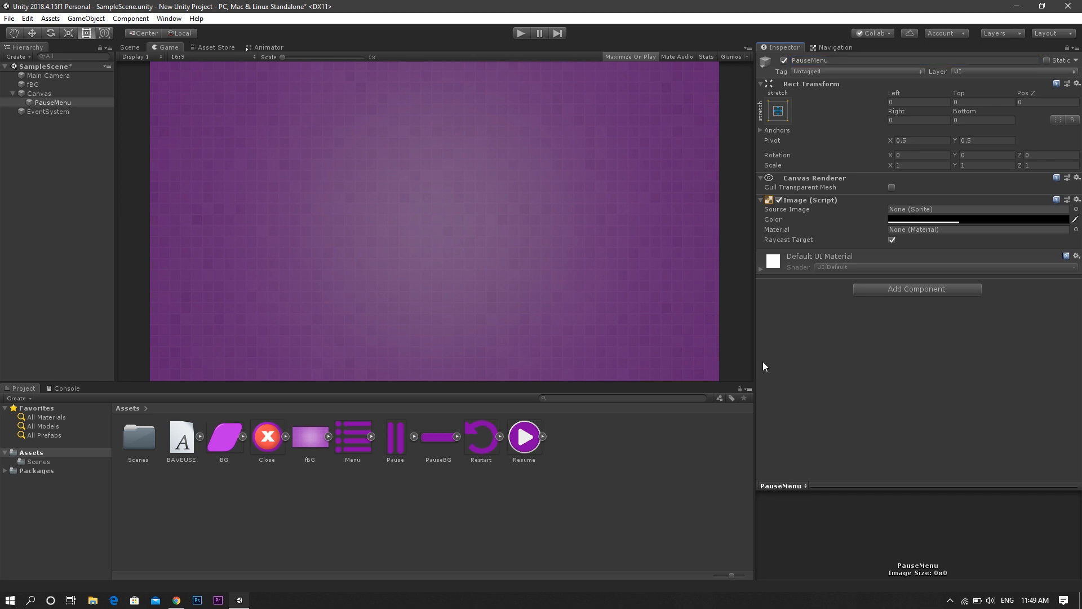
mouse_move(48, 106)
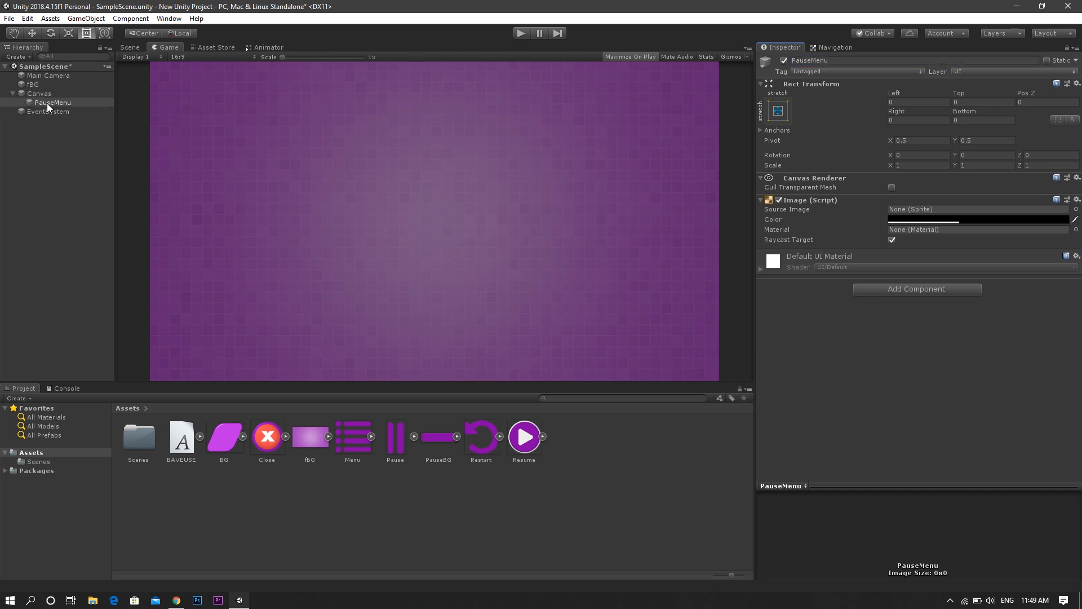
- Add a child Image under PauseMenu with the BG sprite, scaled 5 by 3.5
right_click(43, 102)
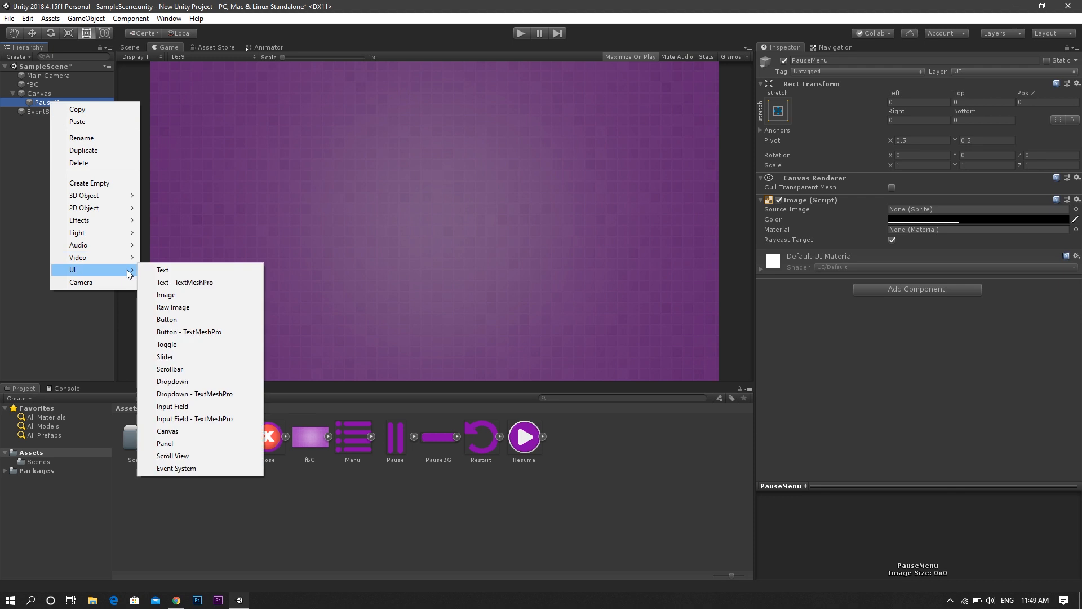
click(165, 295)
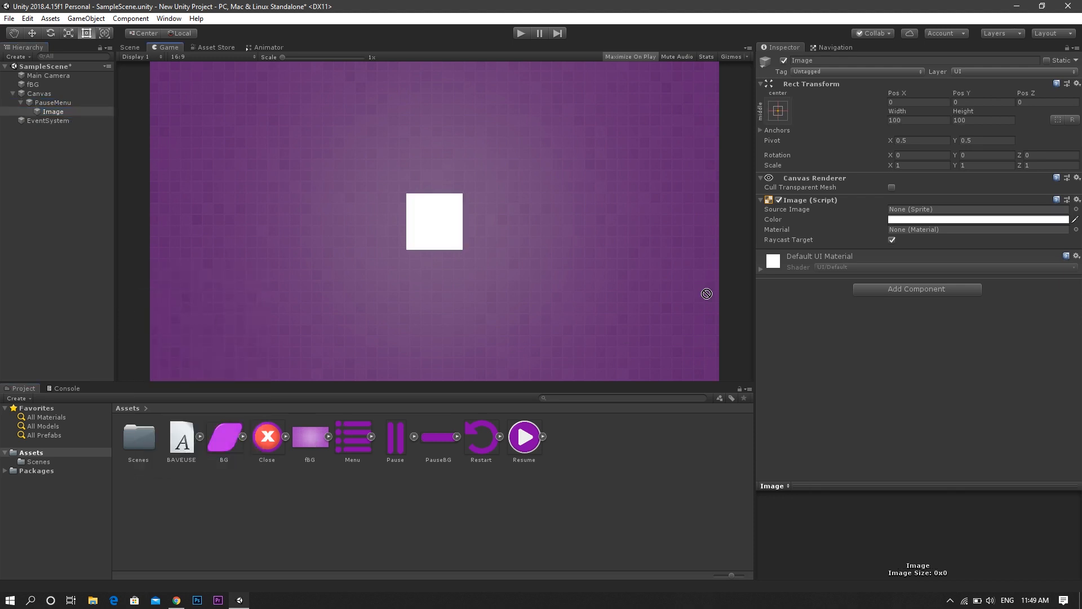
drag(224, 436, 975, 209)
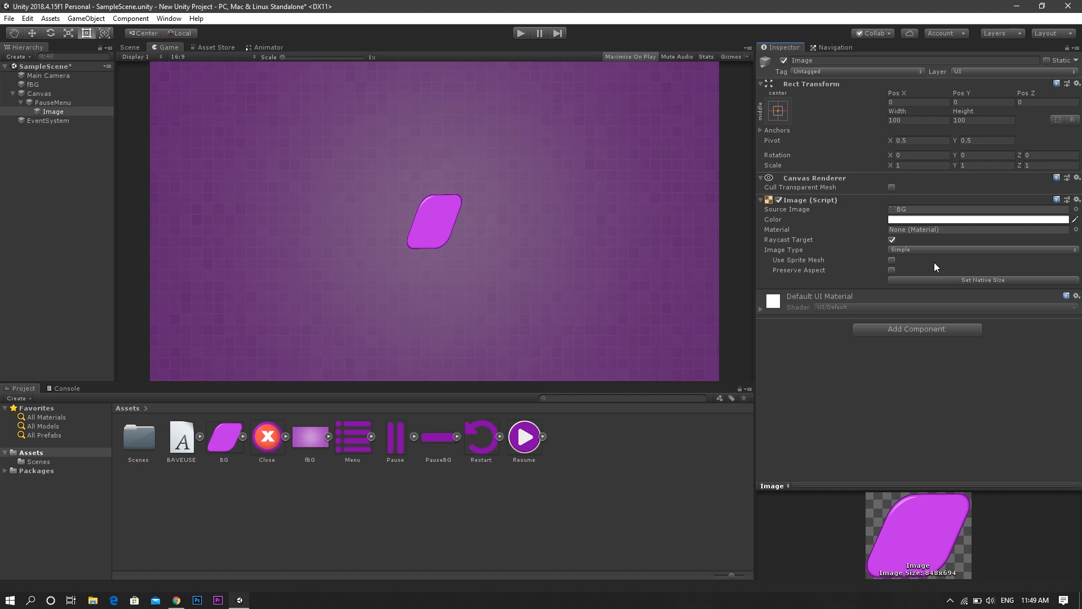
text(5)
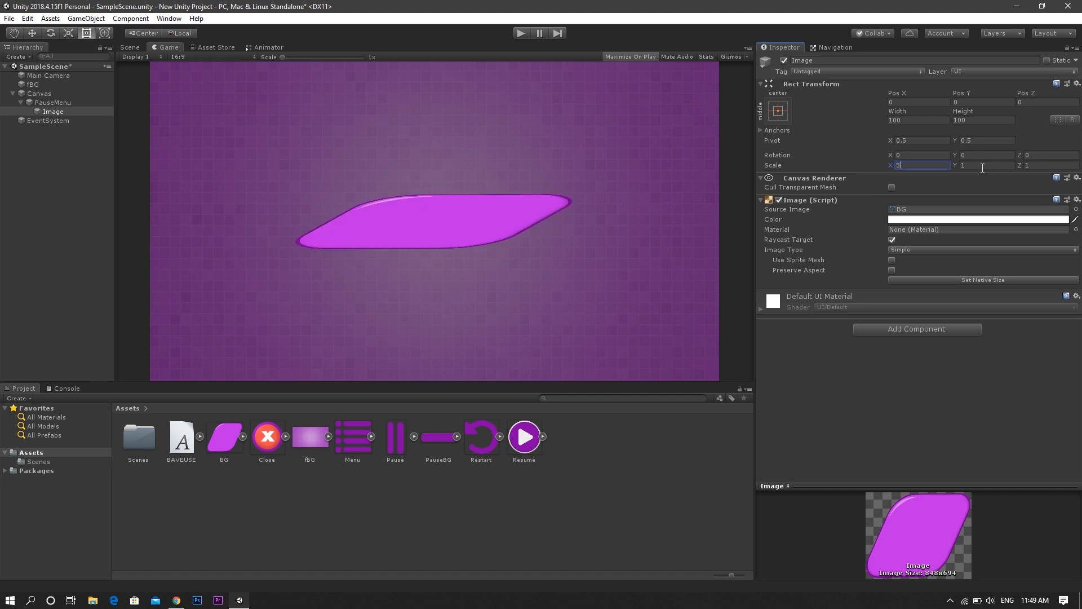
text(3.5)
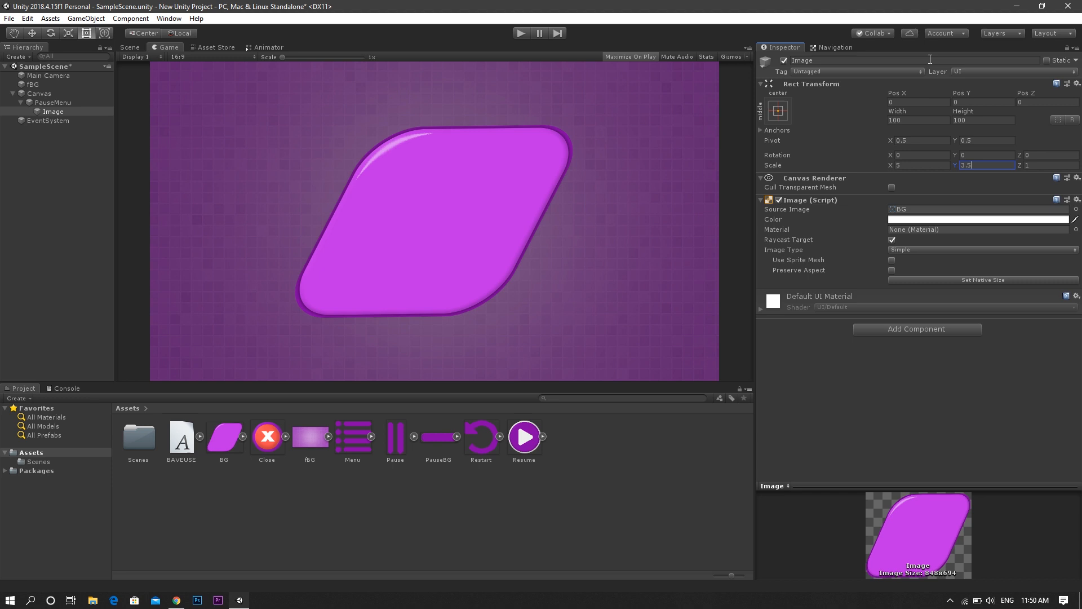
click(878, 61)
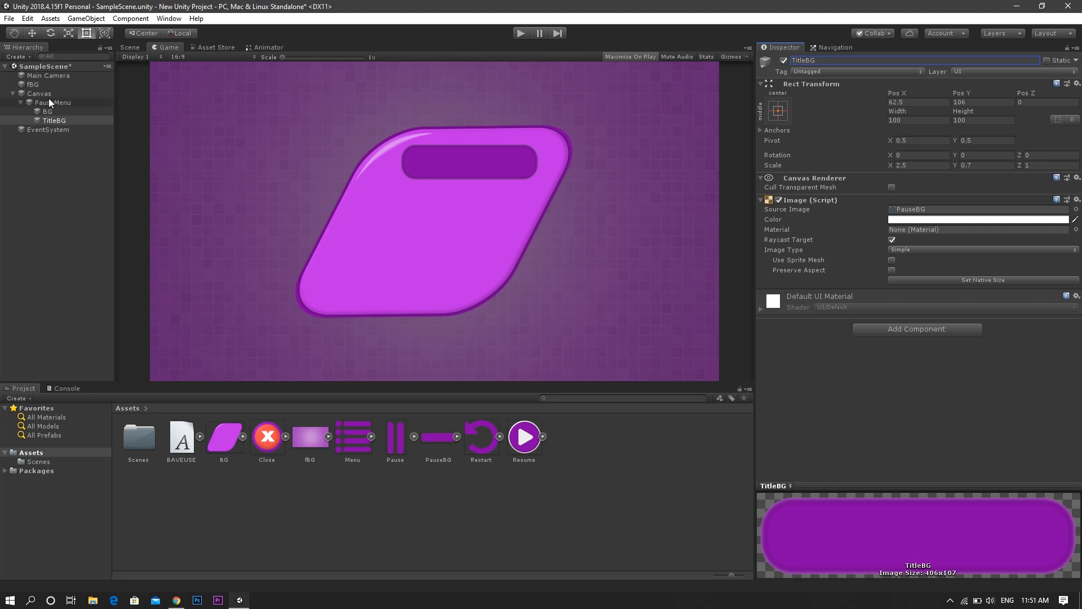
- Add a Title text reading 'Paused' in BAVEUSE, size 40, positioned on TitleBG
right_click(51, 102)
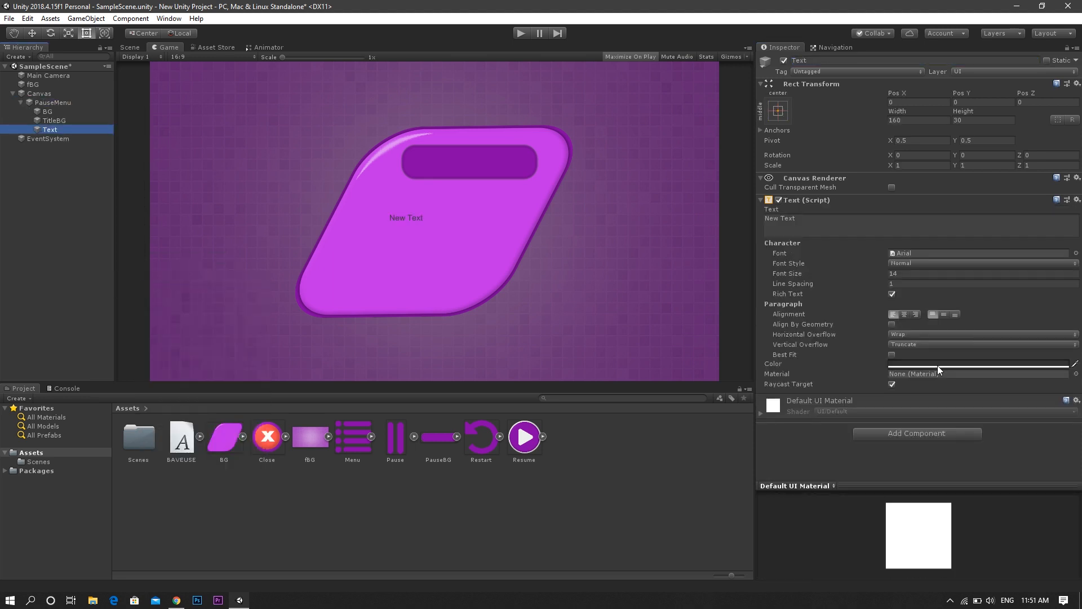
click(980, 363)
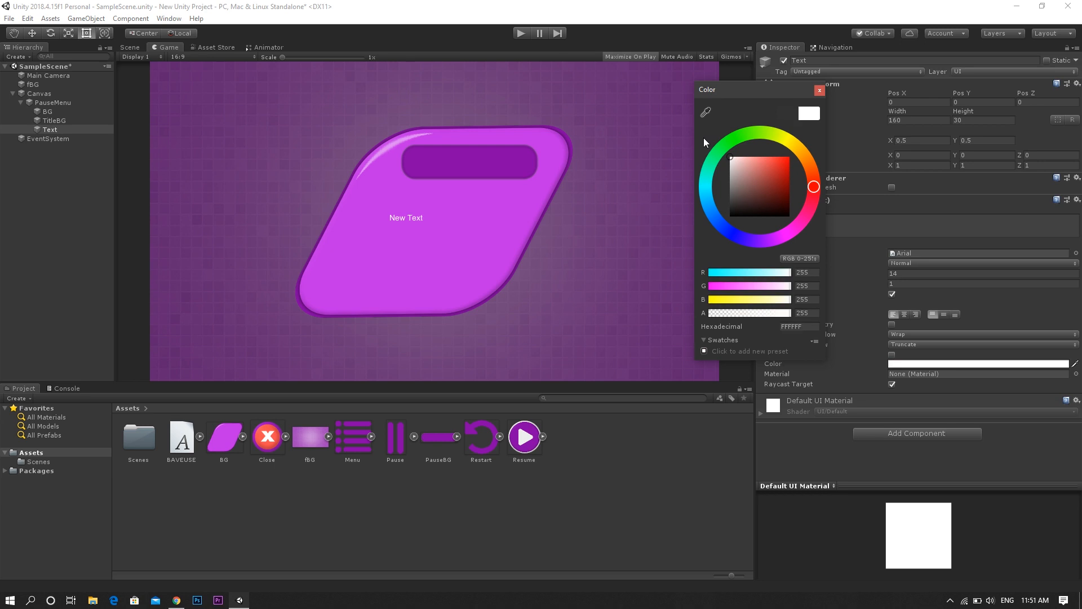
click(820, 91)
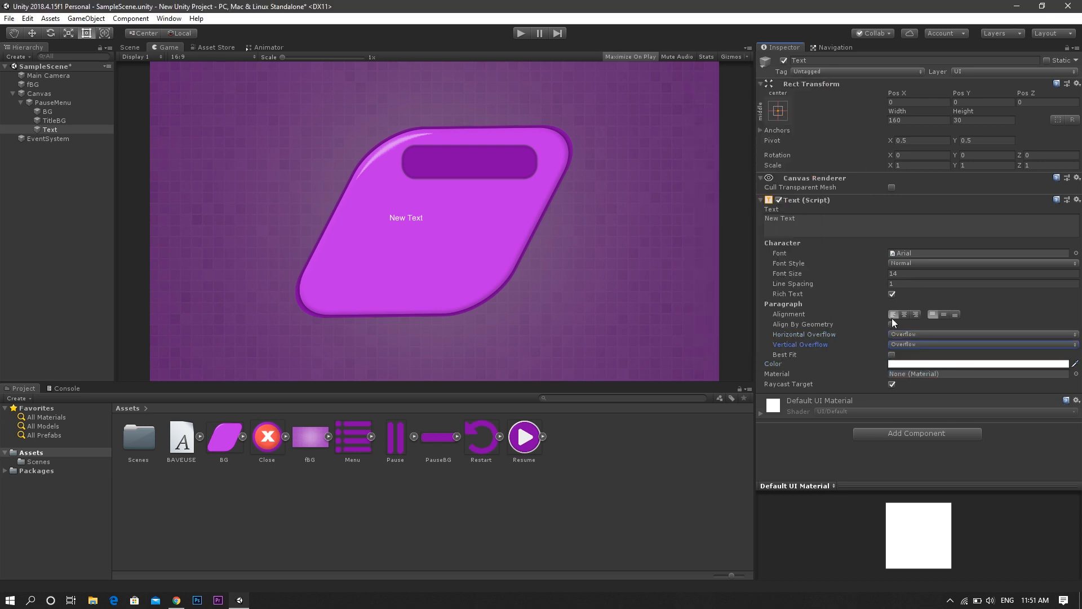
text(30)
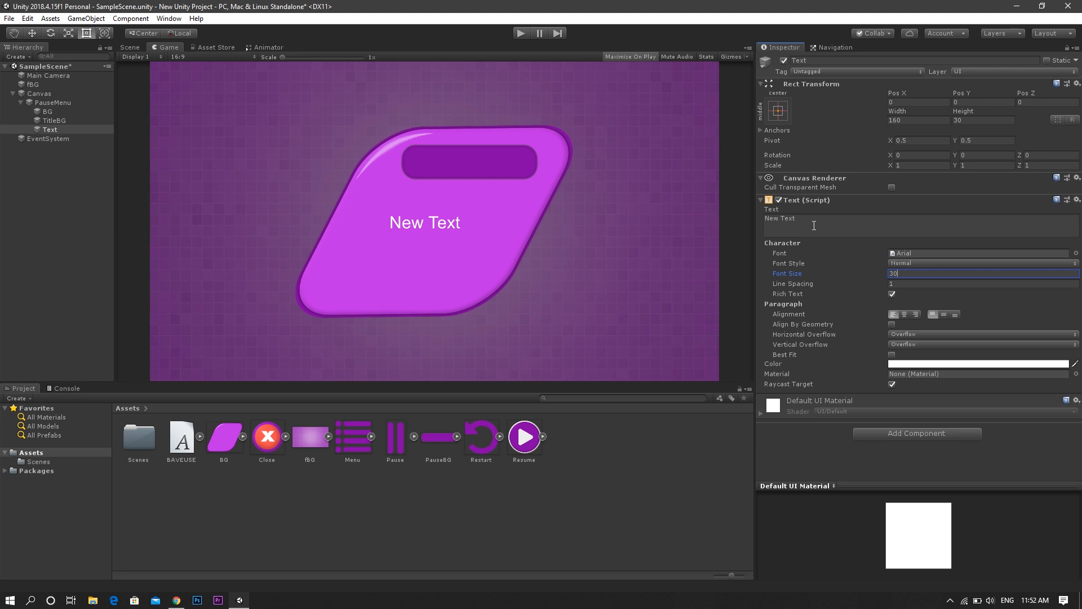
text(Paused)
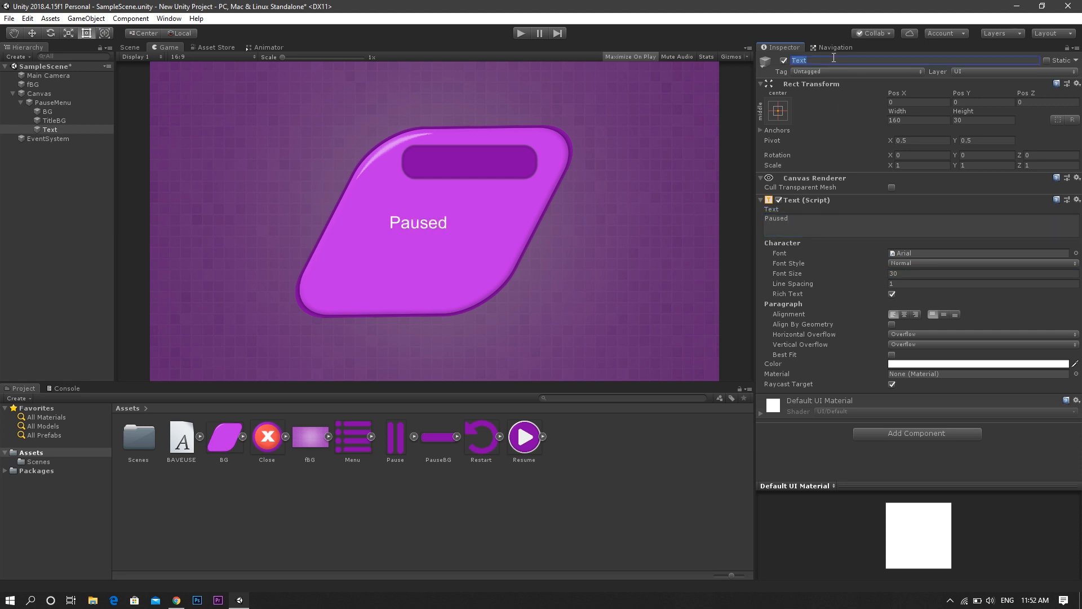
text(Title)
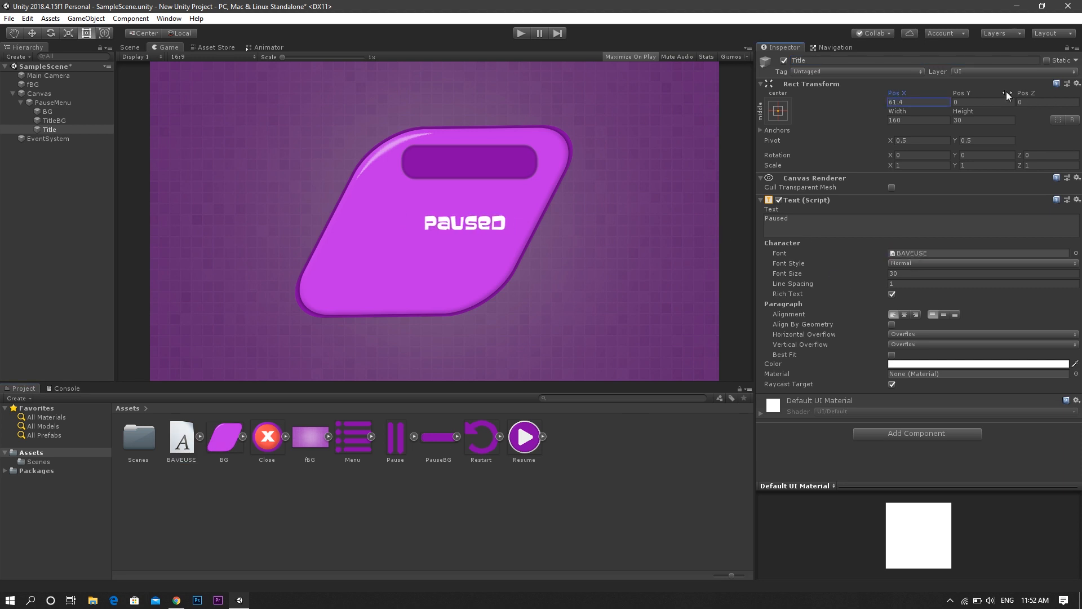
text(121.84)
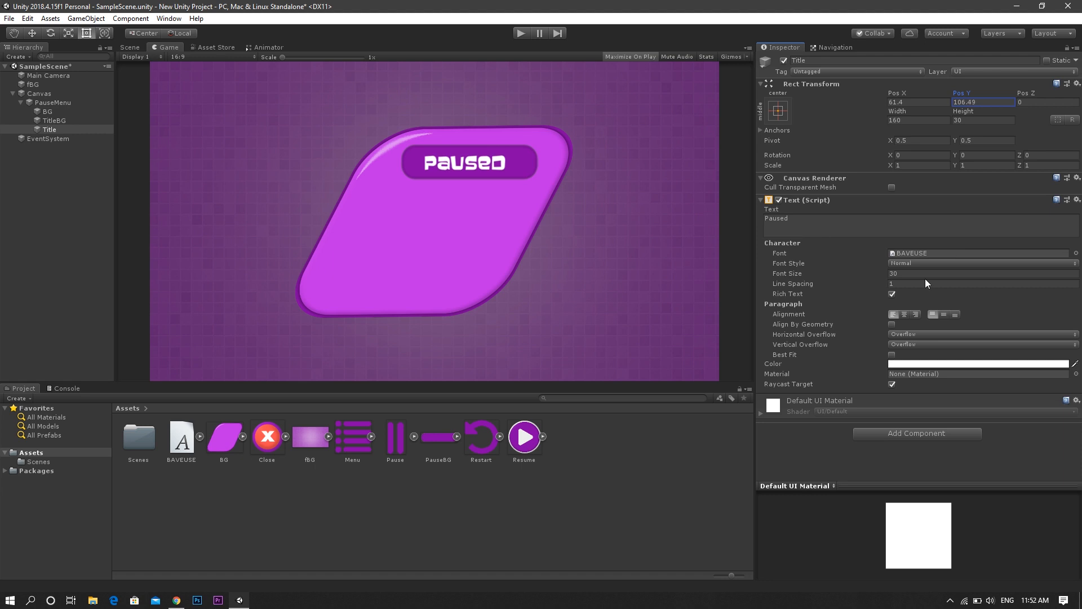
text(40)
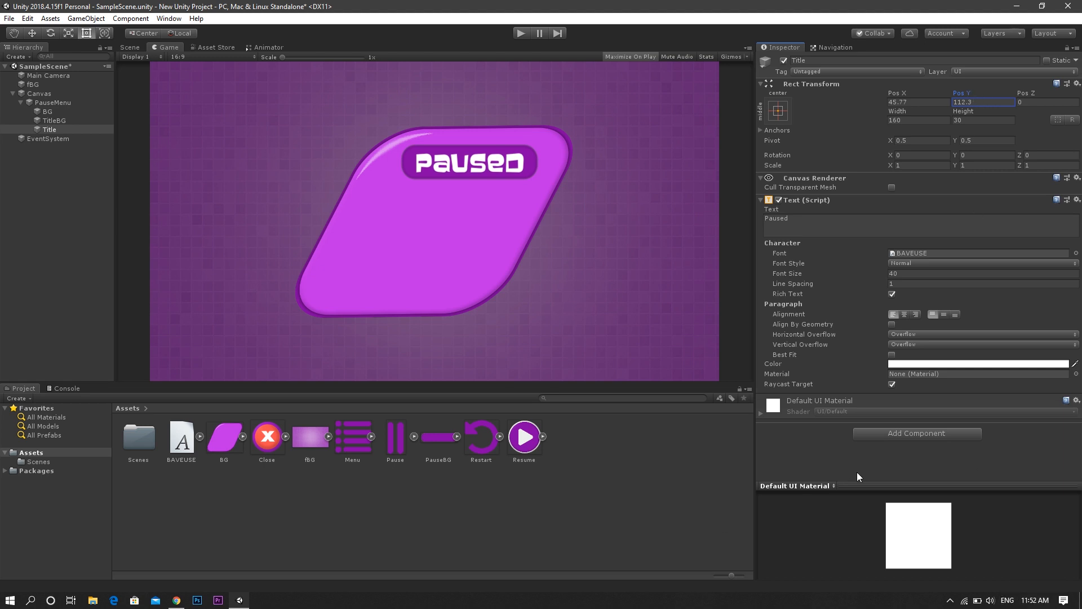
mouse_move(181, 147)
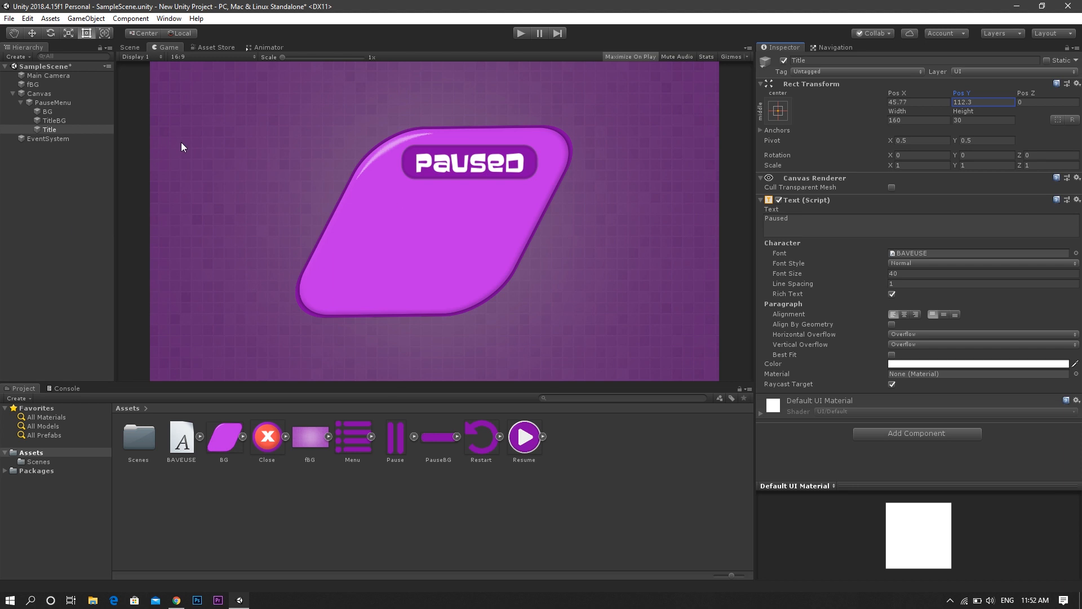
- Add buttons under PauseMenu and name them MainMenu and REstart
right_click(52, 102)
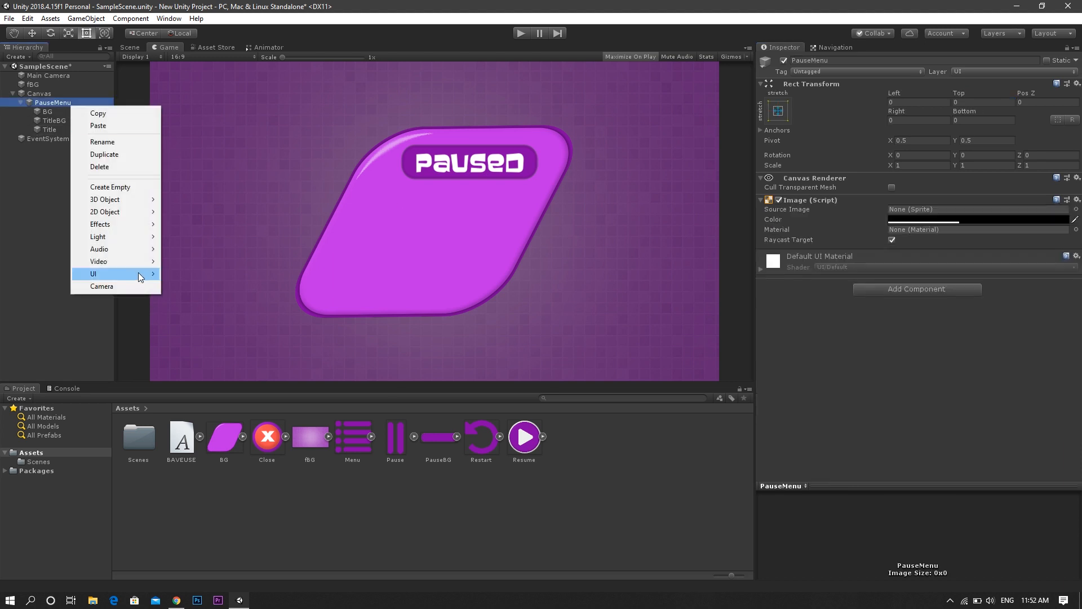
click(93, 274)
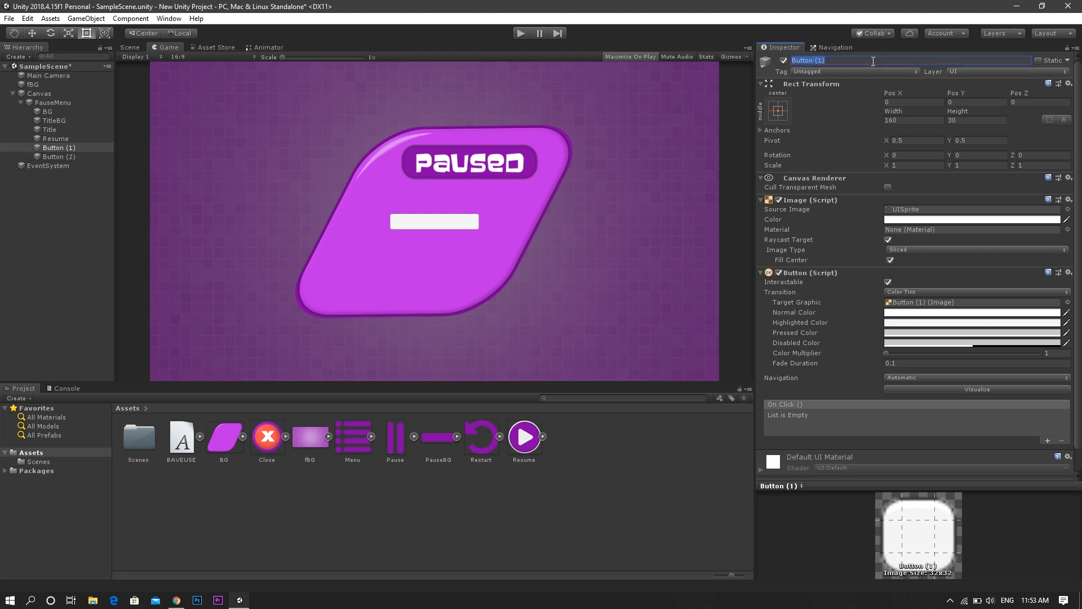
text(MainMenu)
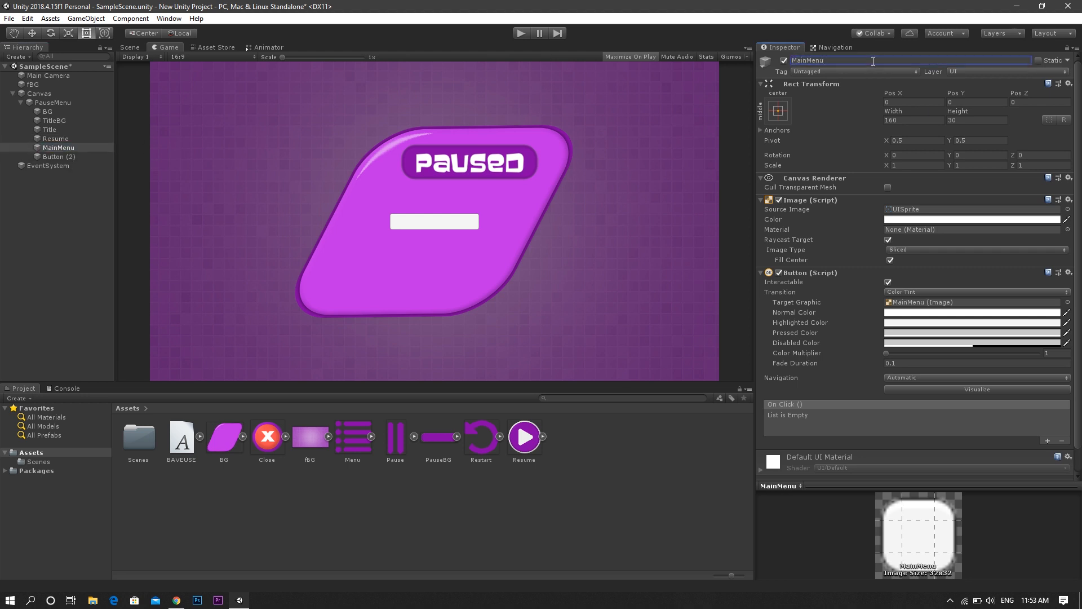
click(58, 156)
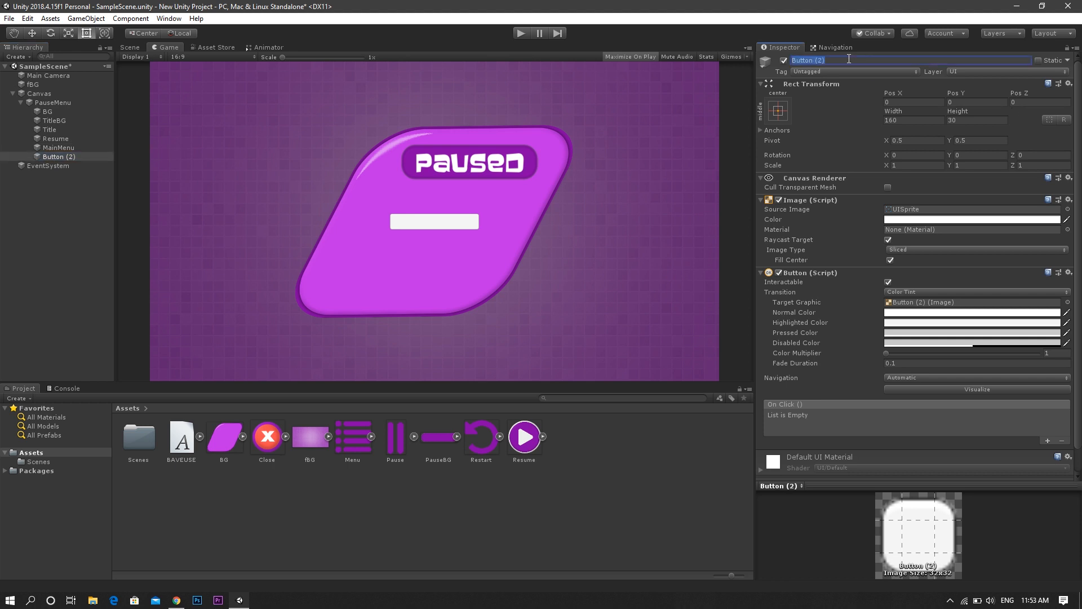
text(REstart)
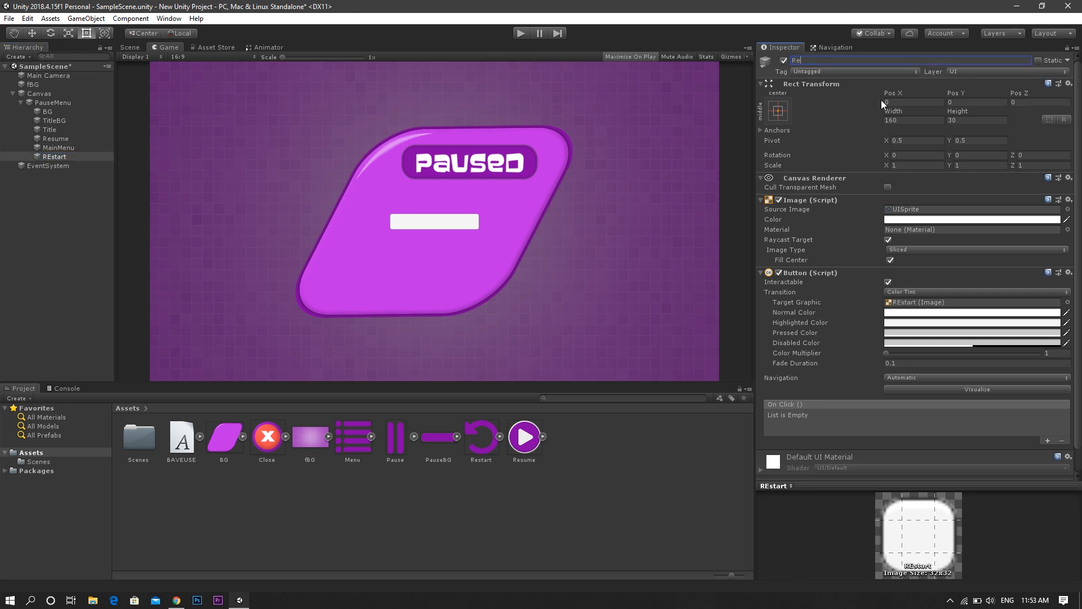
- Rename the third button Restart and drag MainMenu to the panel's lower-left corner
text(Restart)
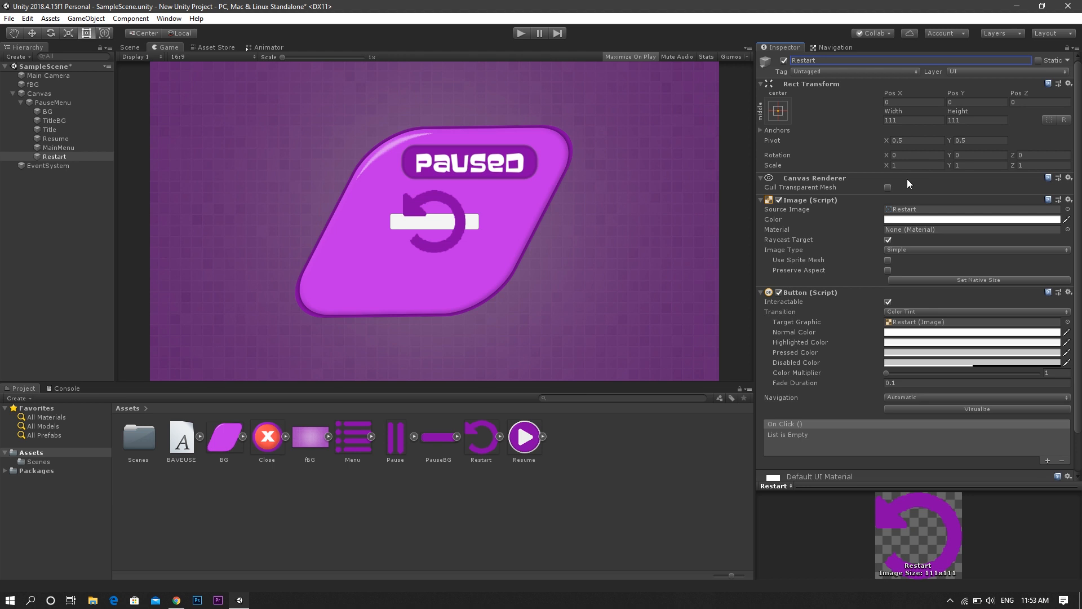
click(912, 165)
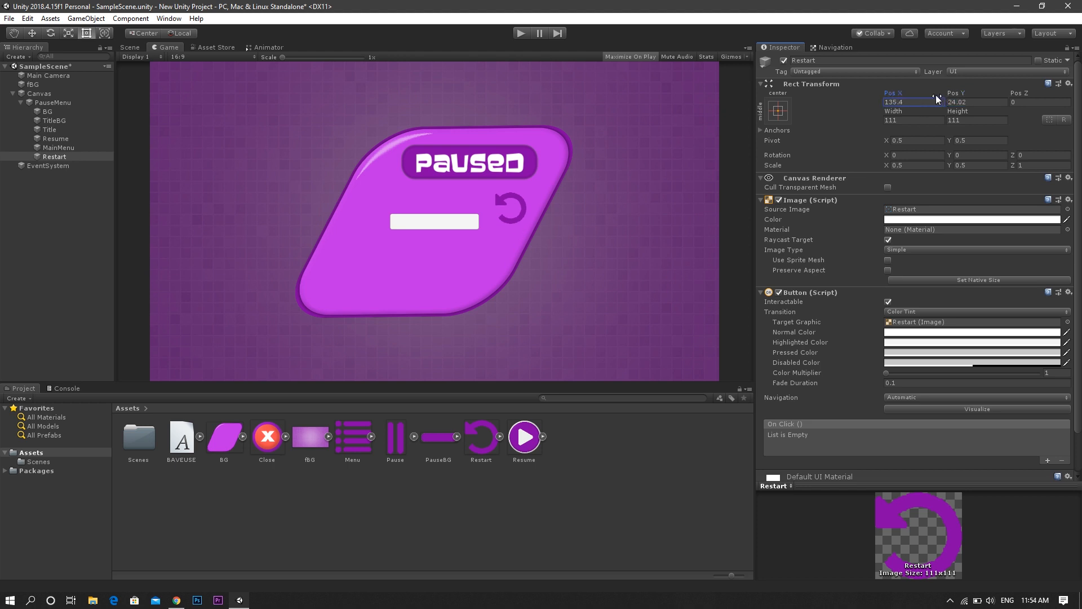
click(56, 147)
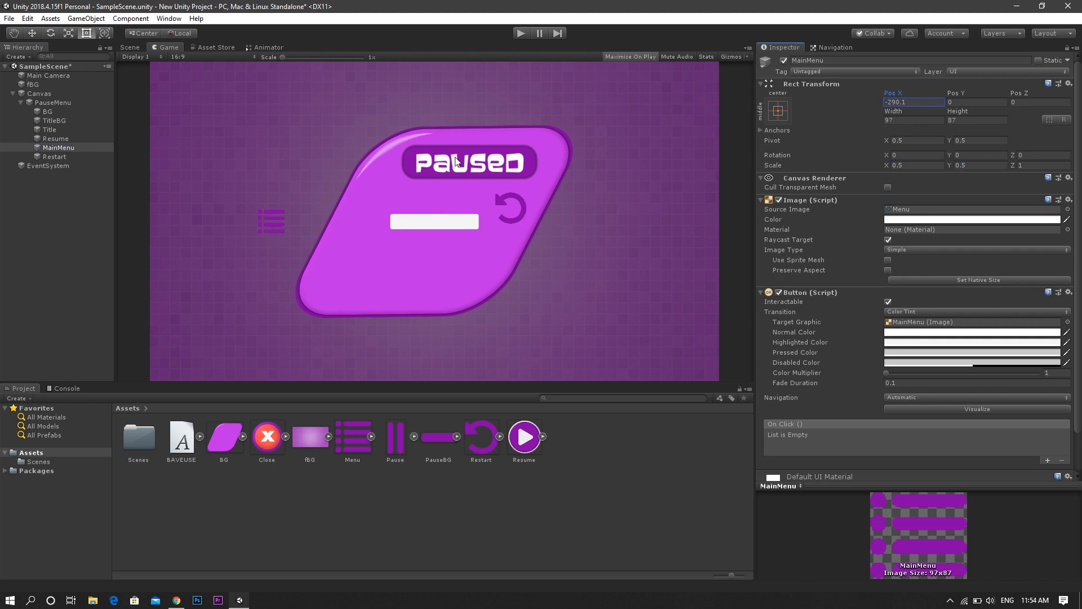
drag(270, 221, 331, 285)
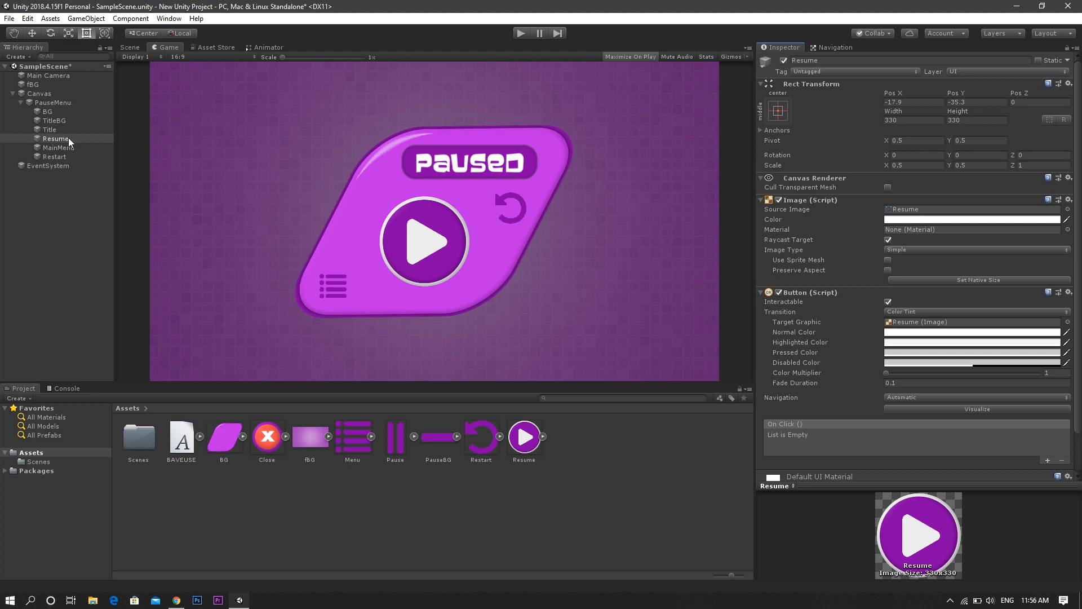
- Duplicate Resume into a Close button scaled to 0.2, positioned at 217.9
key(Ctrl+D)
text(Close)
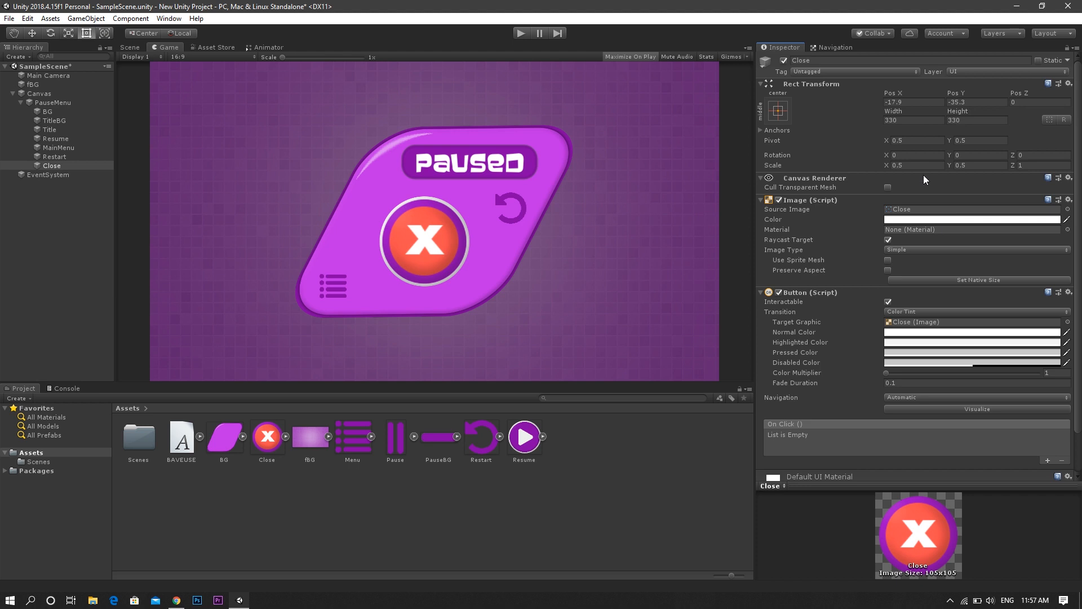
text(0.2)
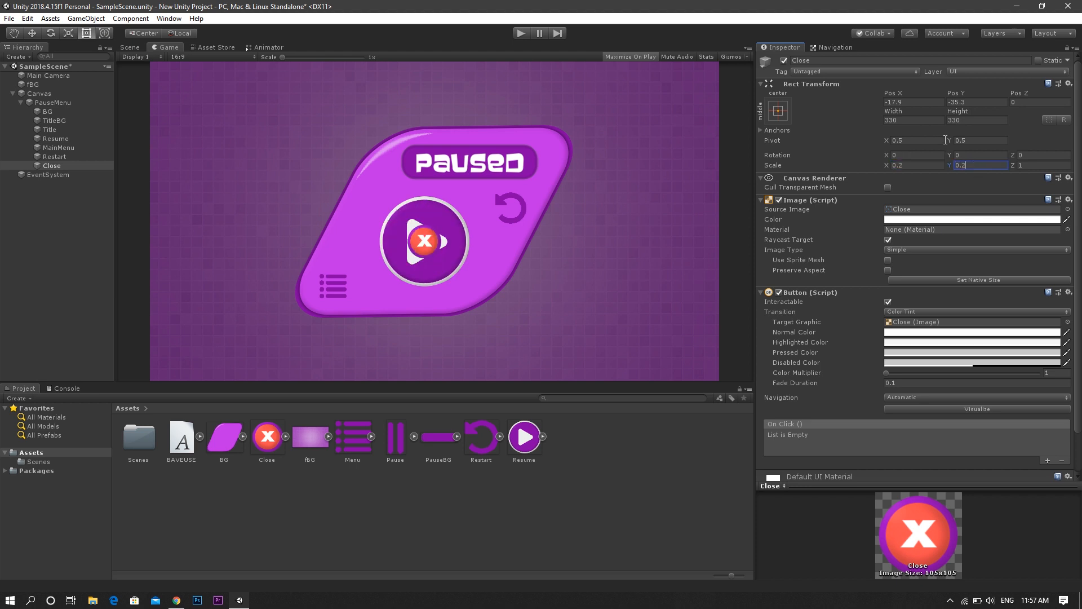
text(217.9)
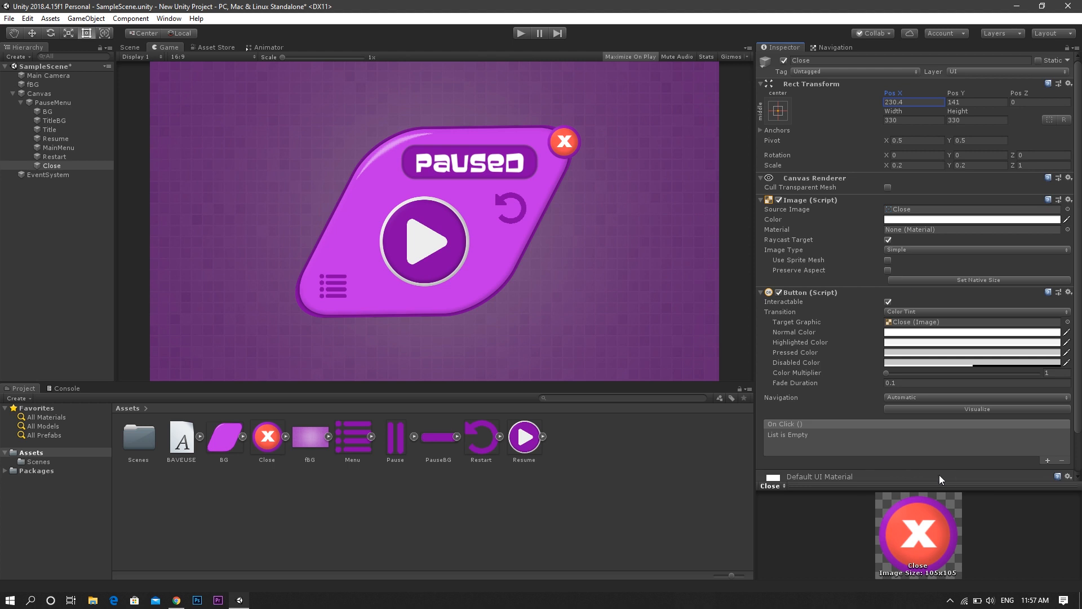
mouse_move(925, 503)
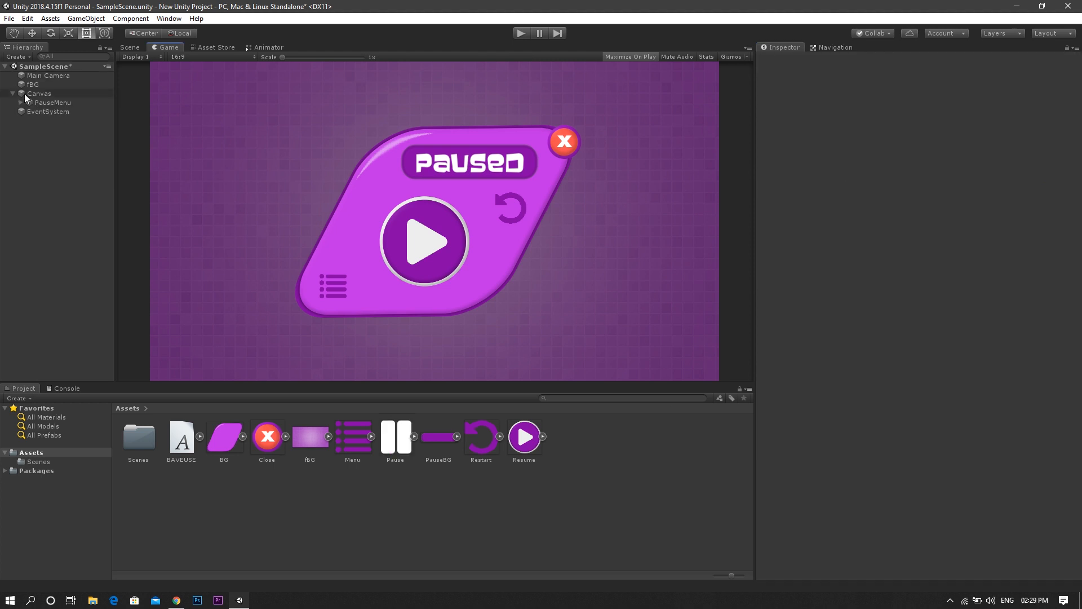
- Add a new UI Button under the Canvas for pausing
right_click(37, 93)
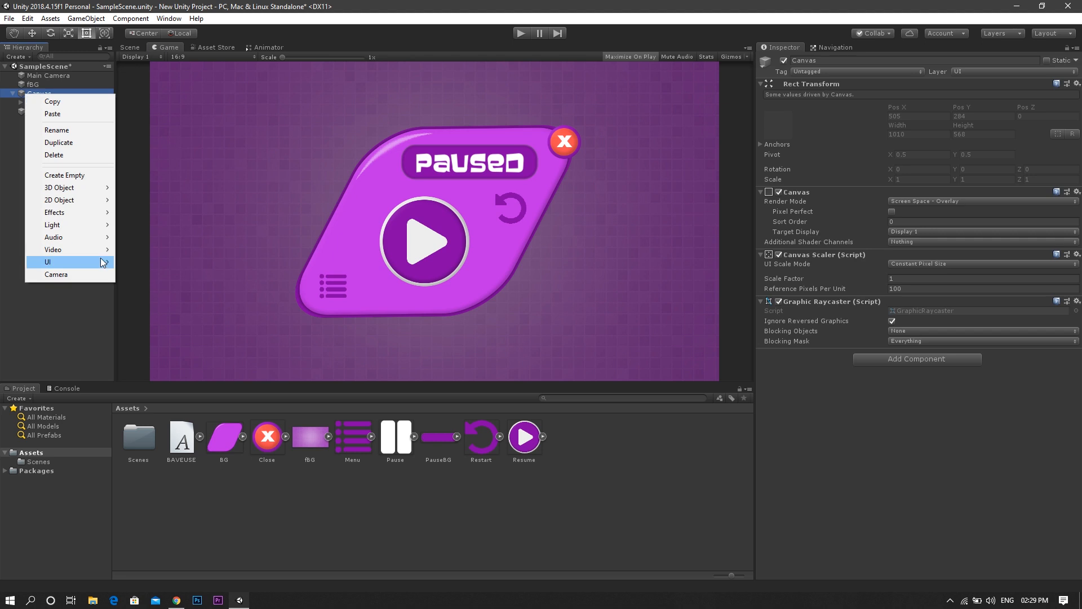
click(47, 262)
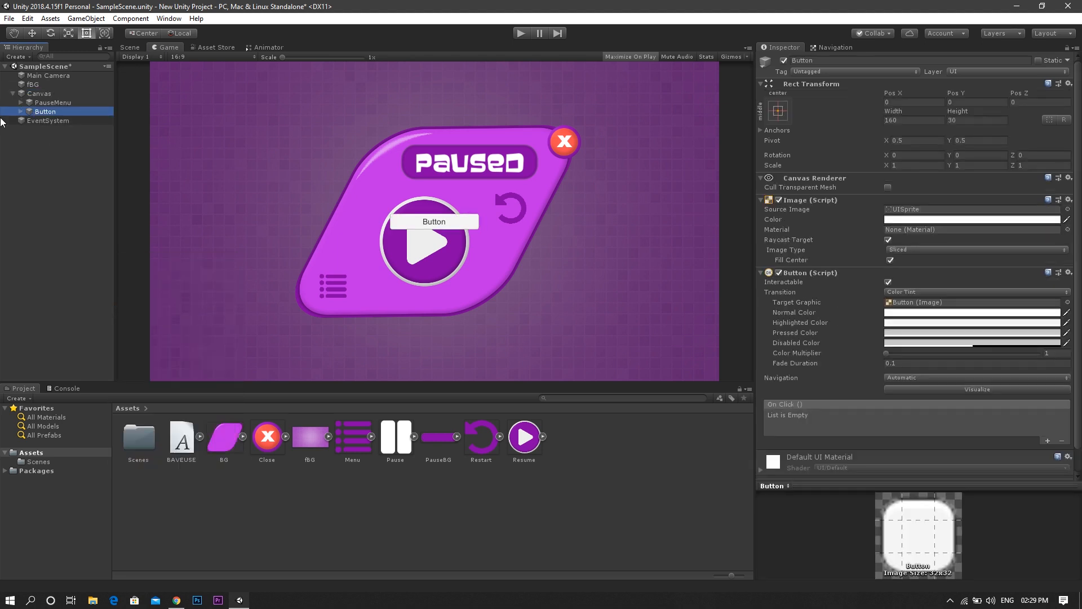
click(50, 120)
text(Pause)
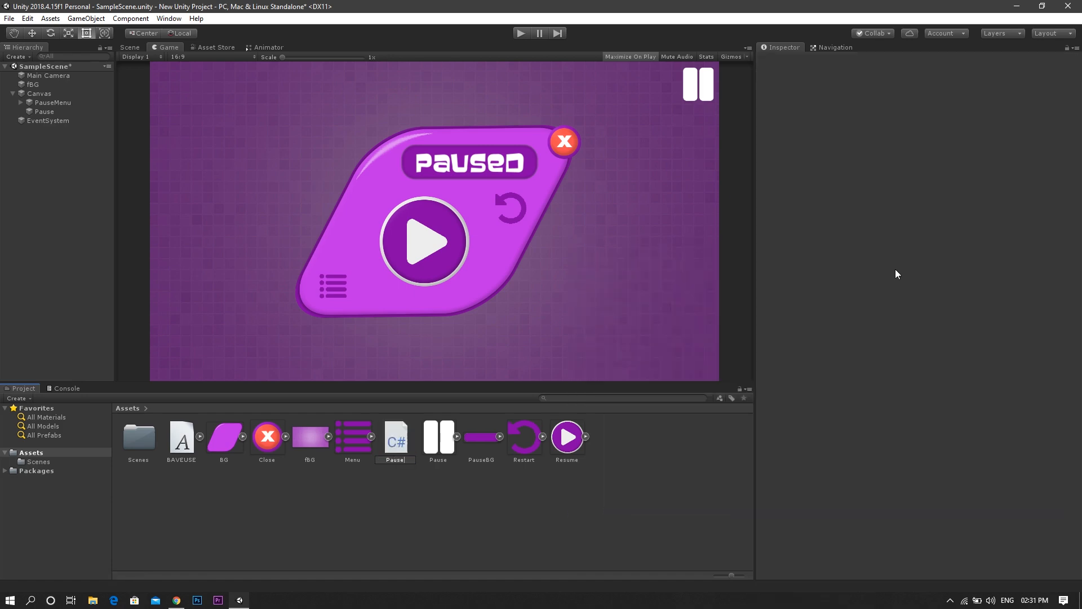
- Create the PauseControl C# script and open it in Visual Studio
click(481, 439)
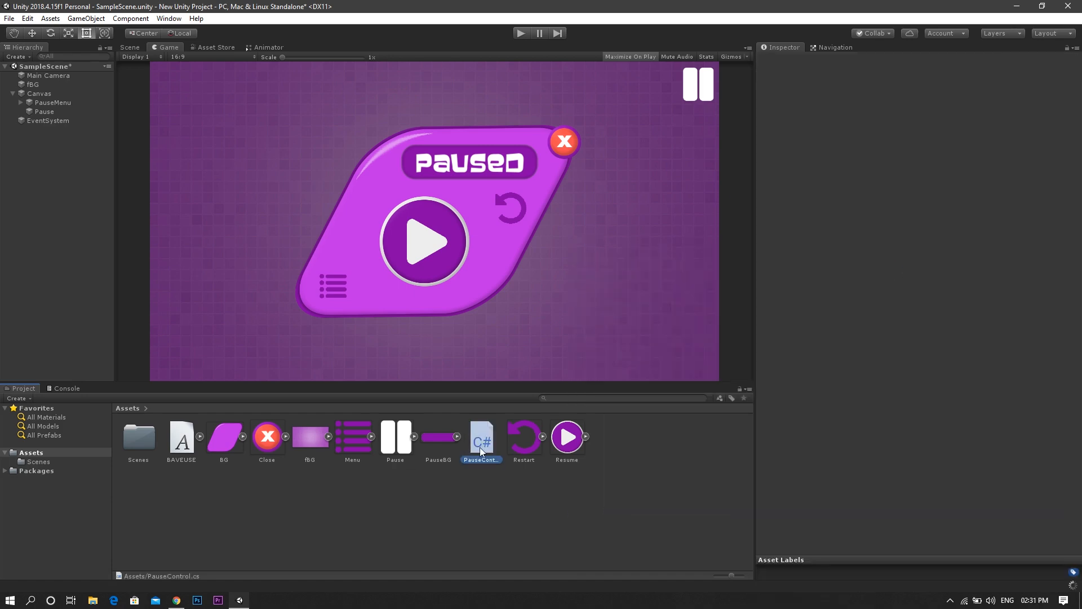
double_click(481, 437)
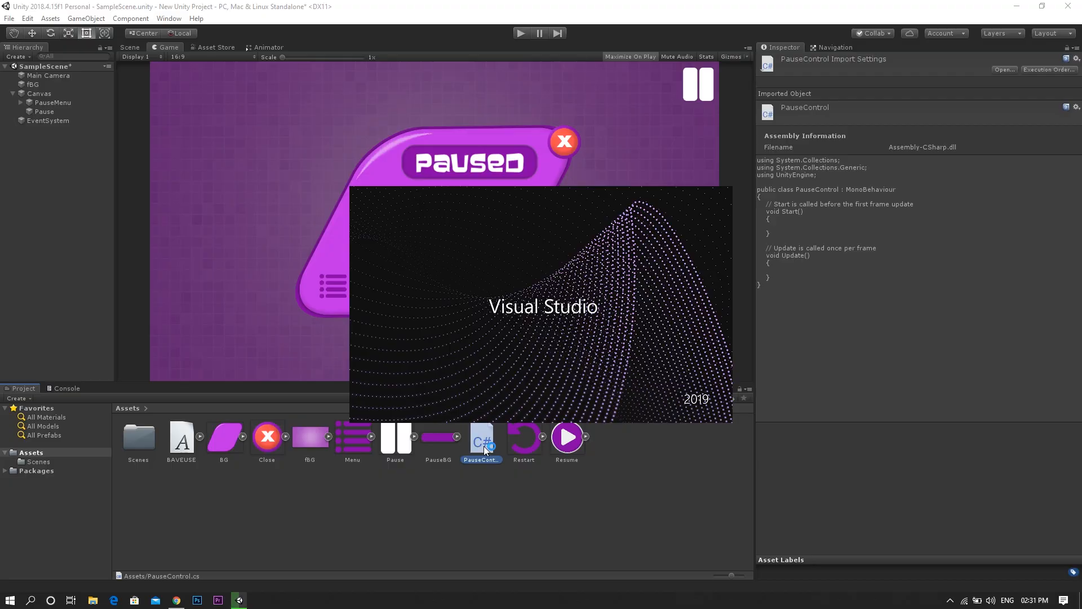
double_click(482, 437)
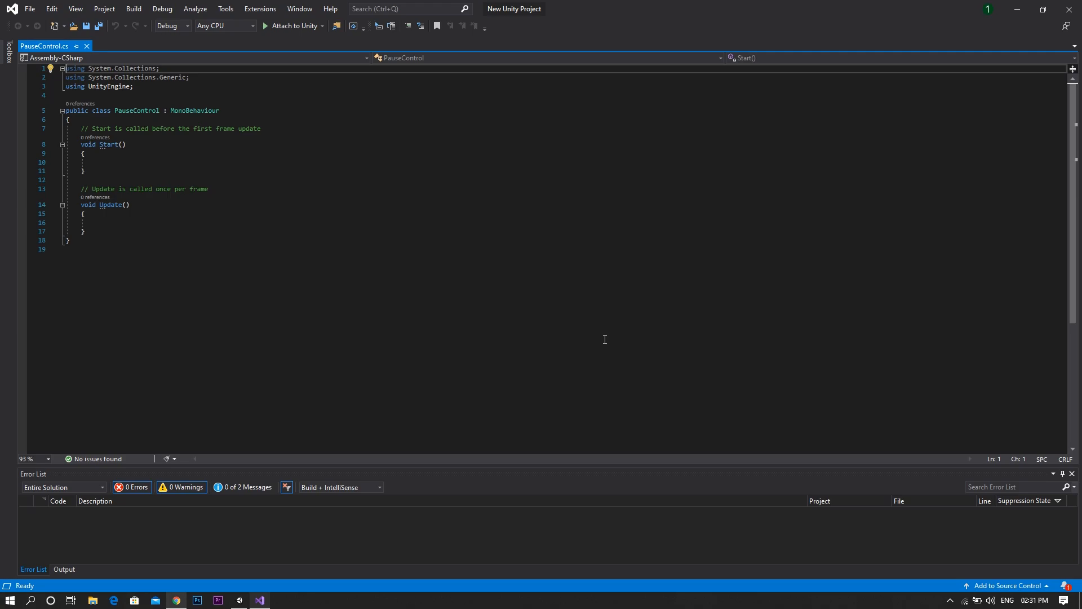
mouse_move(273, 282)
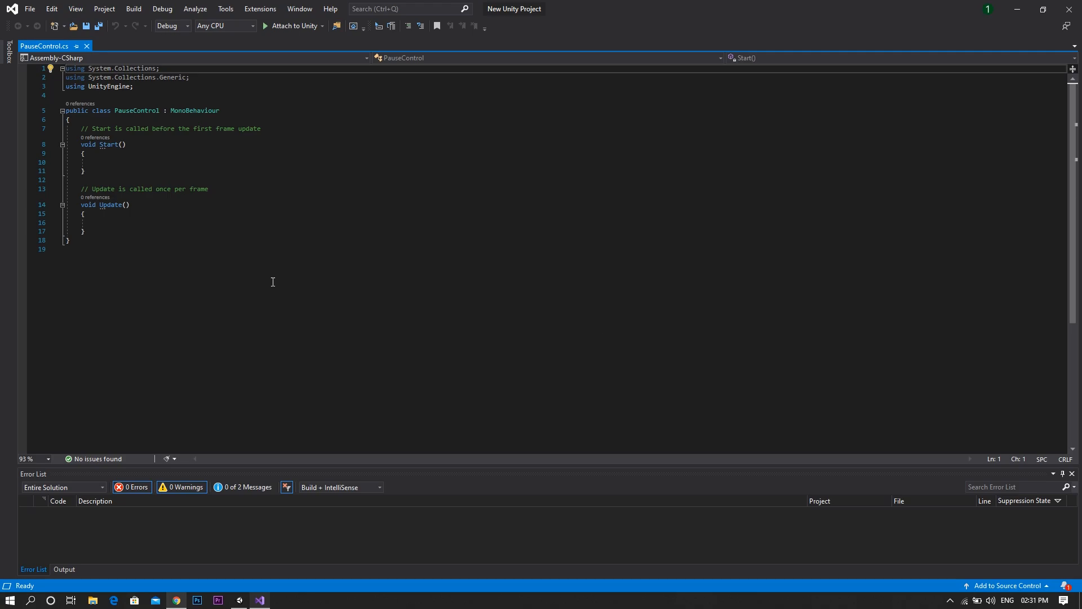
- Add 'using UnityEngine.UI;' below the using lines and begin a public GameObject field
key(Enter)
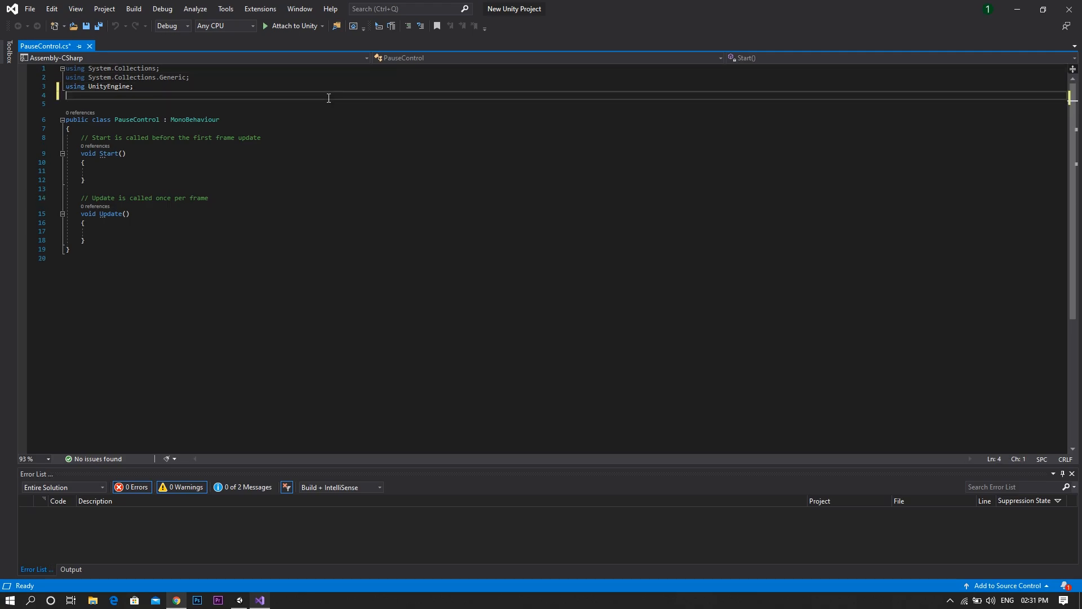
text(using)
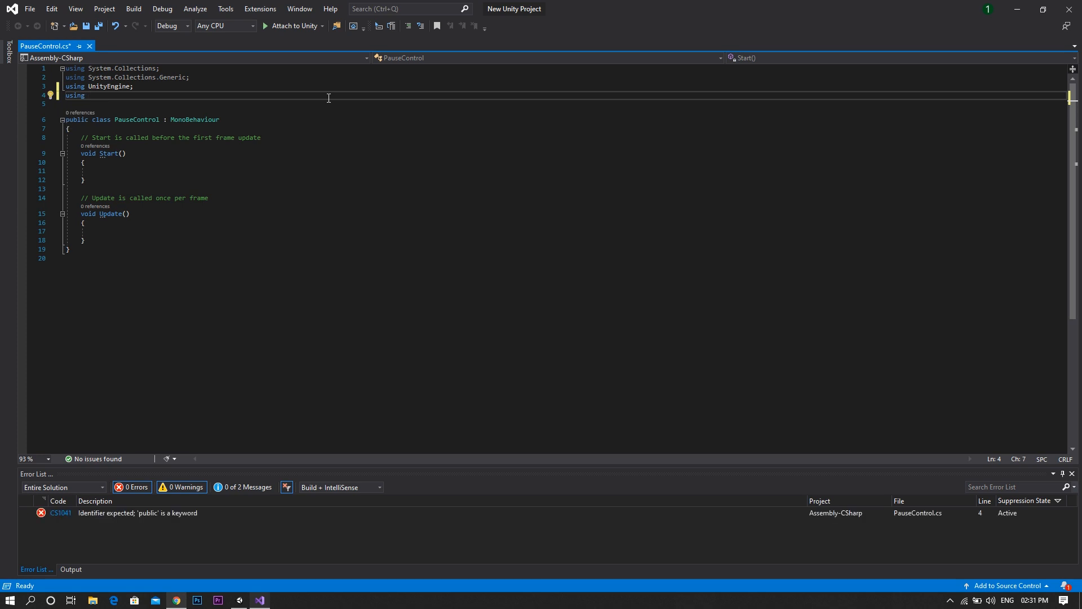
text(unityen)
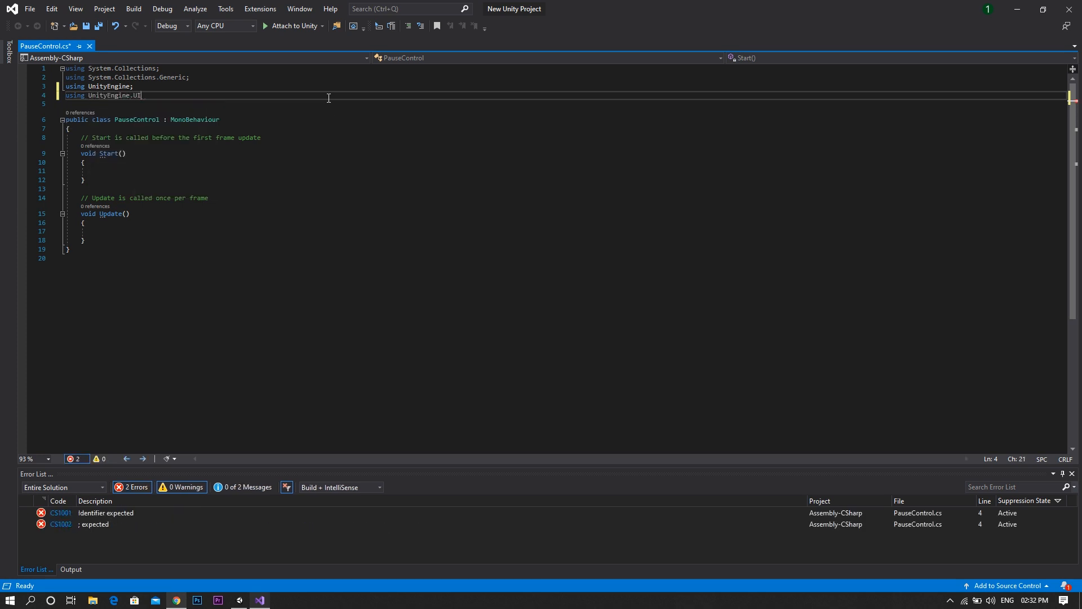
text(;)
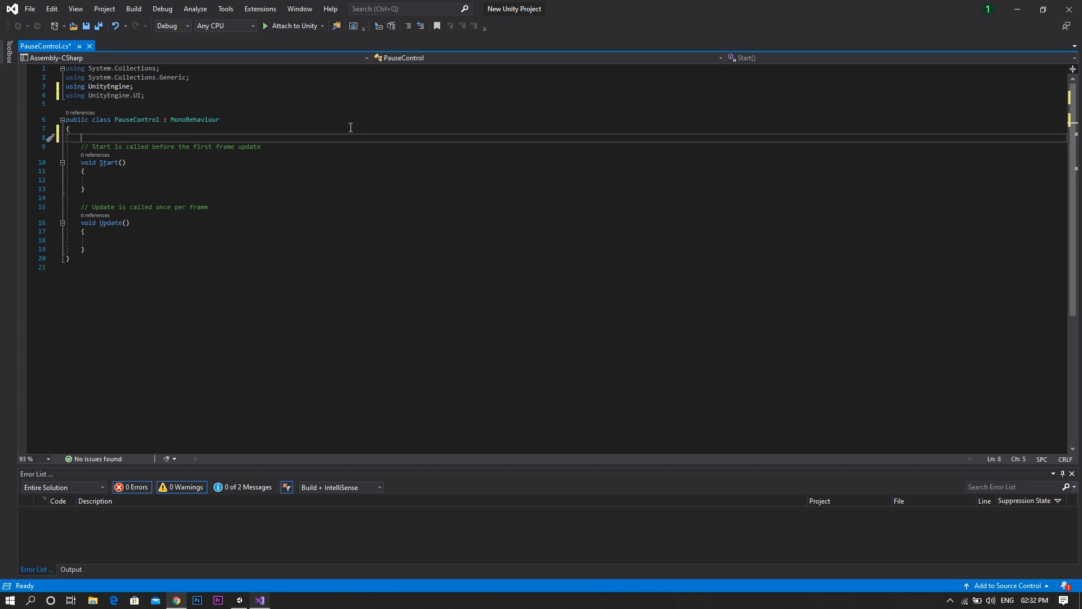
text(public G)
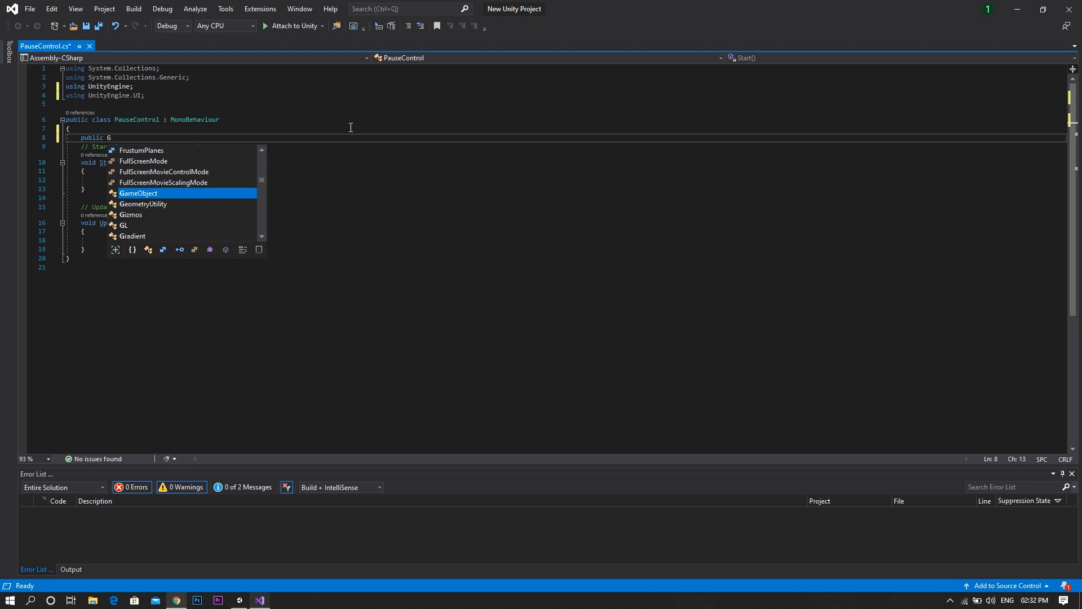
- Complete 'public GameObject PauseMenu;' and add 'public GameObject PauseButton;'
text(ameObject)
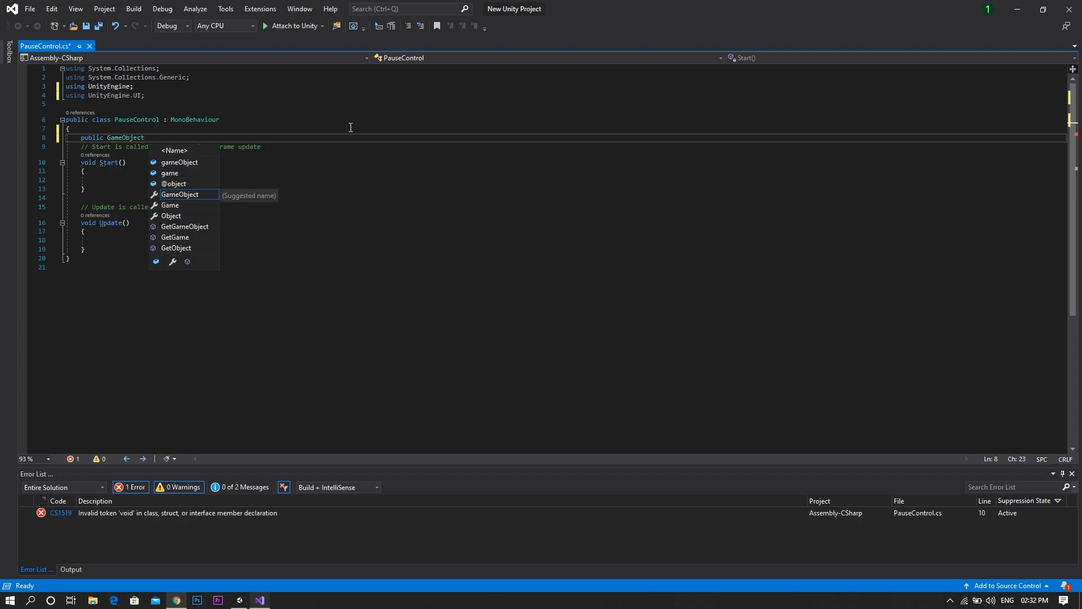
text(PauseMenu)
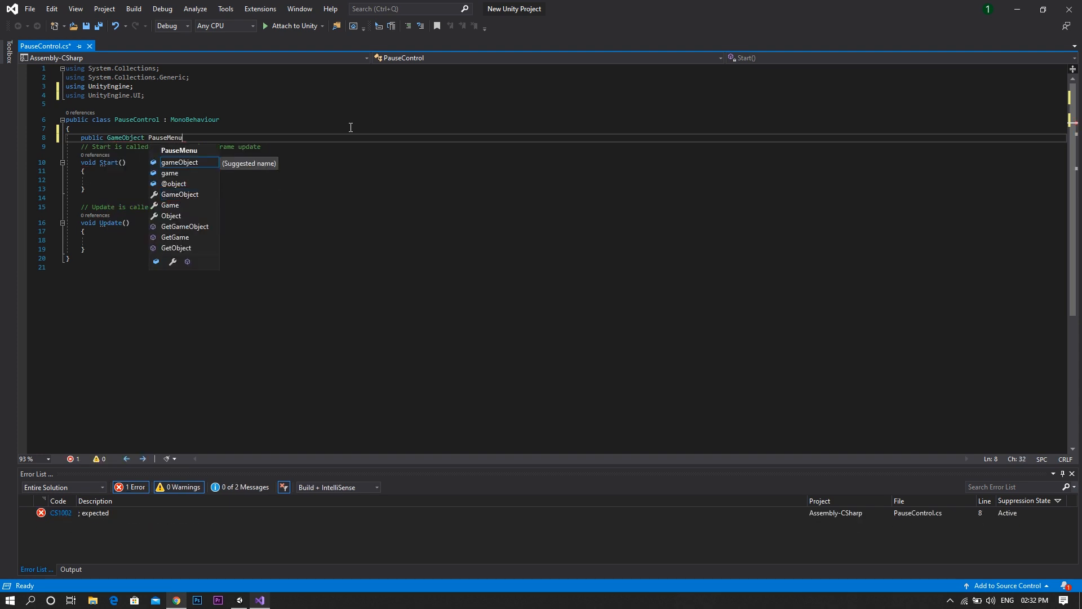
text(;)
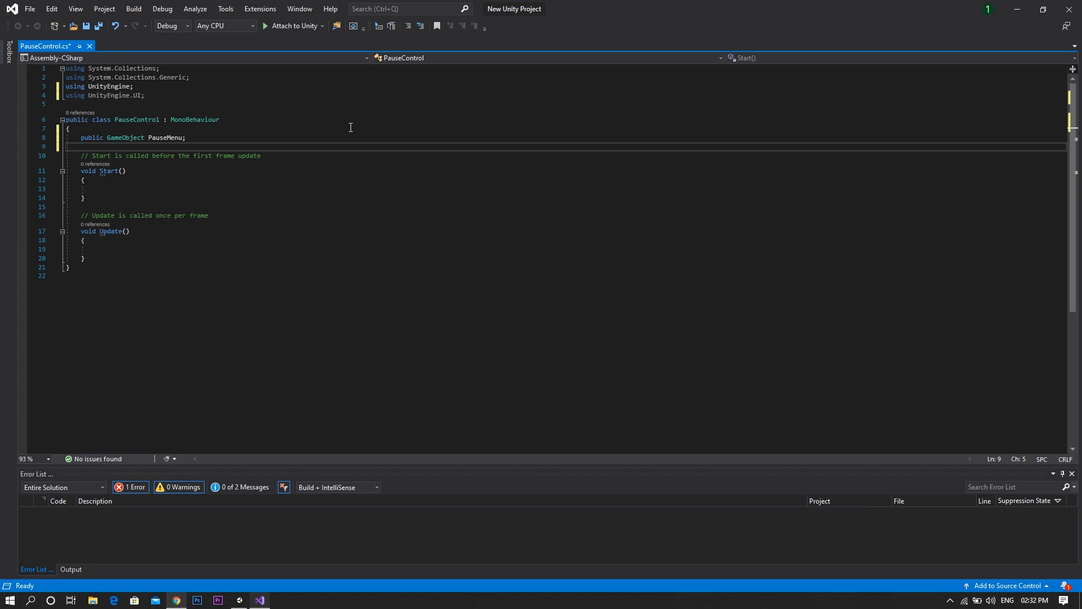
text(public Gam)
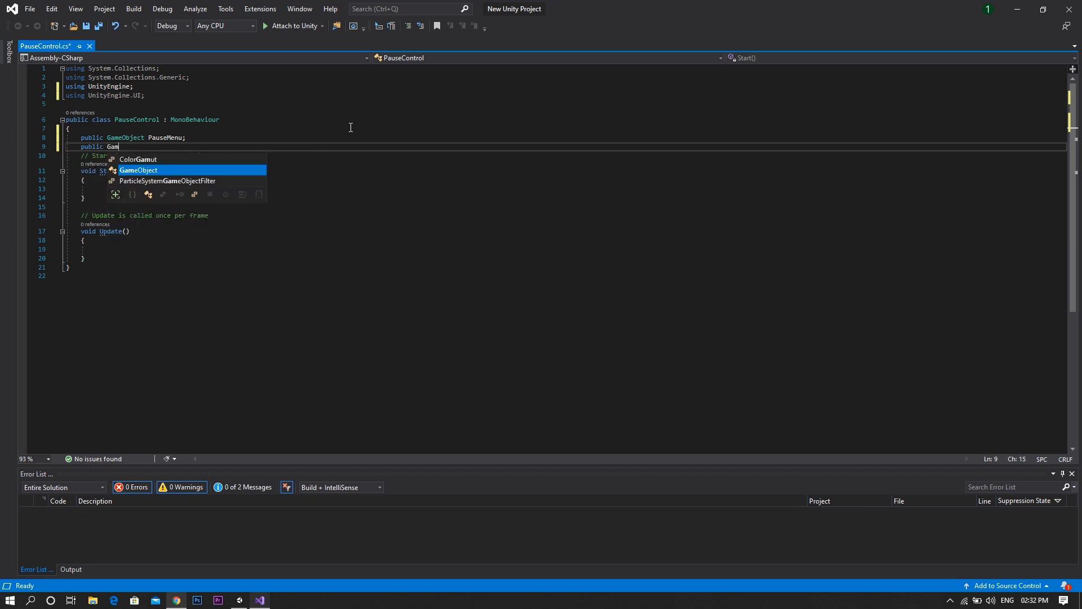
text(GameObject PauseButton)
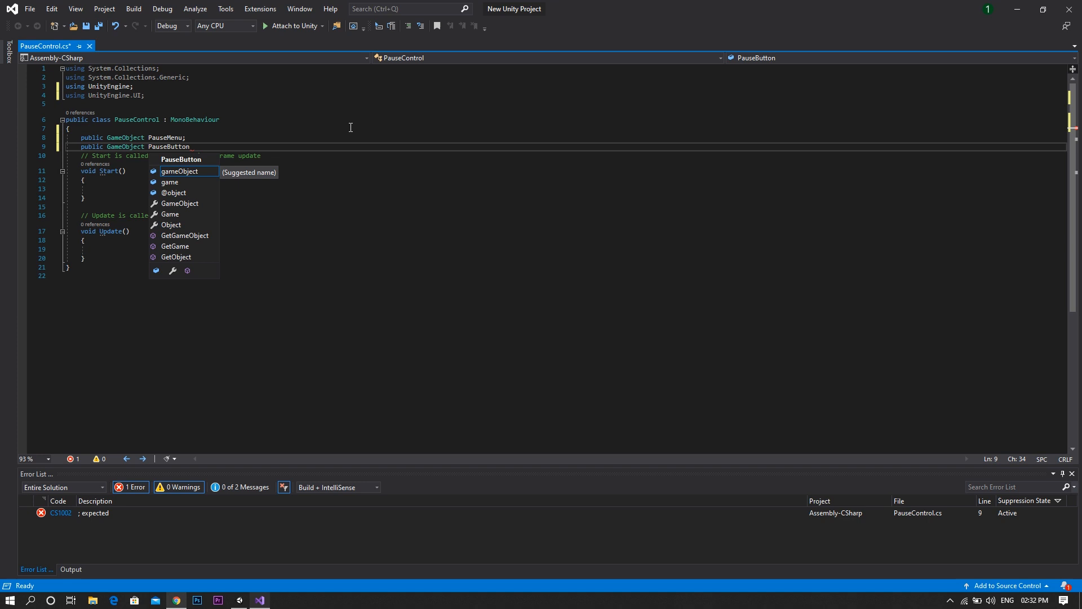
text(;)
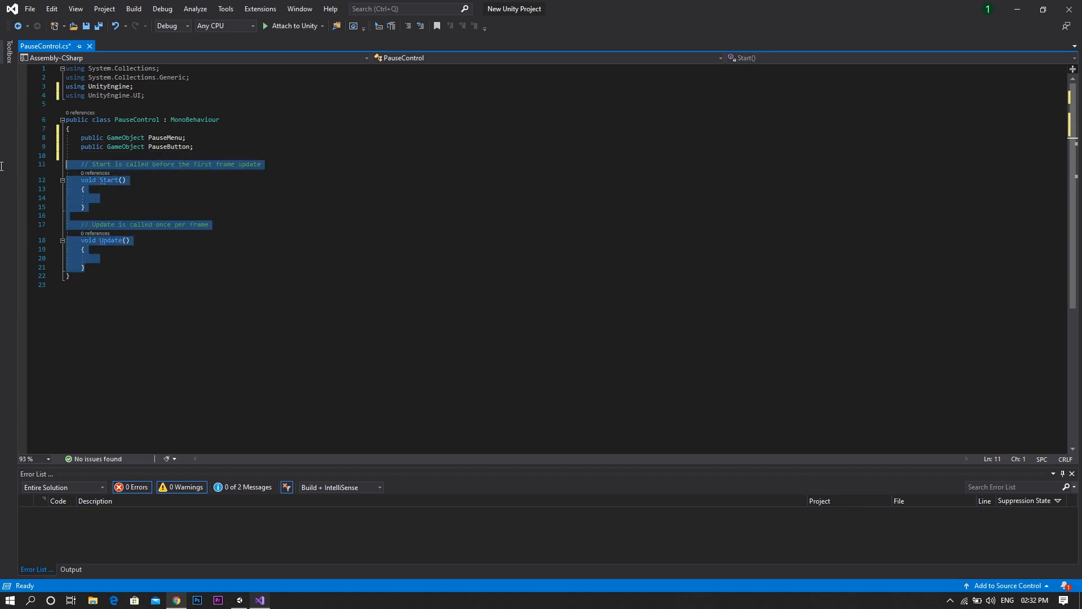
- Replace Start and Update with empty public Resume() and Menu() methods
key(Delete)
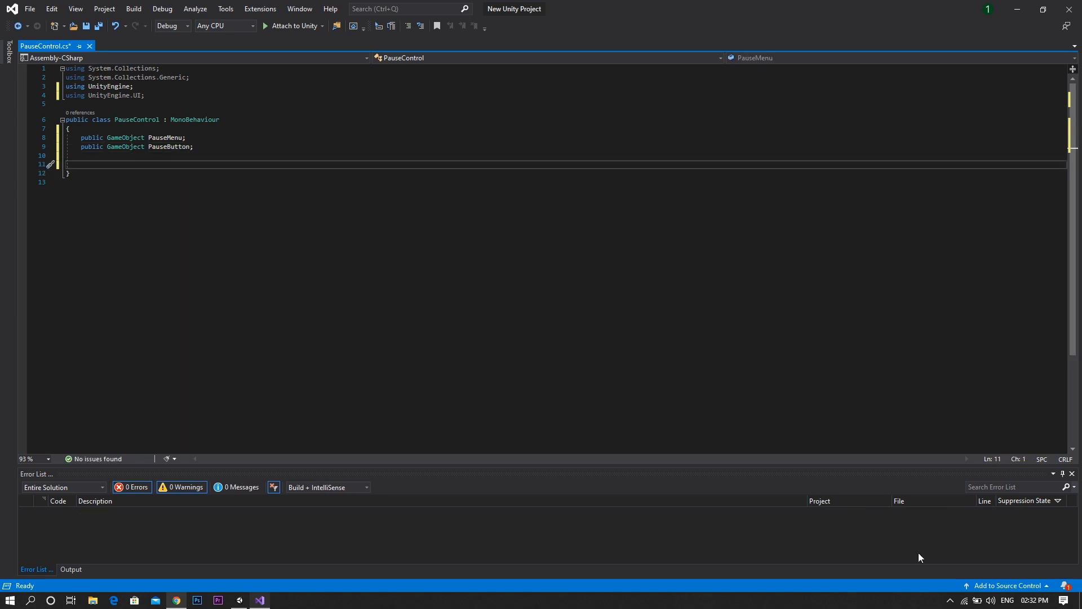
text(pub)
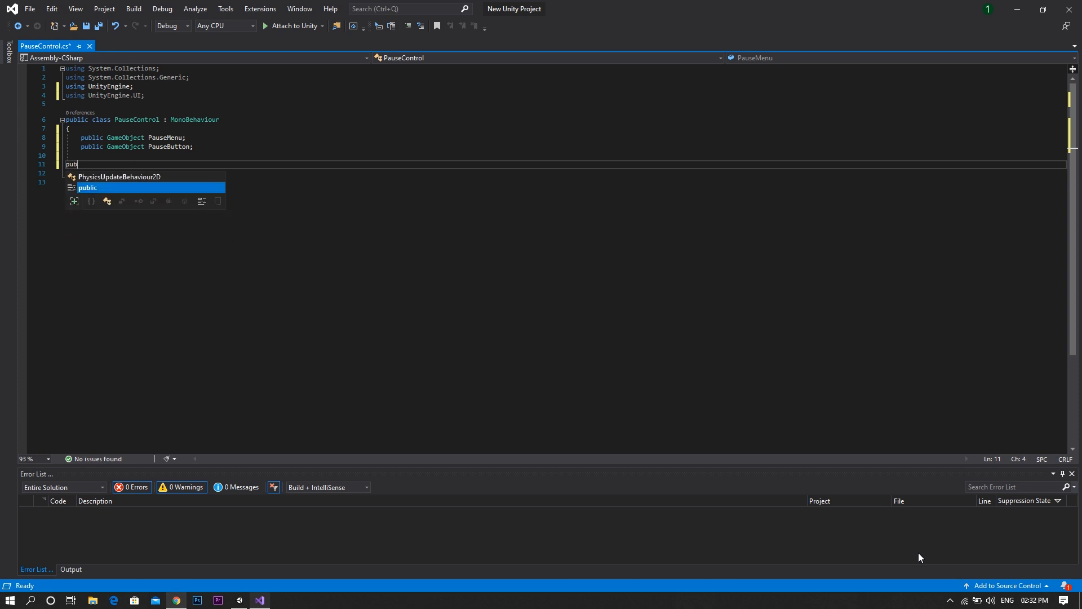
text(lic void)
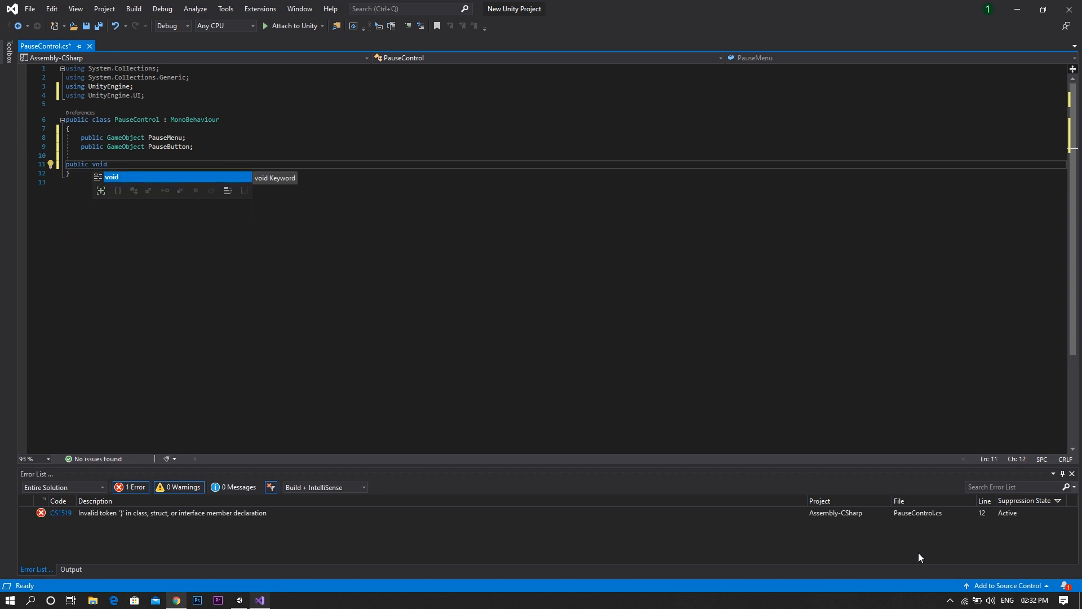
text(Resume)
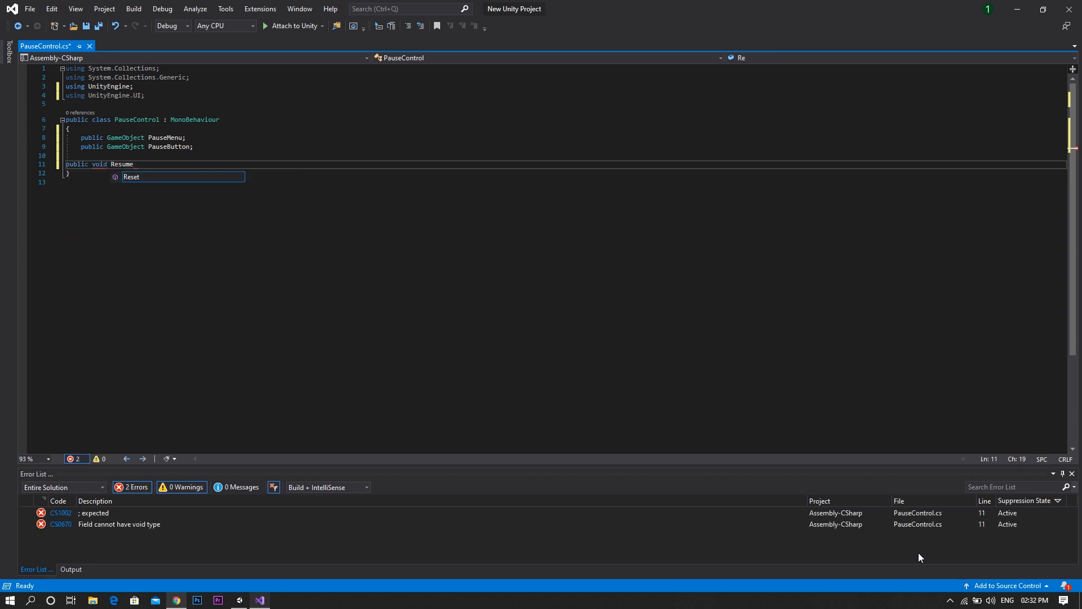
text(())
text({)
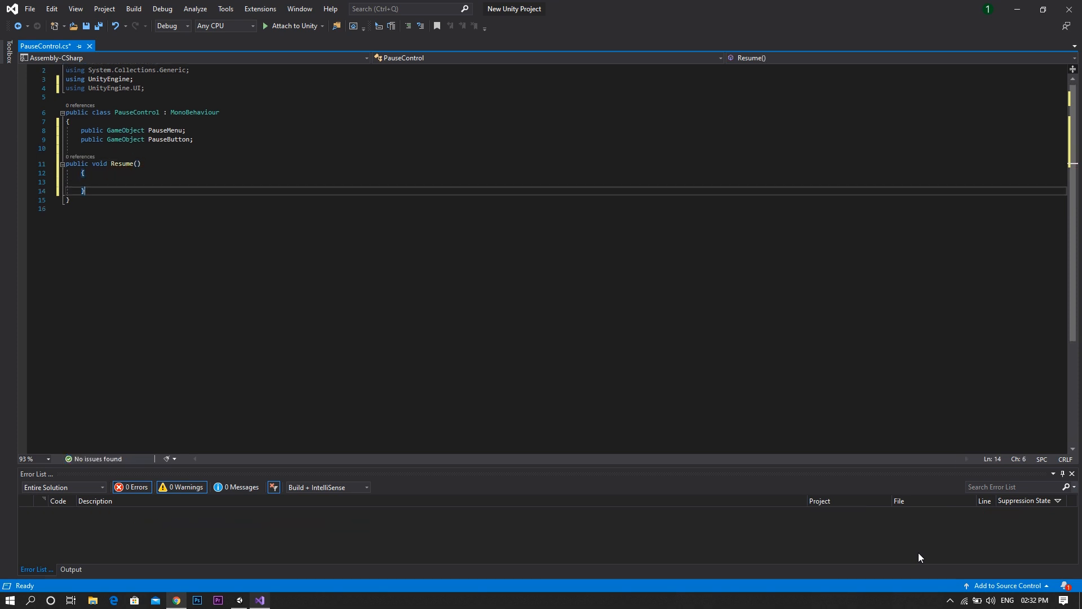
text(public void)
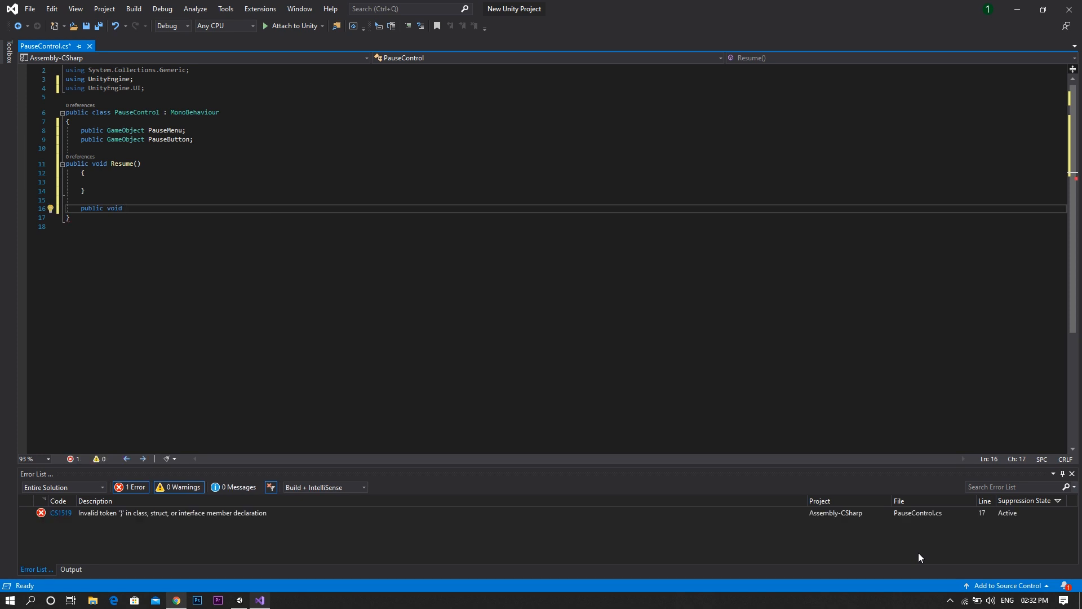
text(Menu;)
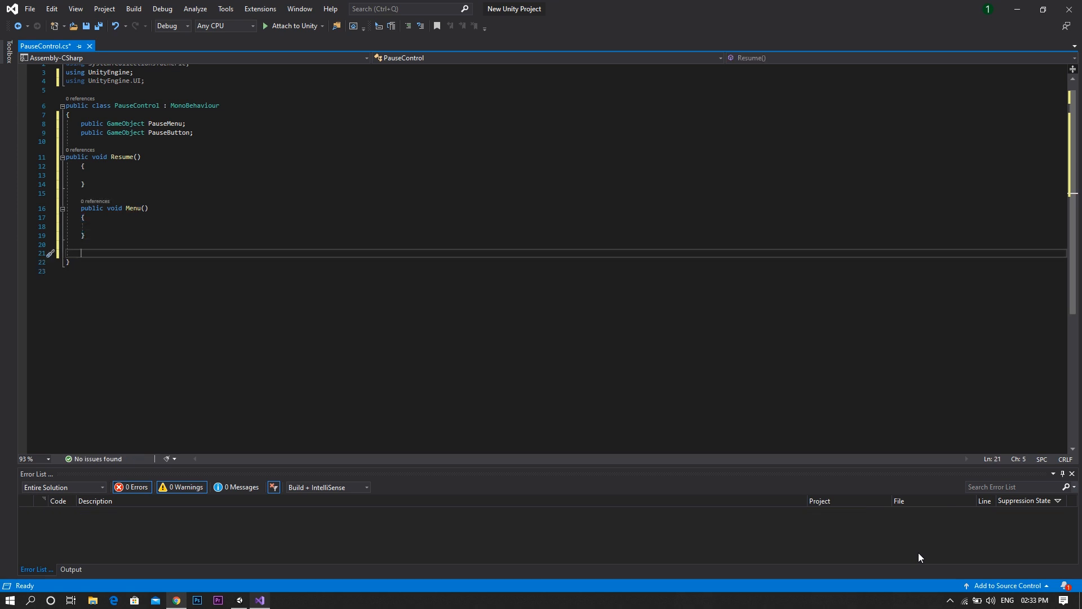
- Add empty public void PauseGame() and Restart() methods
text(p)
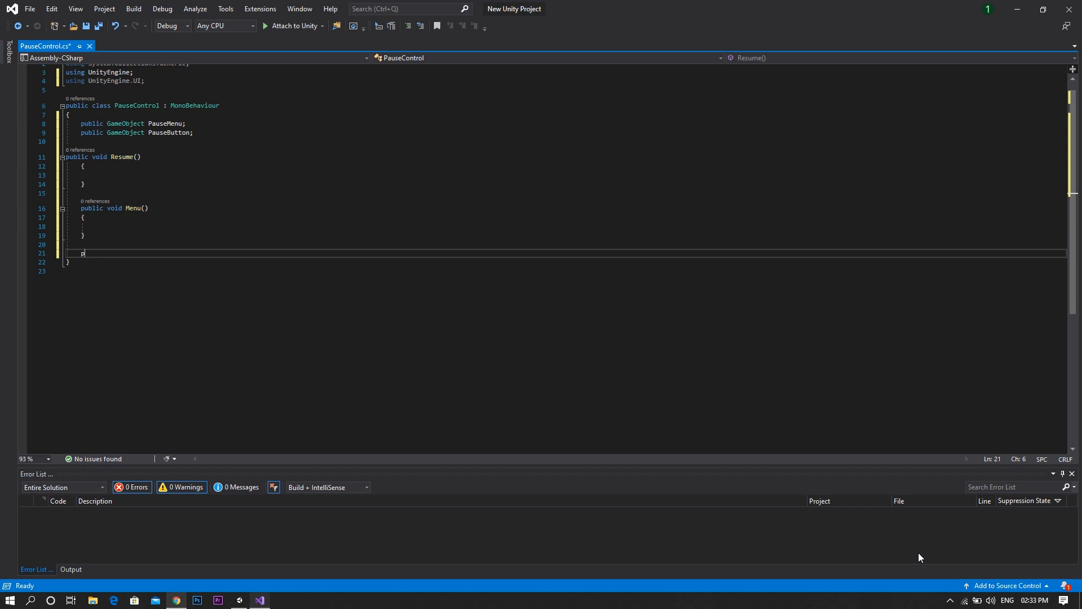
text(ublic void)
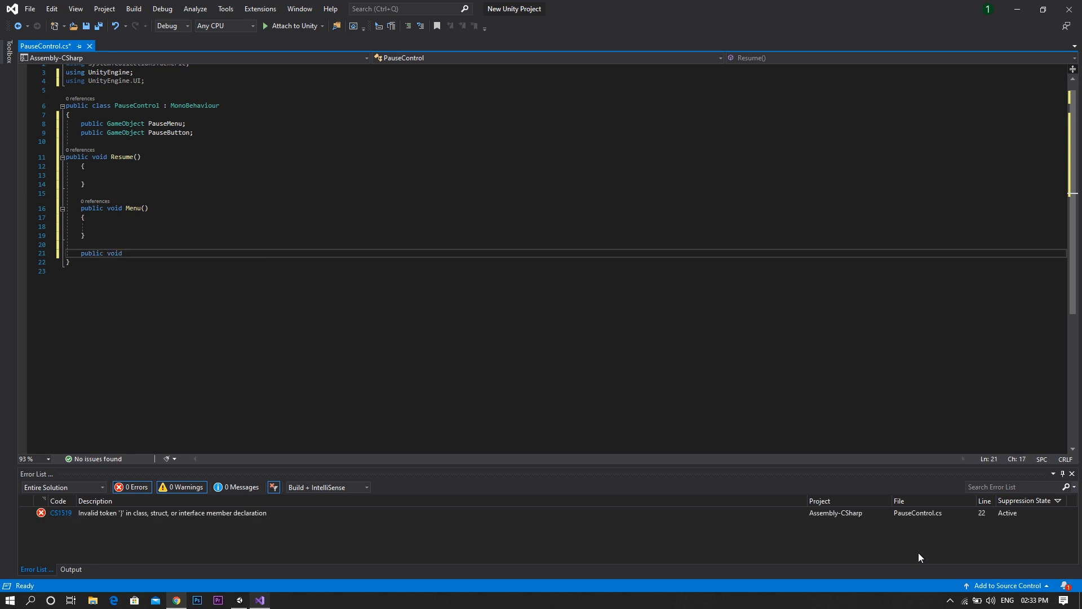
text(Pause)
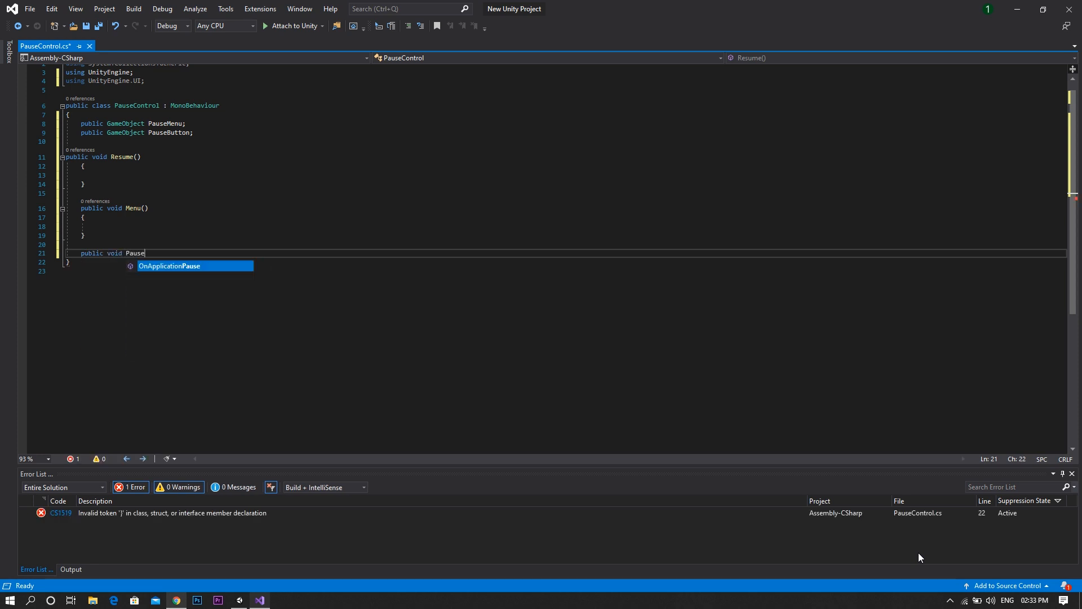
text(Game())
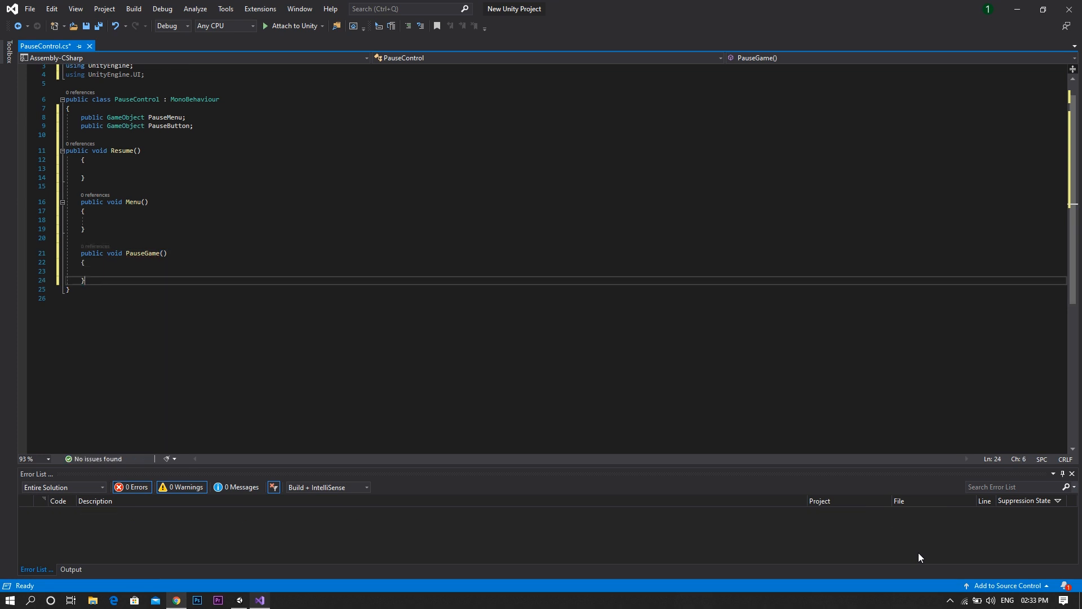
key(Enter)
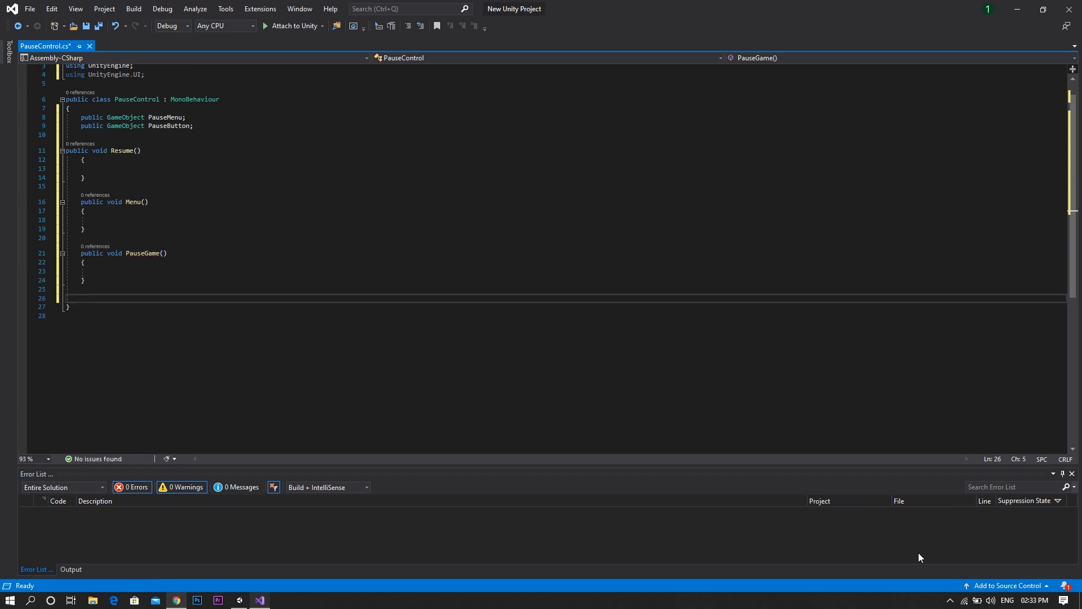
text(pu)
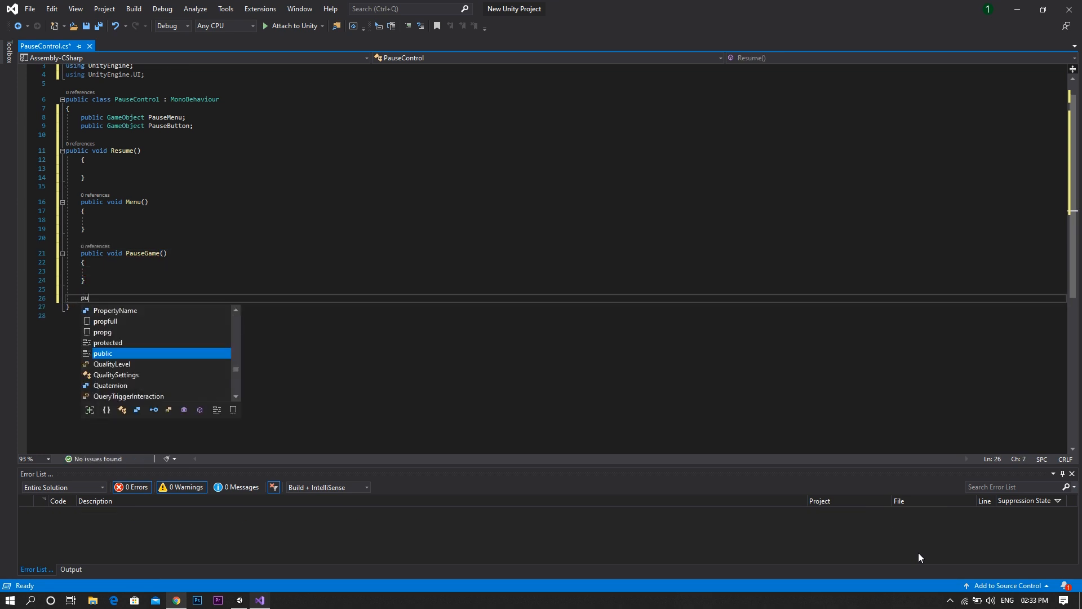
key(Tab)
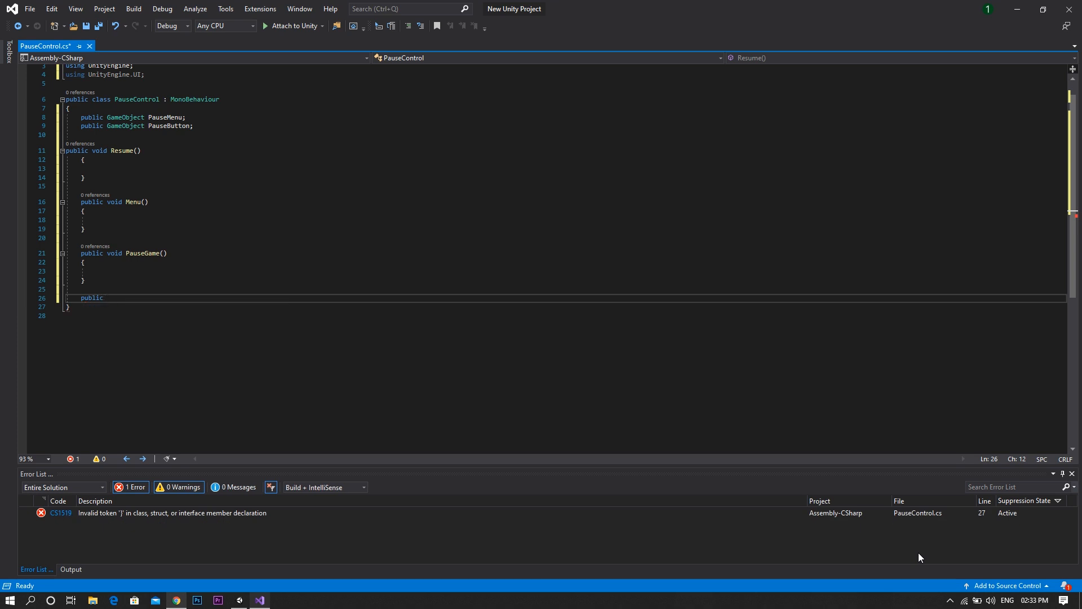
text(void)
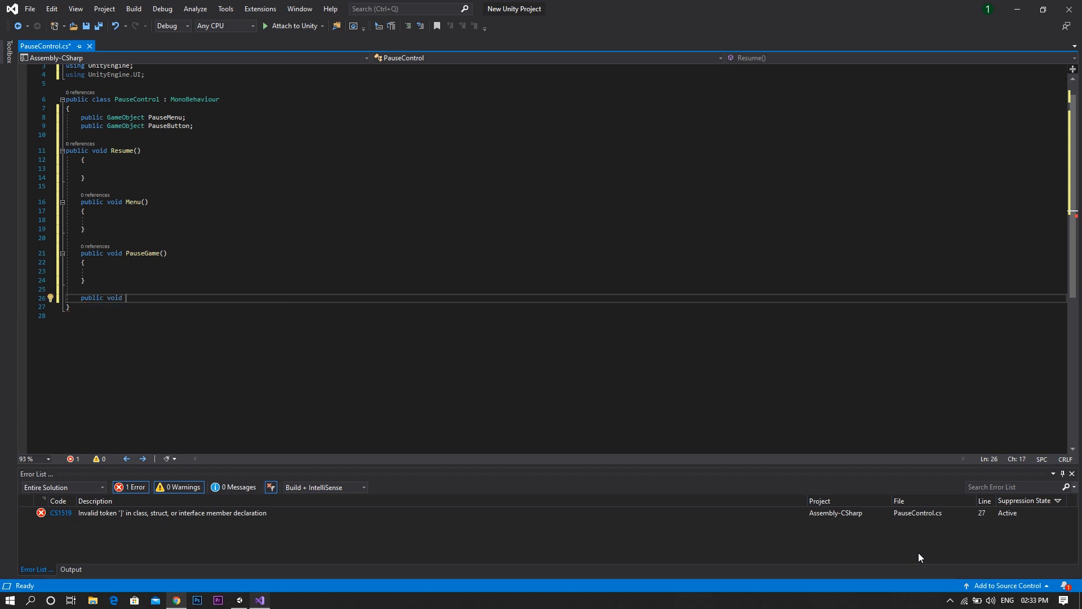
text(Restart())
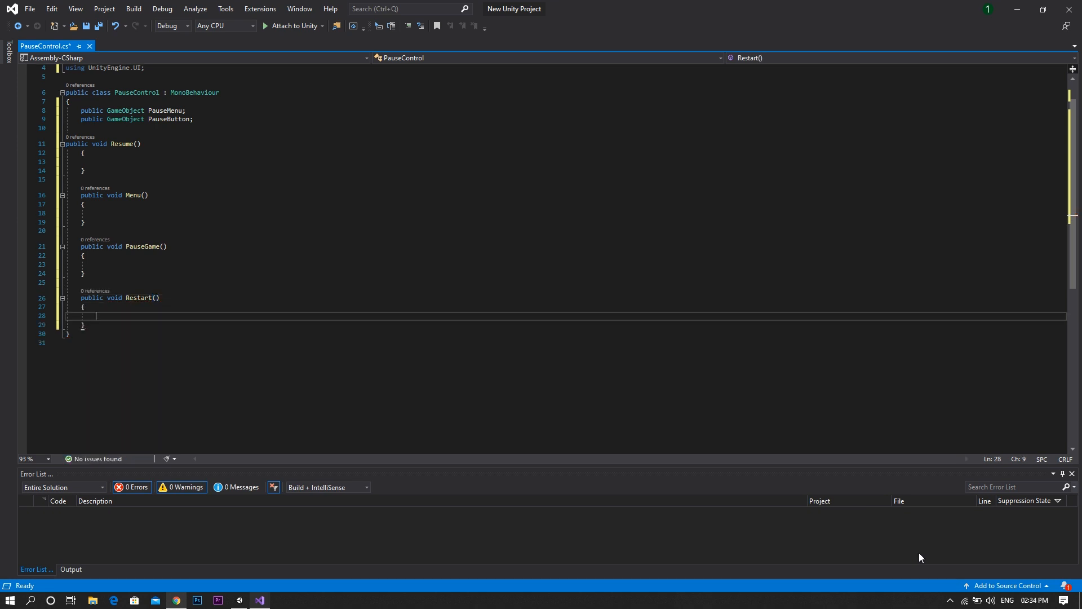
click(61, 143)
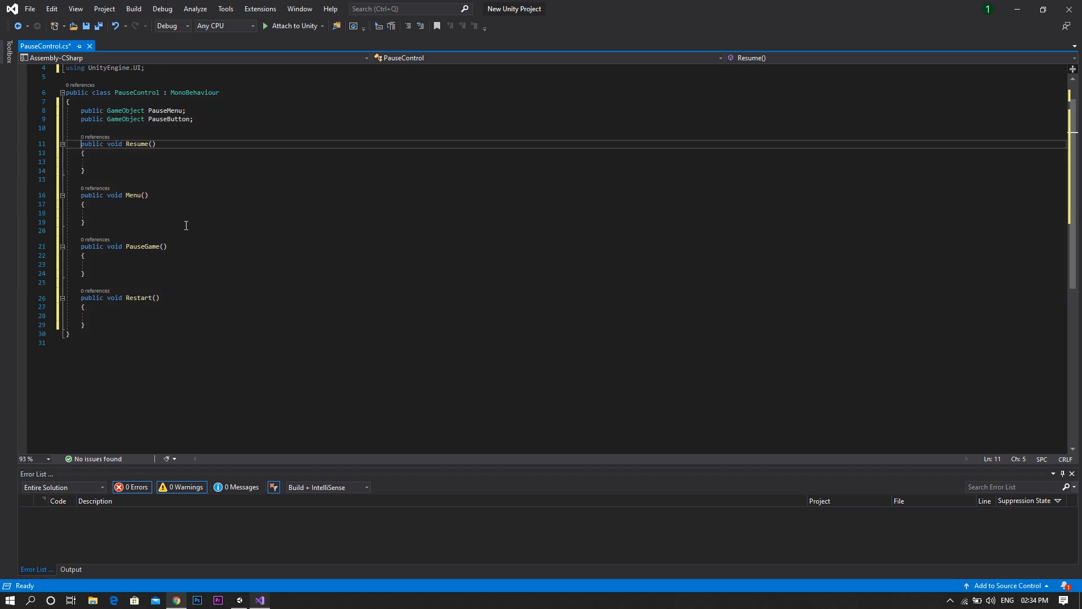
mouse_move(362, 412)
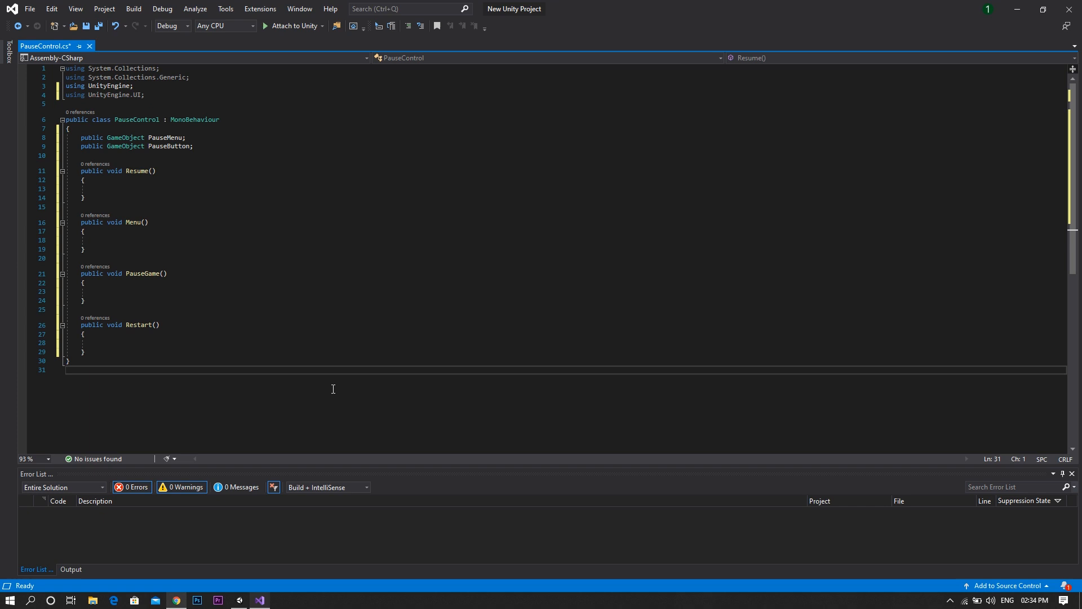
- Add 'using UnityEngine.SceneManagement;' below the UnityEngine import in PauseControl
key(Enter)
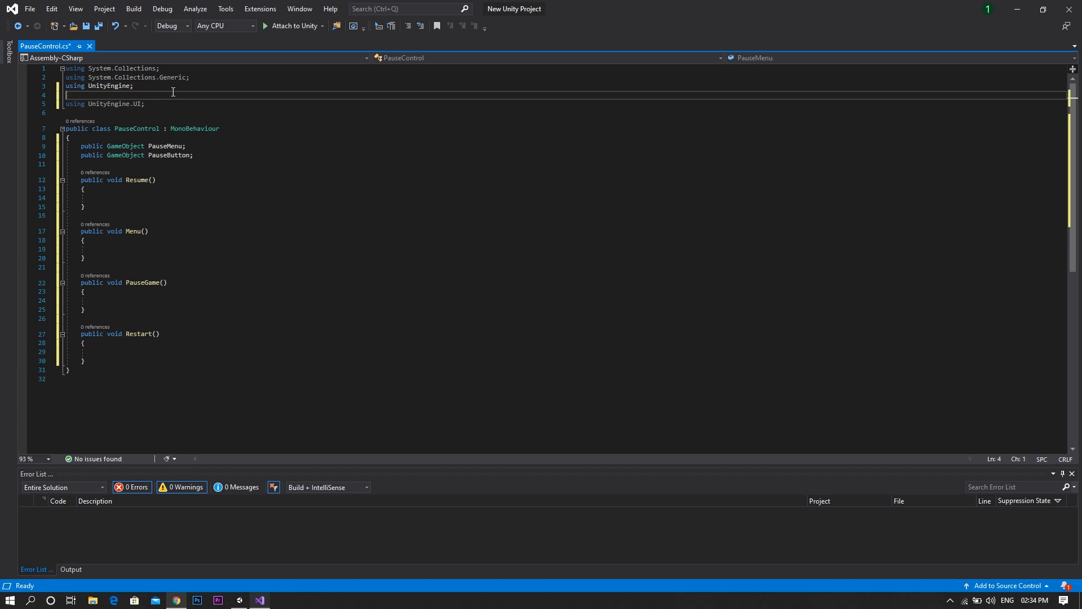
text(unity)
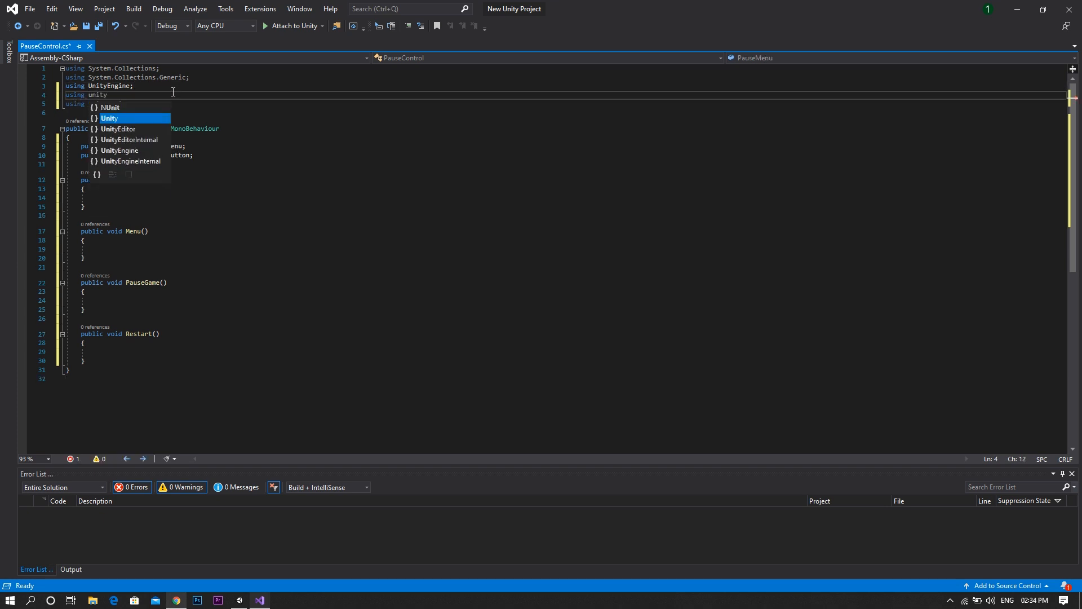
text(eneManagement;)
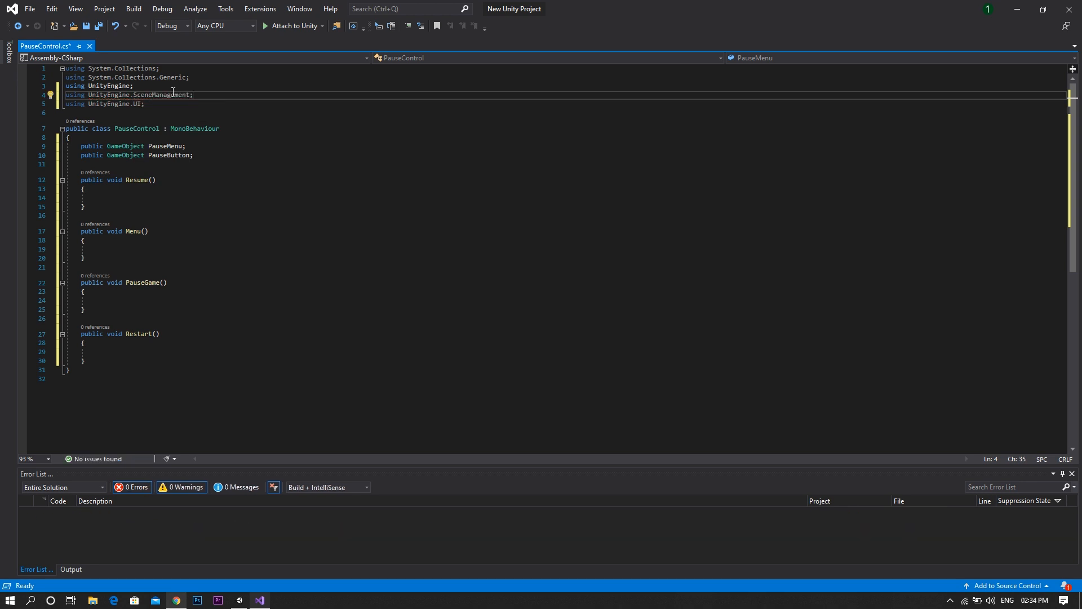
mouse_move(300, 198)
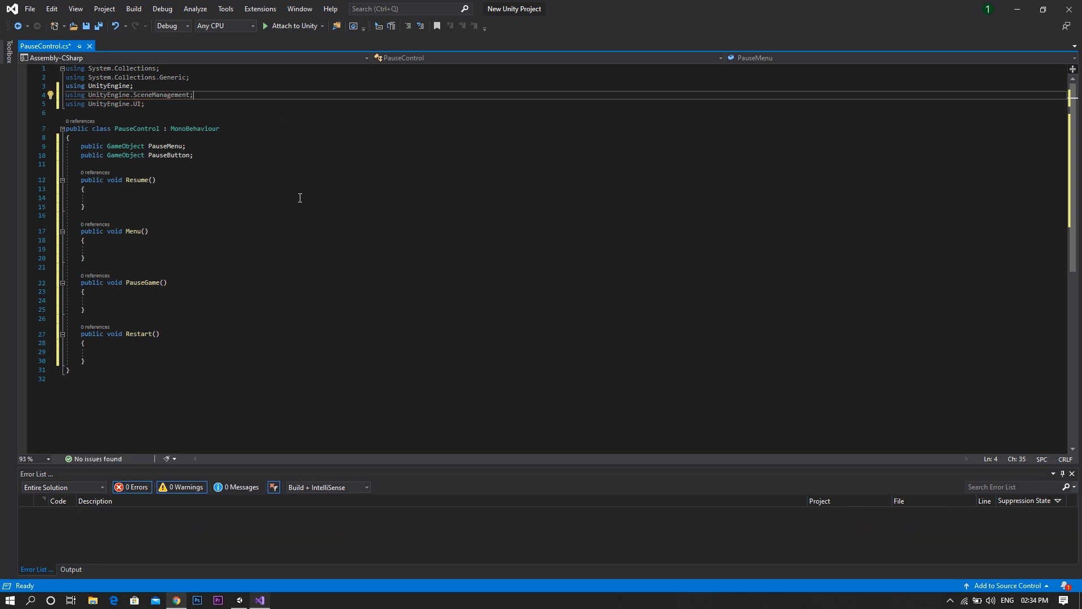
click(95, 301)
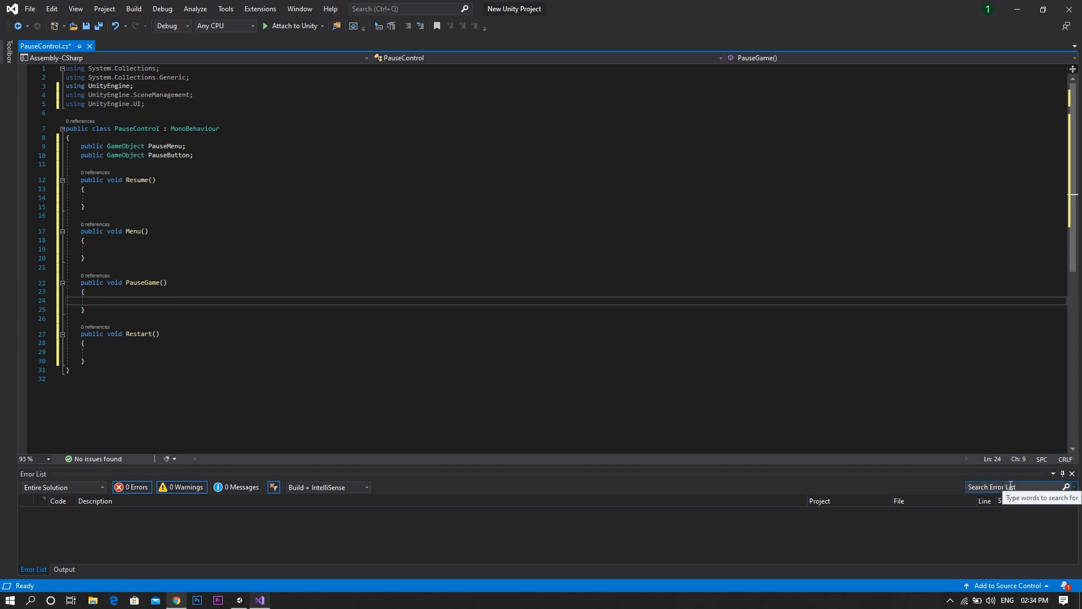
- In PauseGame, set Time.timeScale = 0 and call PauseMenu.SetActive(true)
text(Time.timeScale =)
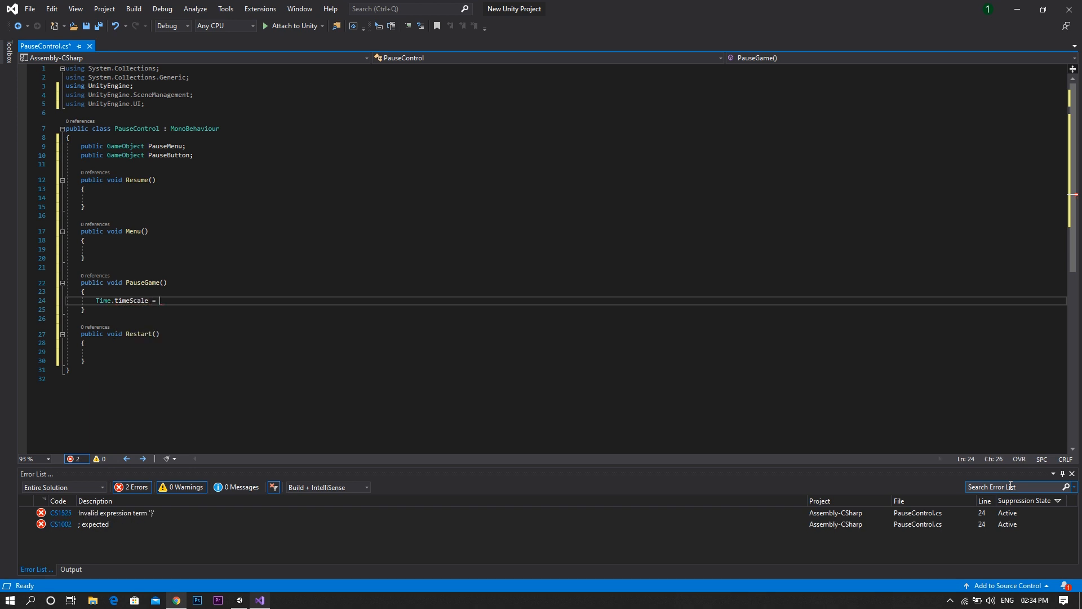
text(;)
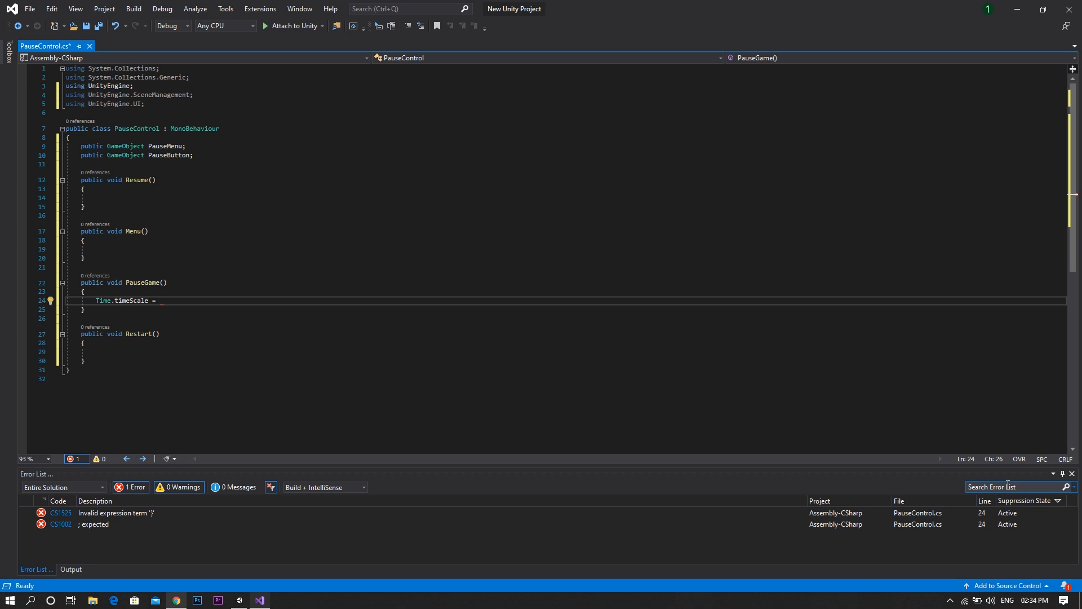
text(0;)
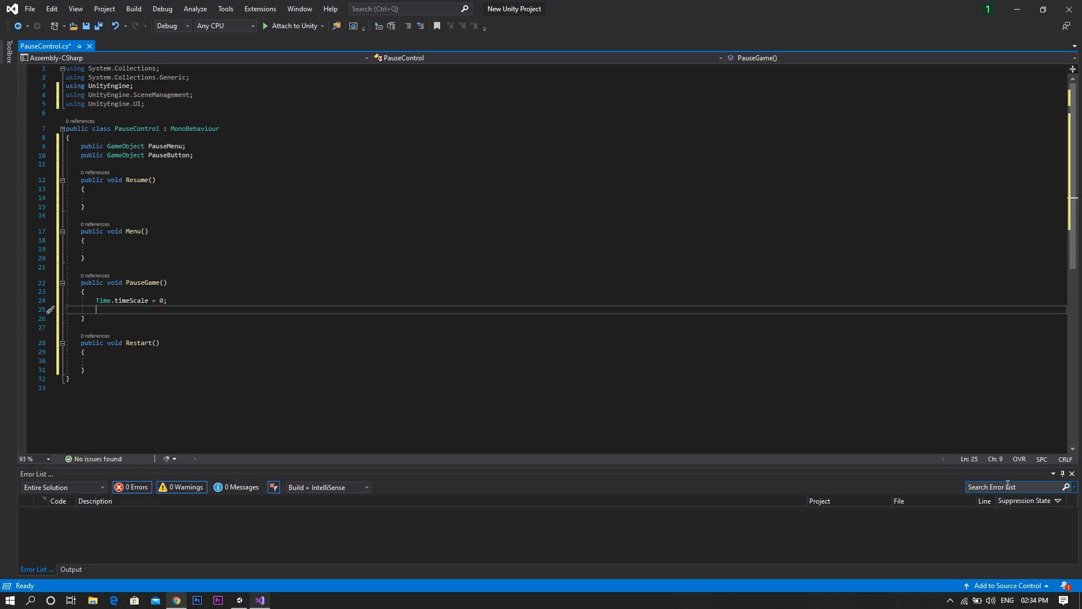
text(PauseMenu)
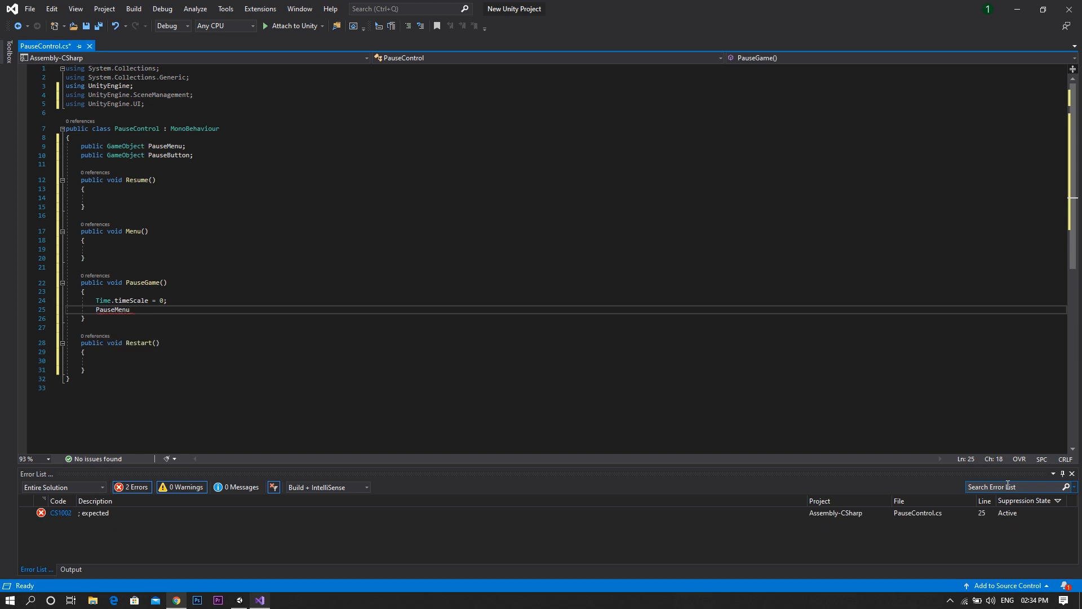
text(.SetActive)
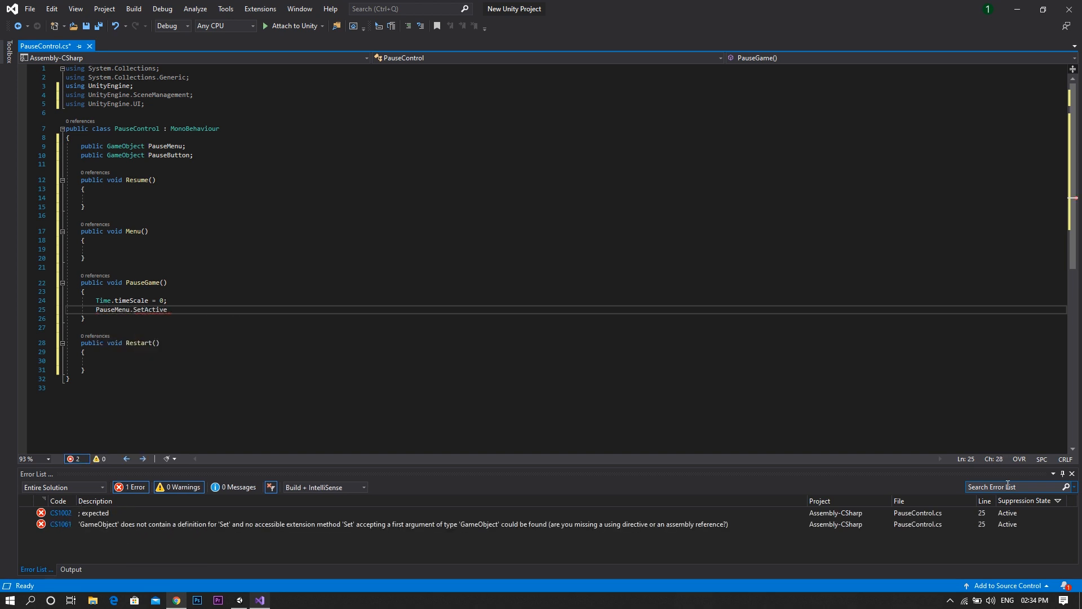
text(())
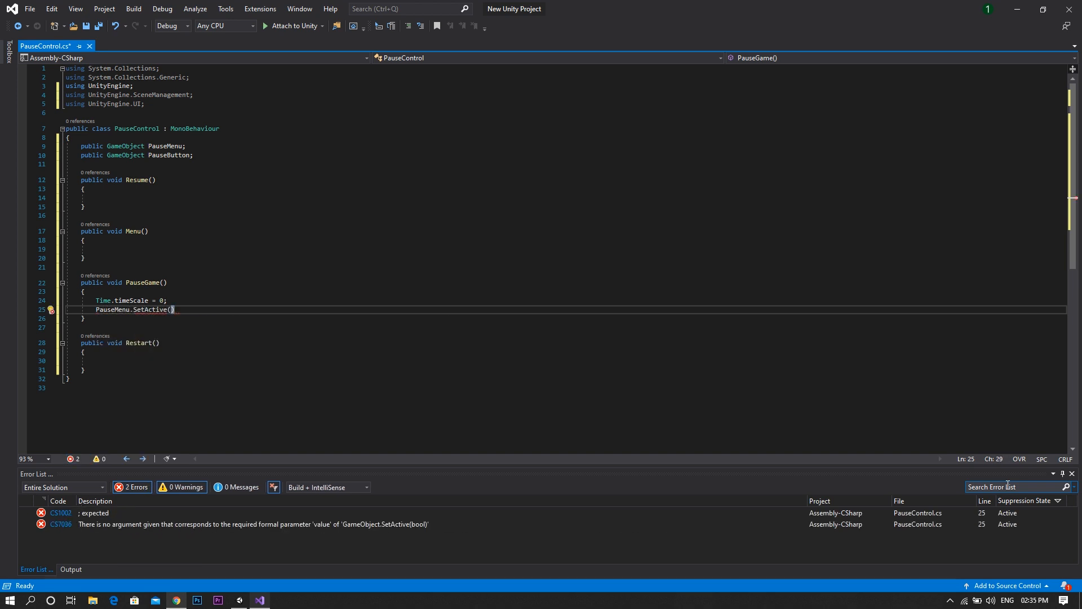
text(Tr)
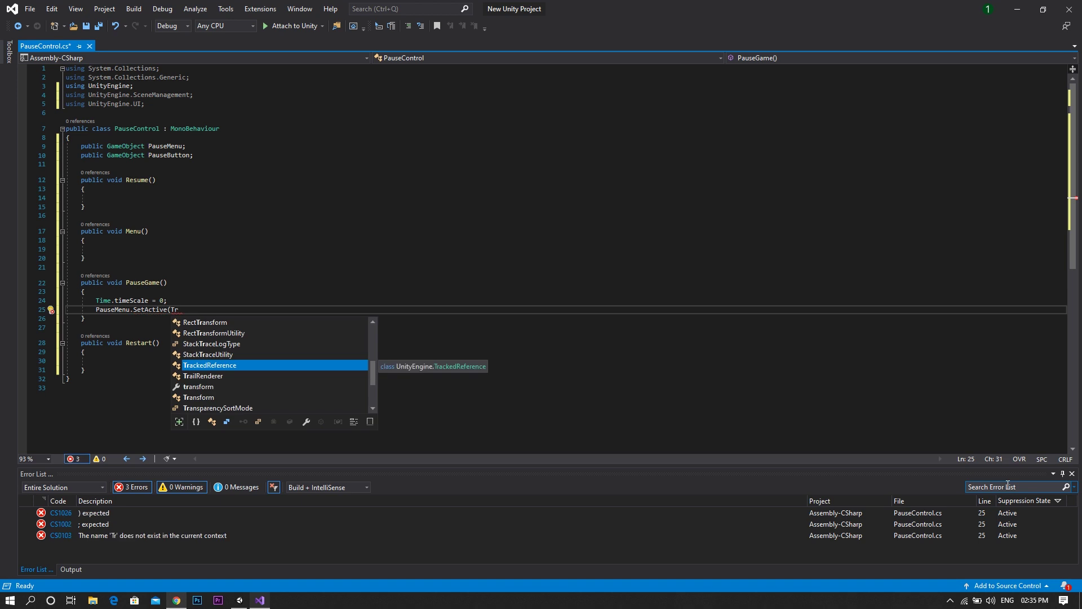
text(true))
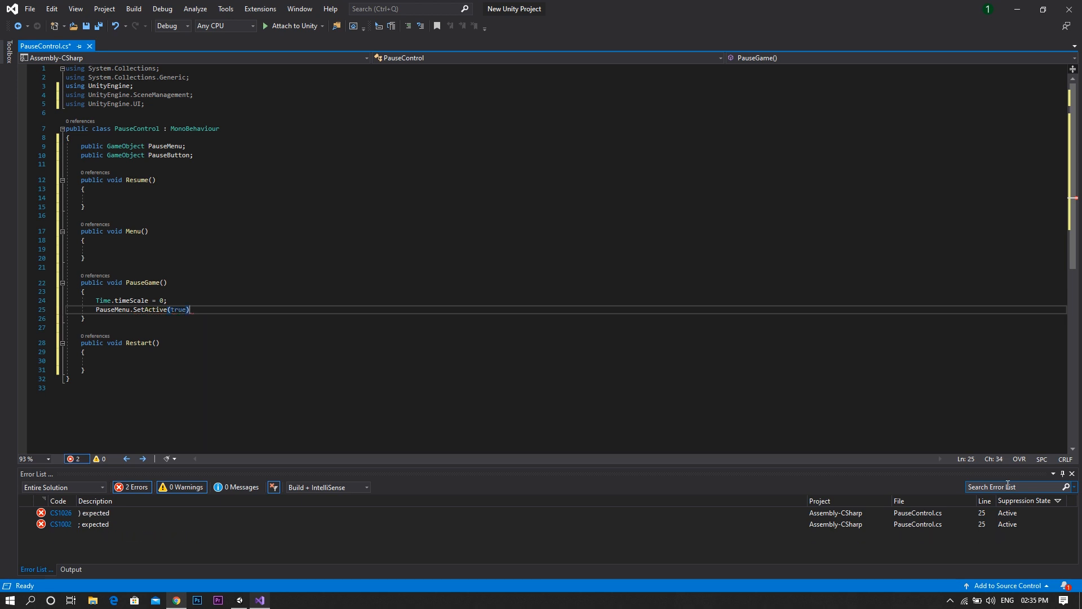
text(;)
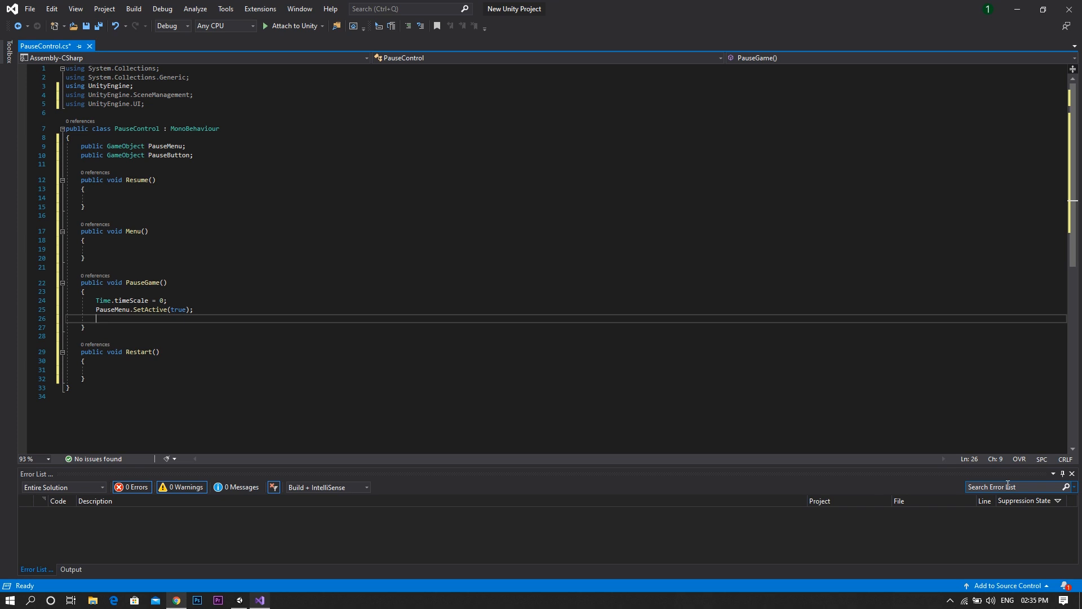
- Hide the pause button in PauseGame with PauseButton.SetActive(false)
text(Puse)
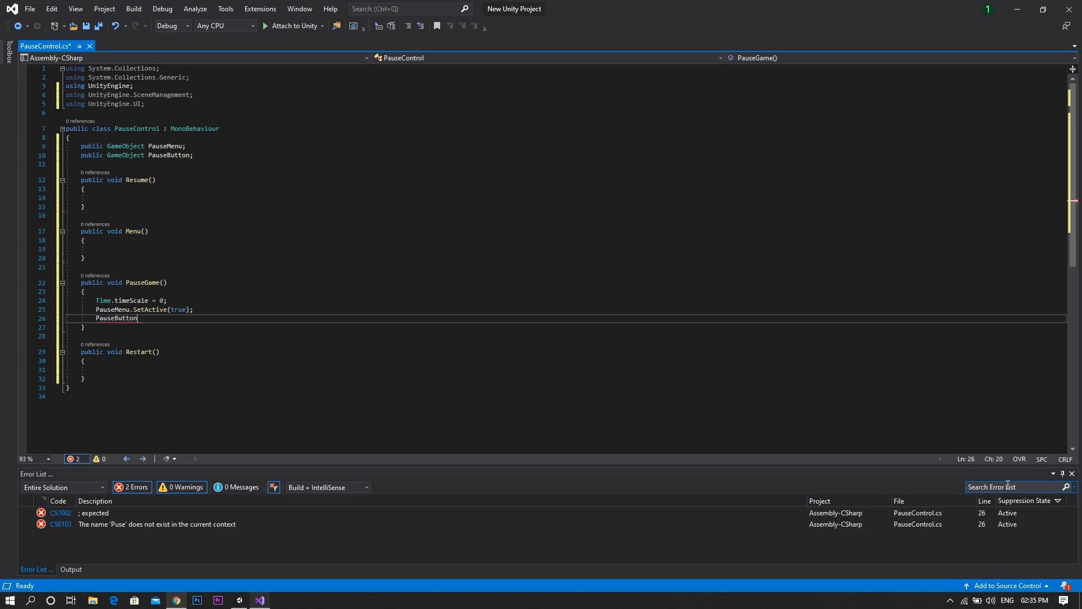
text(.SetActive())
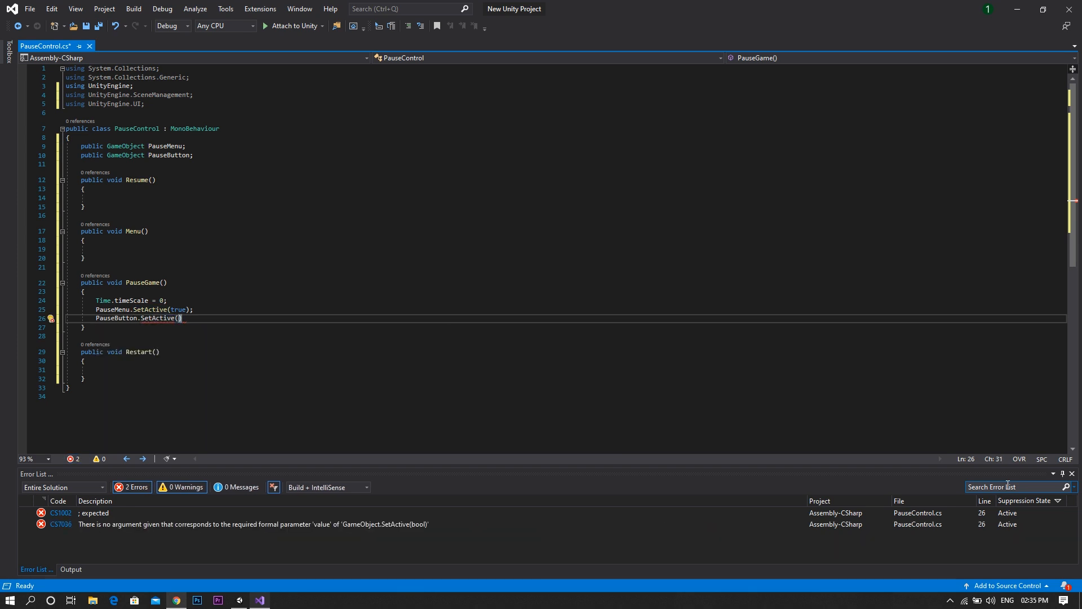
text(false)
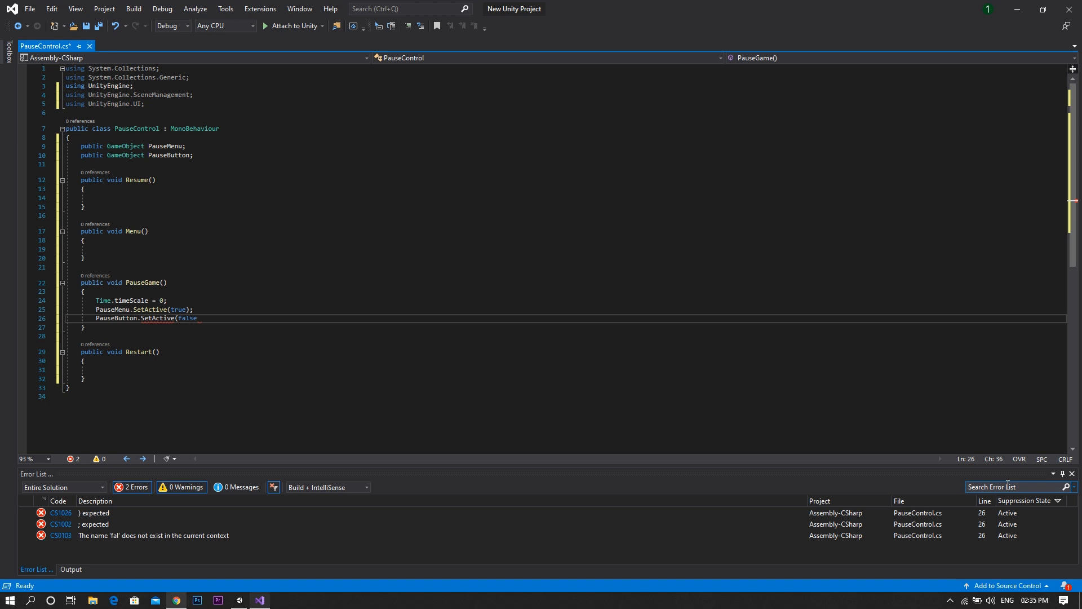
text();)
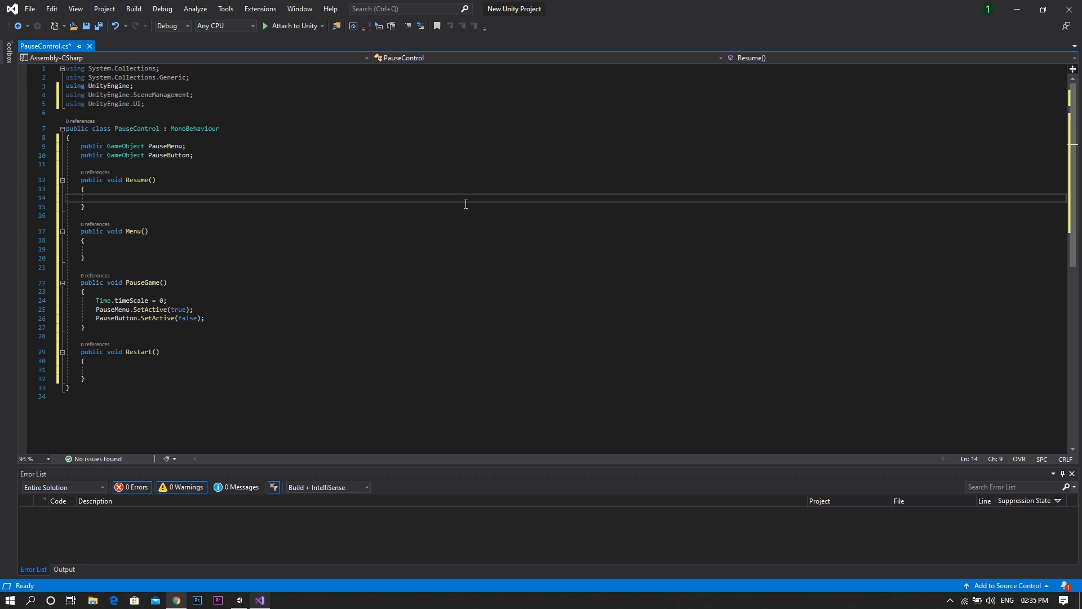
- In Resume, set Time.timeScale = 1, activate PauseButton and deactivate PauseMenu
text(T)
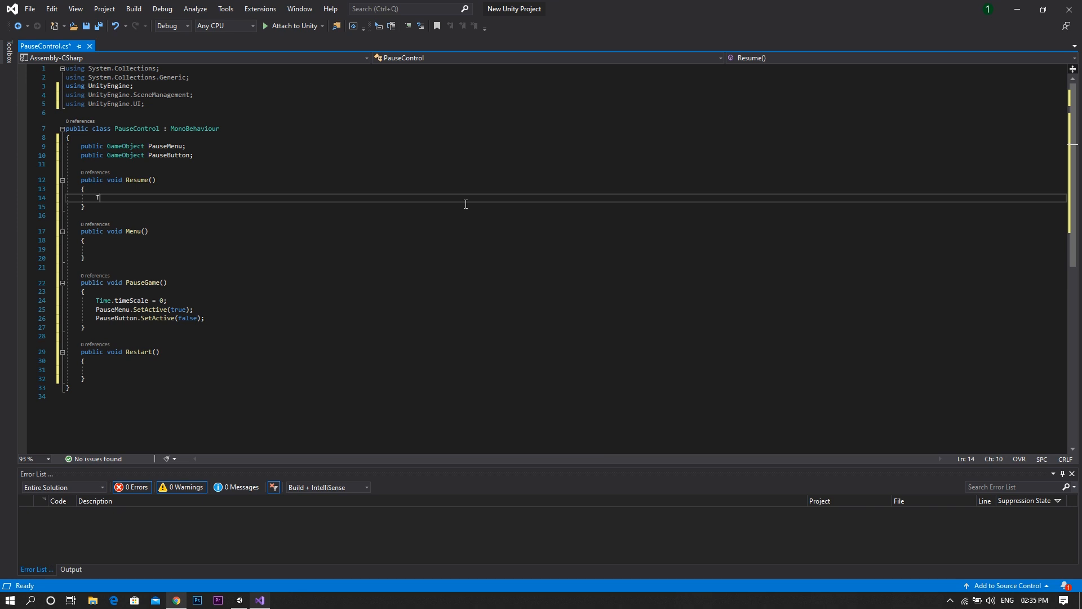
text(Time.timeScale)
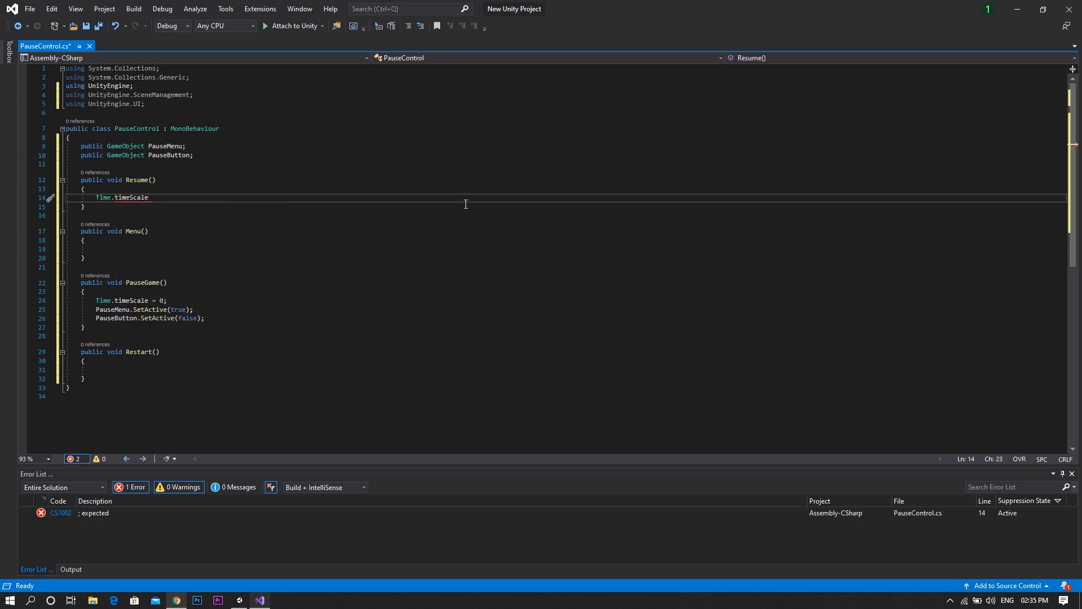
text(= 1;)
text(P)
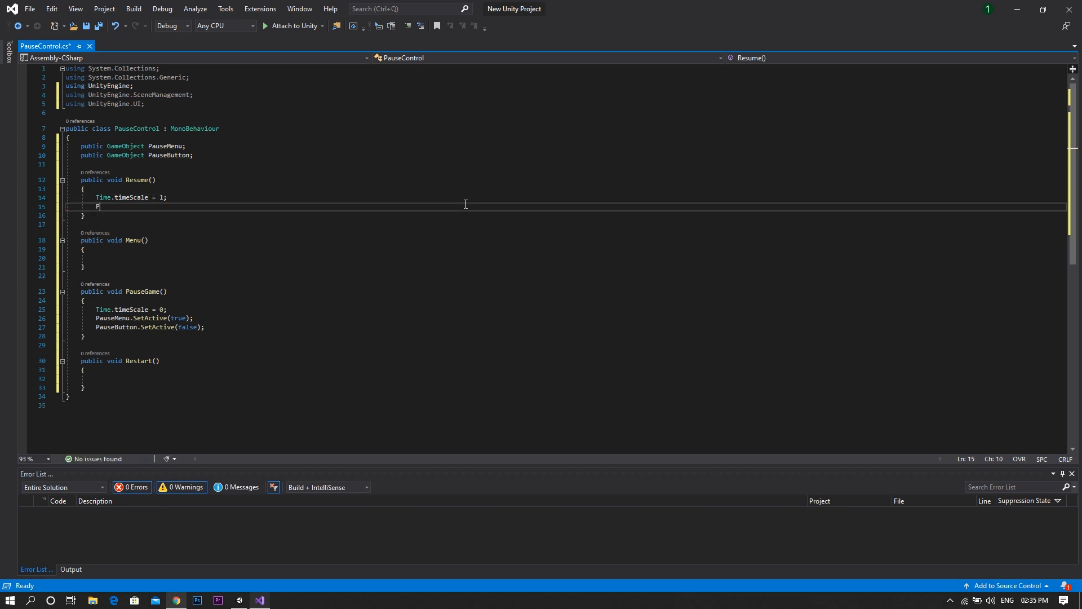
text(auseButton.SetActive())
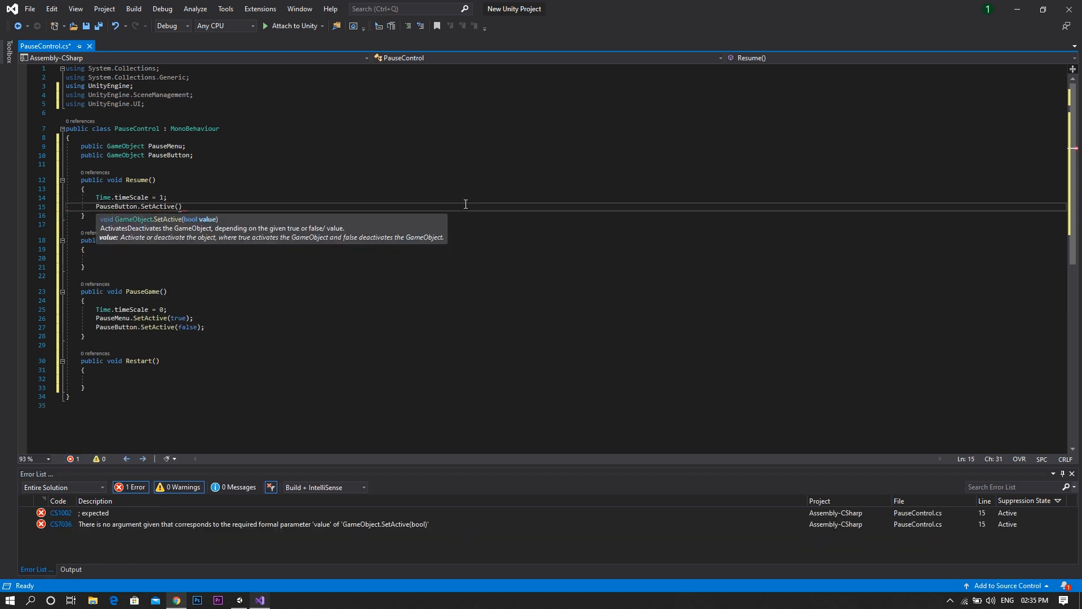
text(true);)
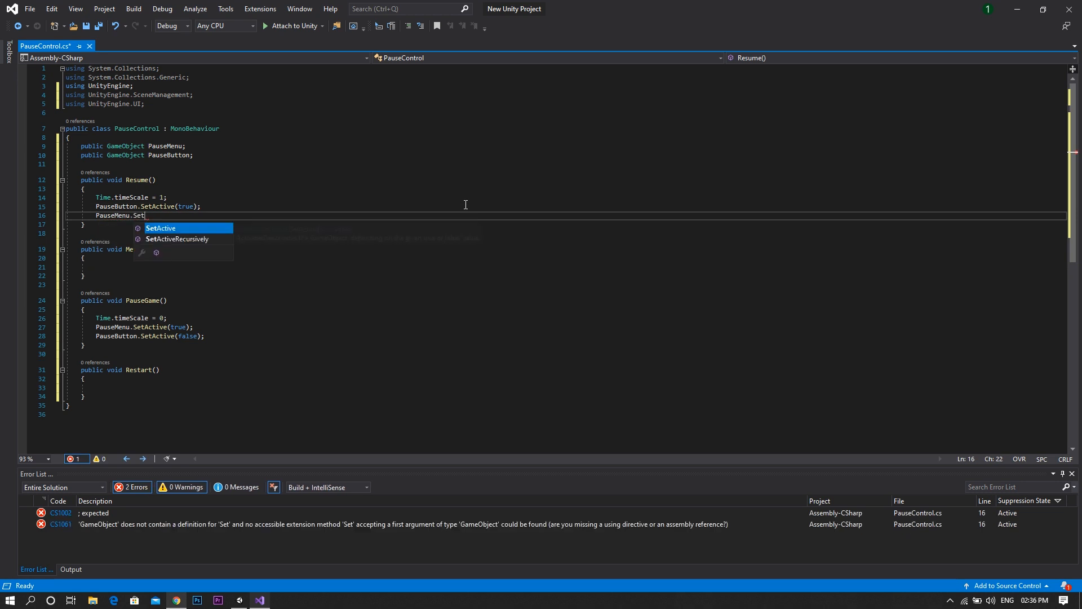
text(Active(false);)
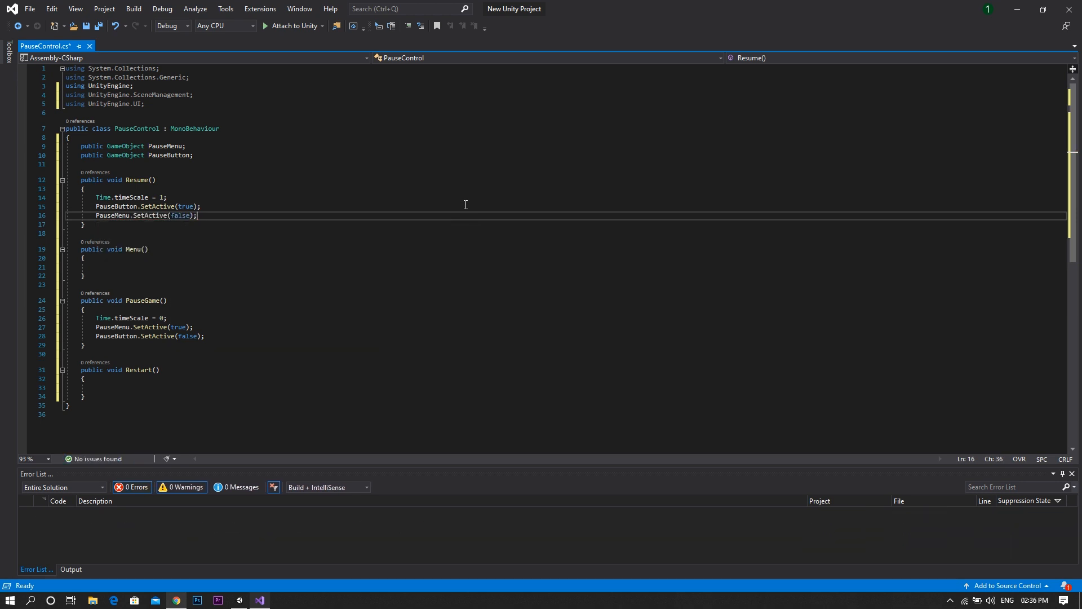
mouse_move(289, 276)
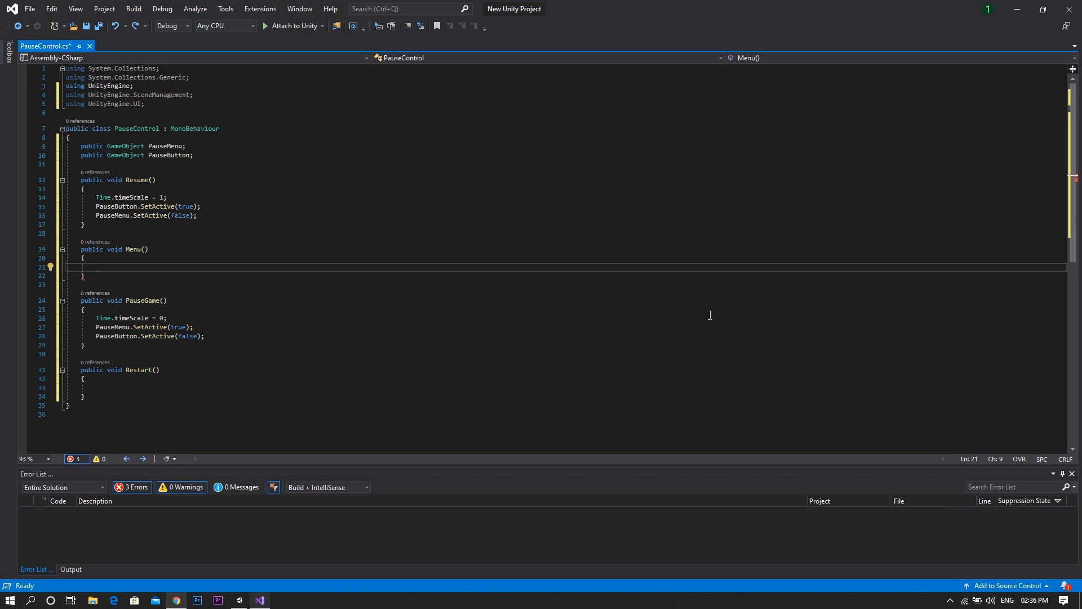
- Make Menu call SceneManager.LoadScene("MainMenu")
text(SceneManager)
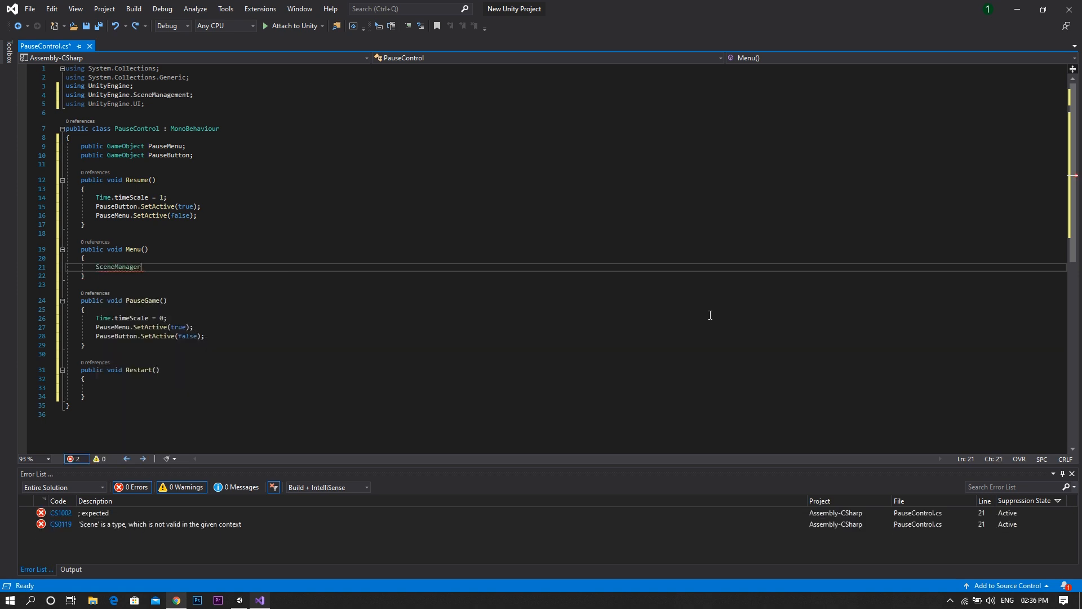
text(.LoadScene(")
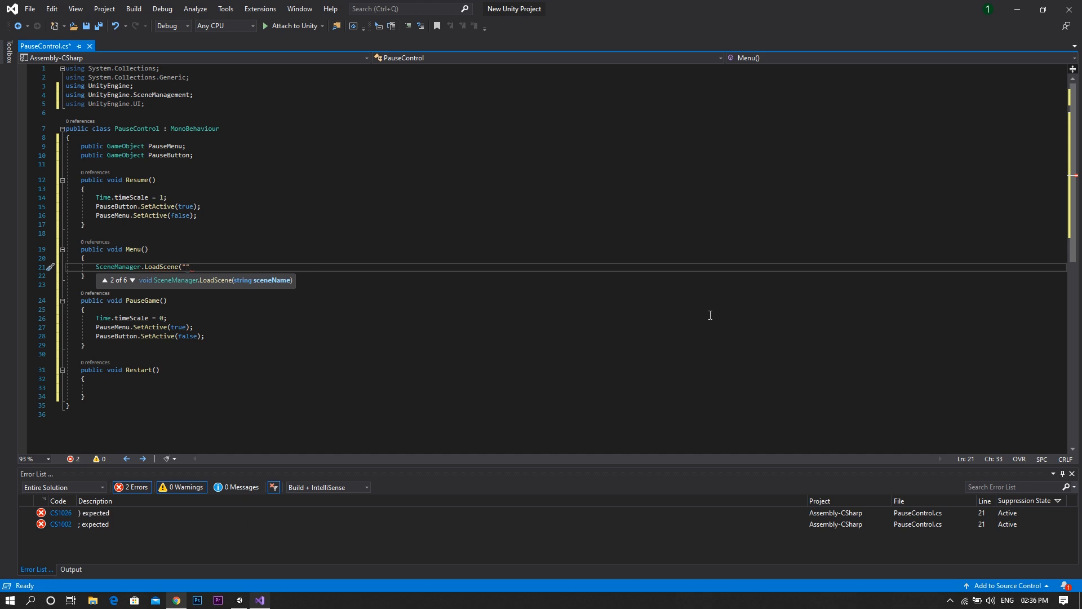
text(M)
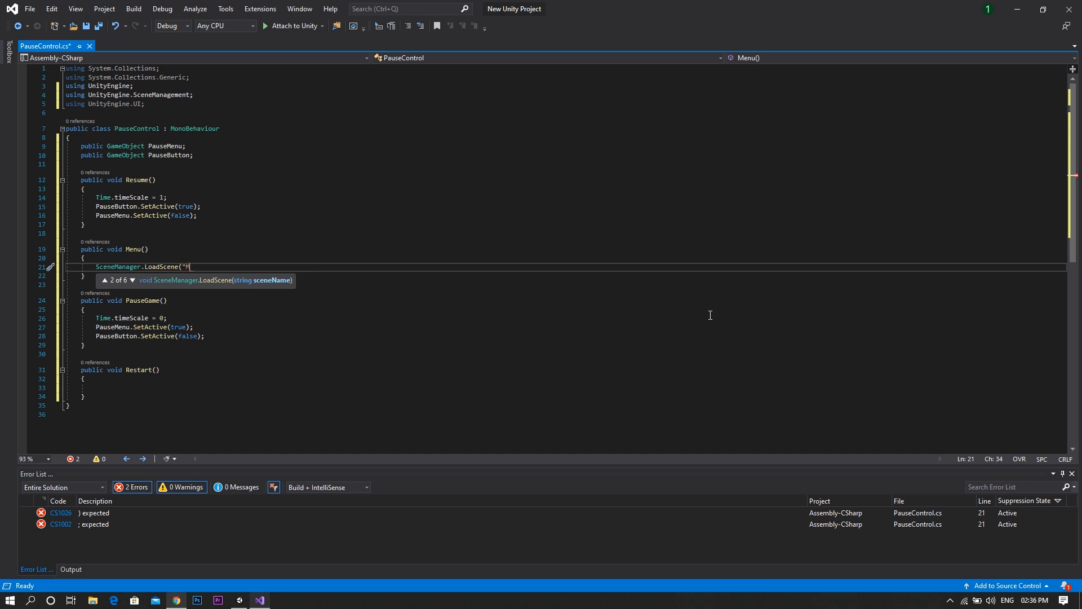
text(ainMenu)
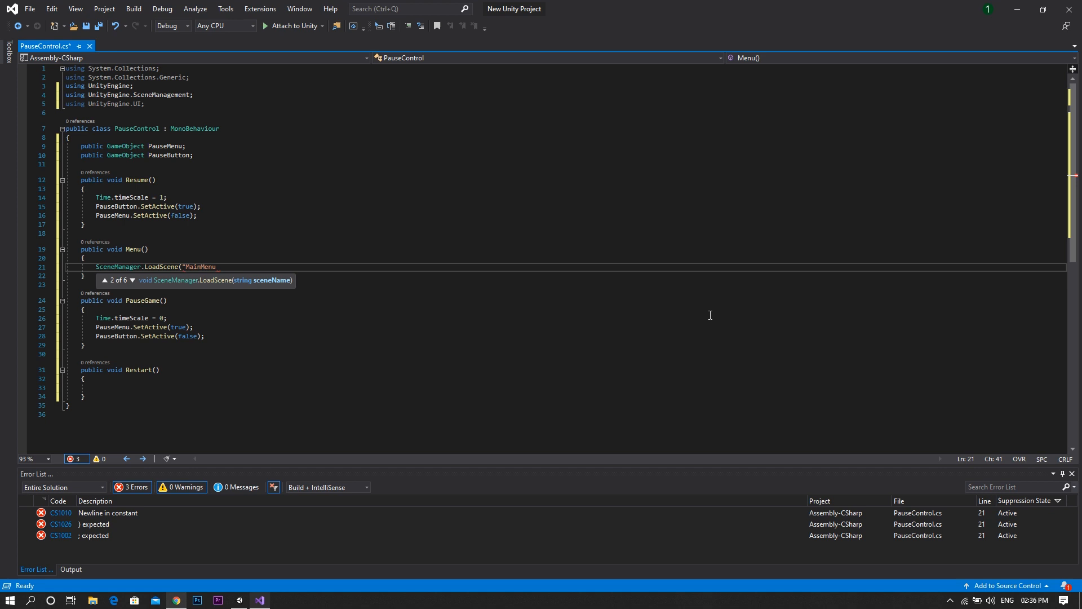
text("))
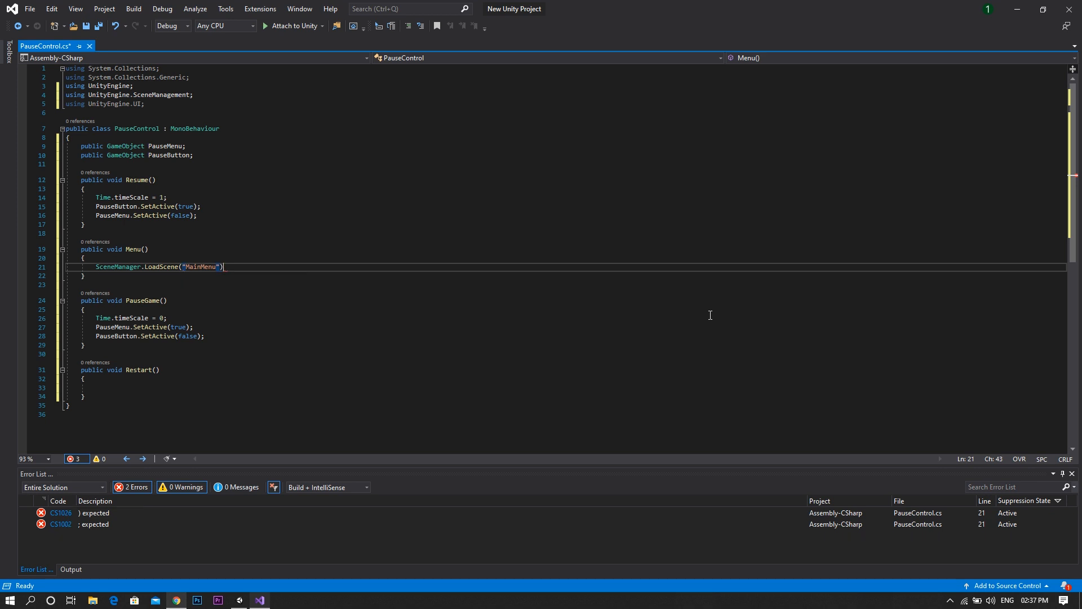
text(;)
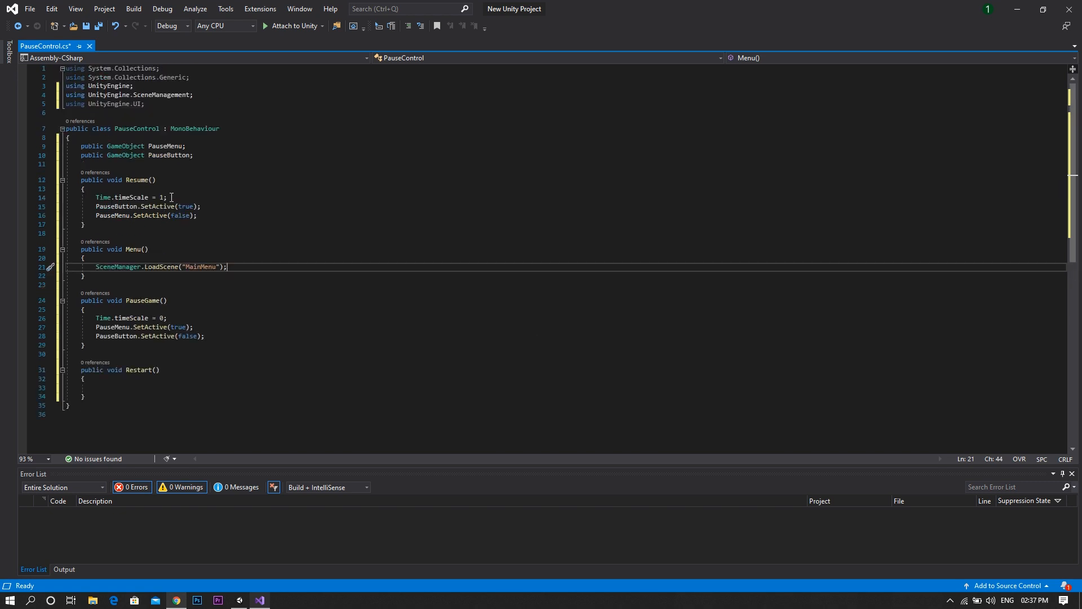
mouse_move(203, 155)
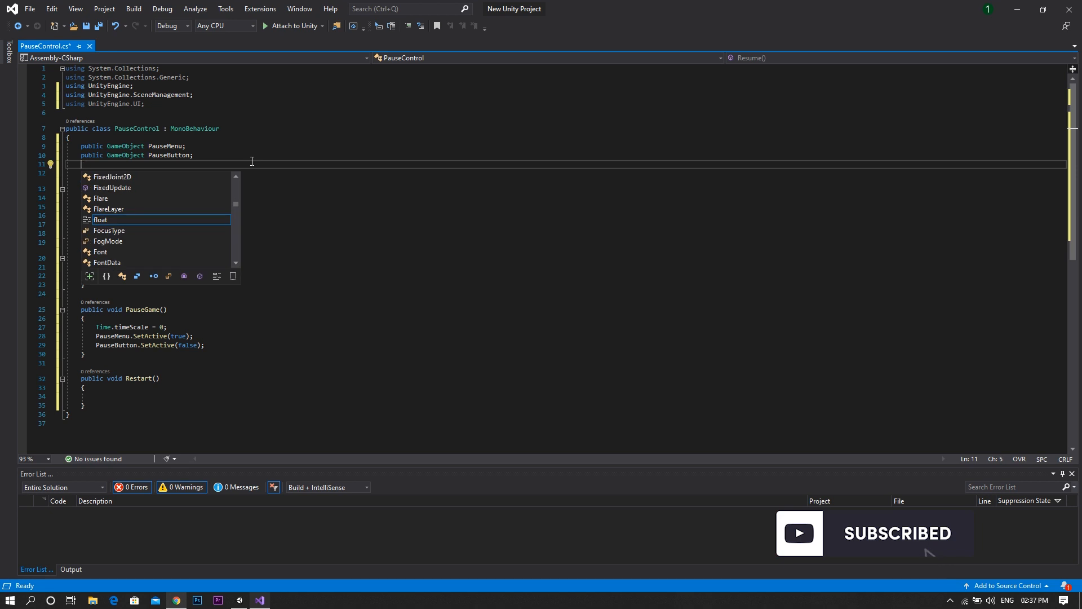
- Declare an int ThisScene field and an Awake method storing SceneManager.GetActiveScene().buildIndex
text(int)
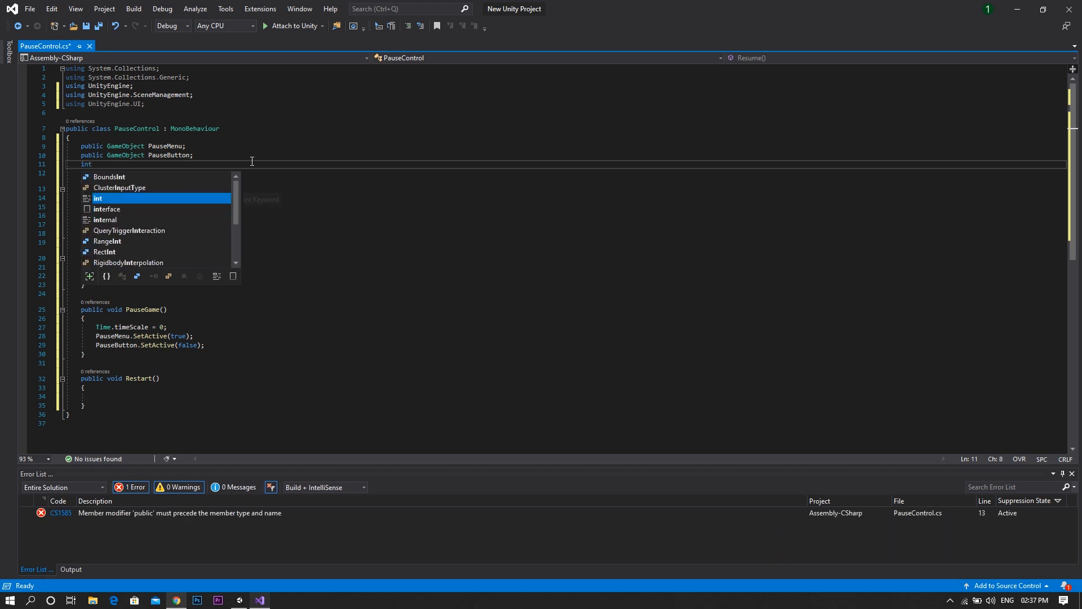
text(This)
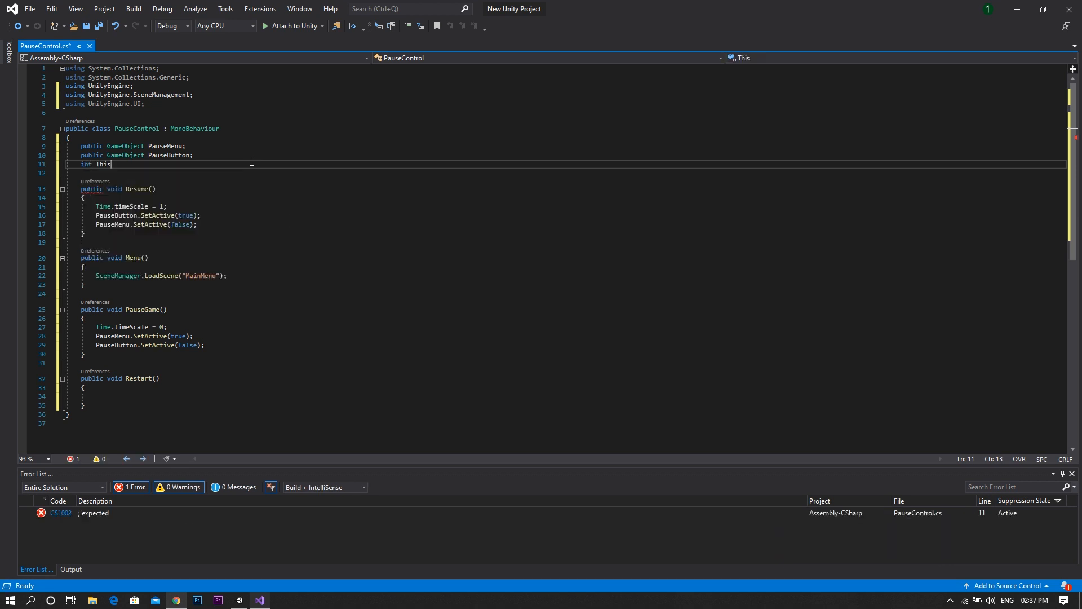
text(Scene;)
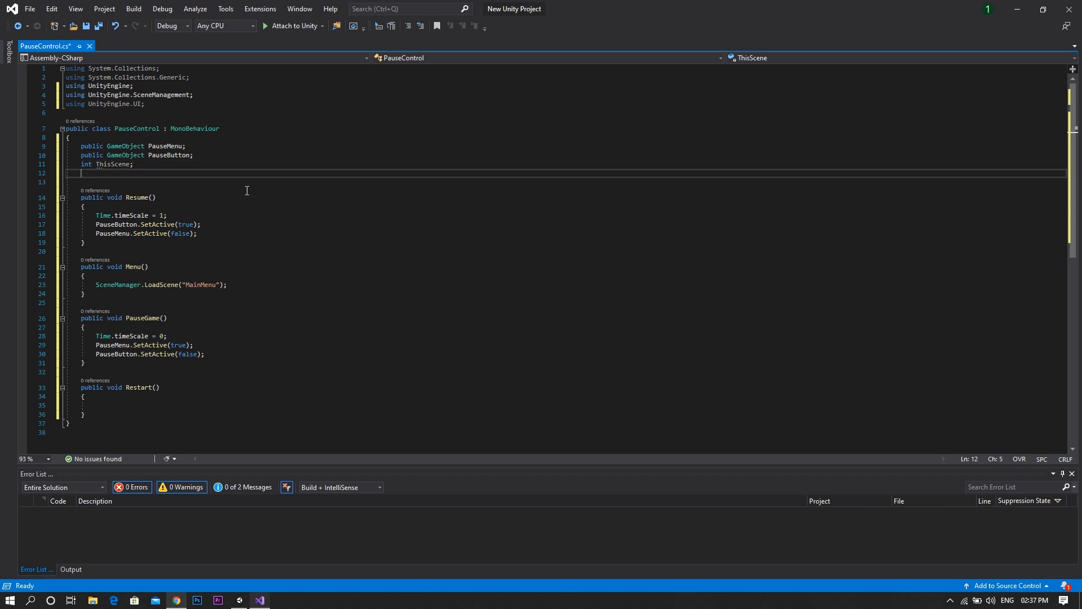
text(void)
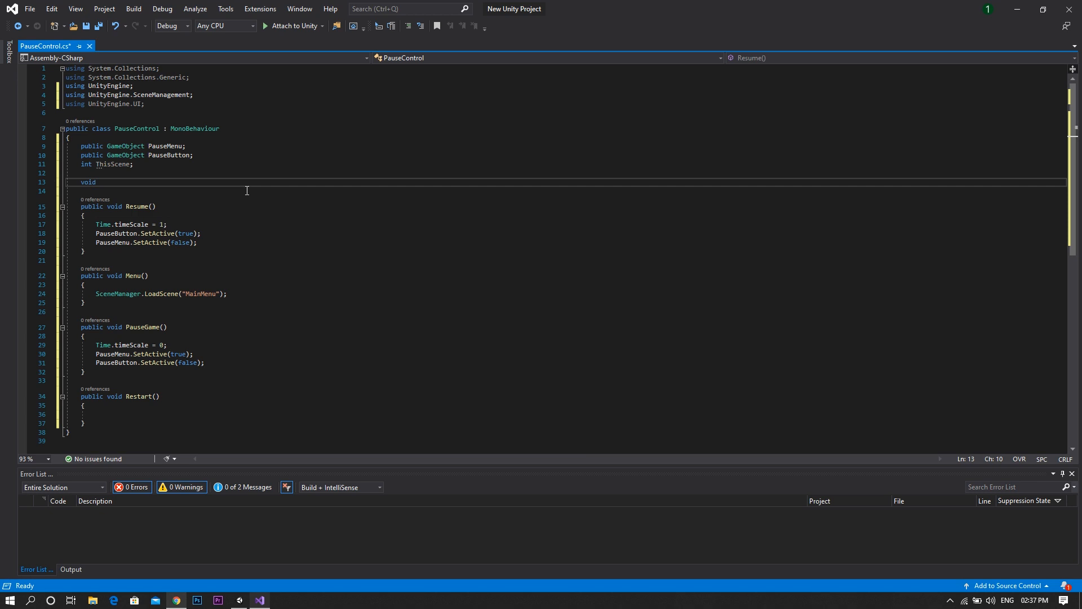
text(Awake()
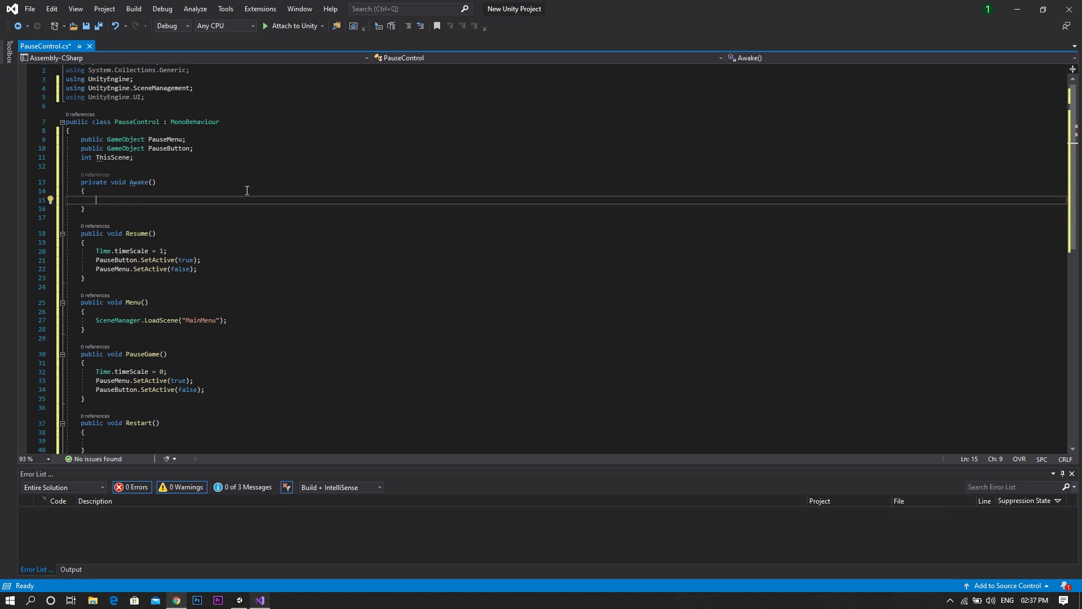
text(ThisScene = S)
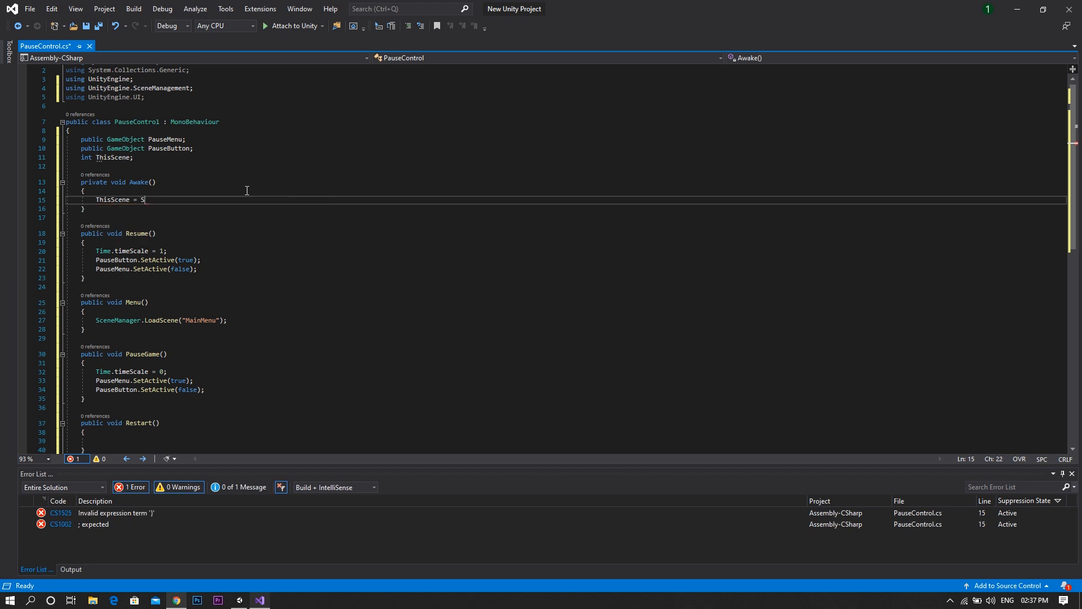
text(ceneManager.)
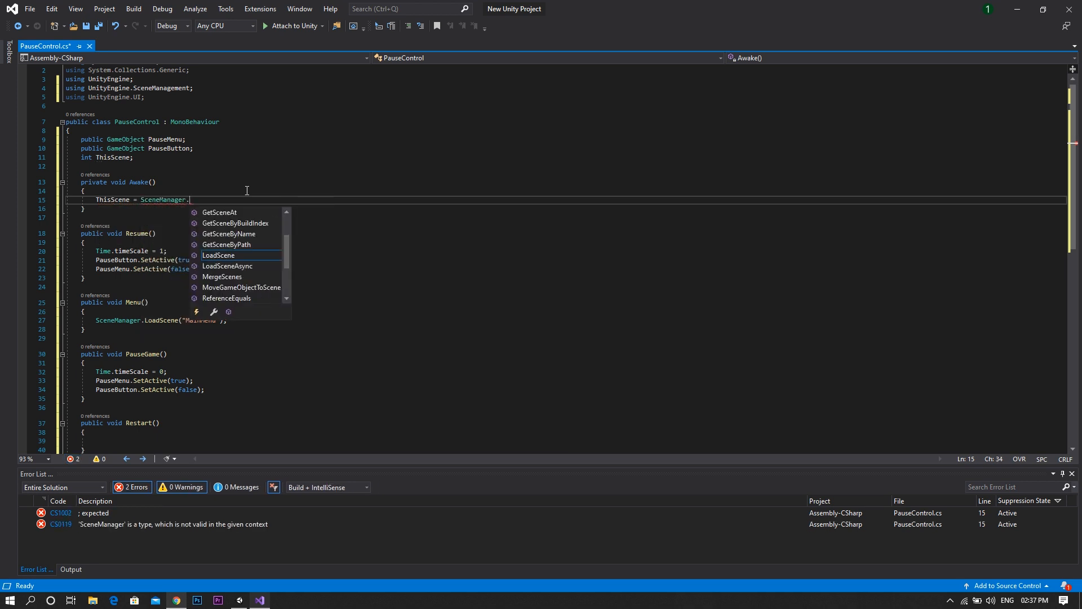
text(G)
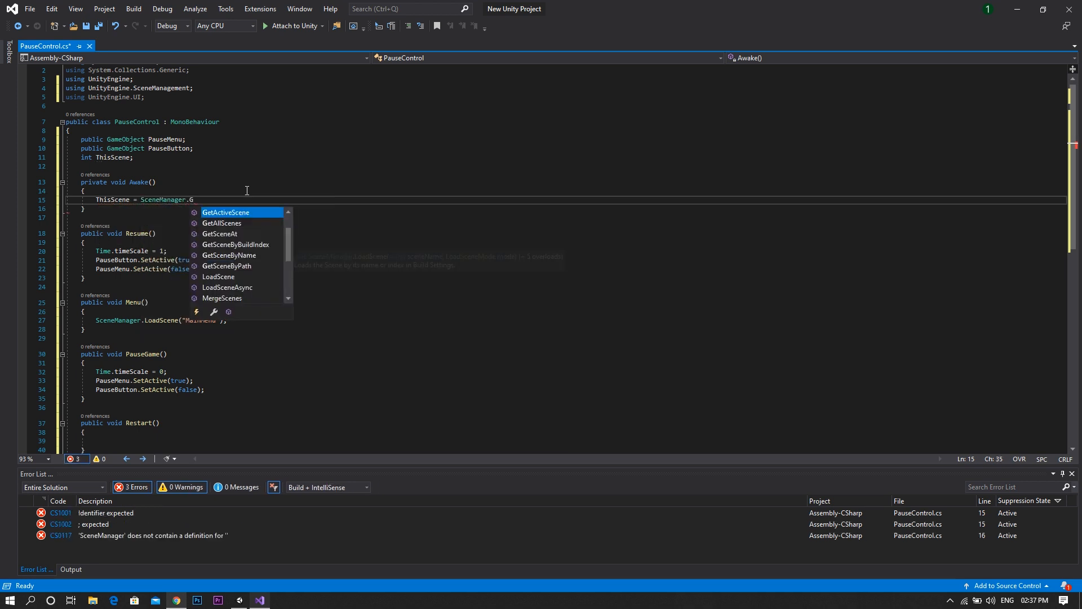
key(Tab)
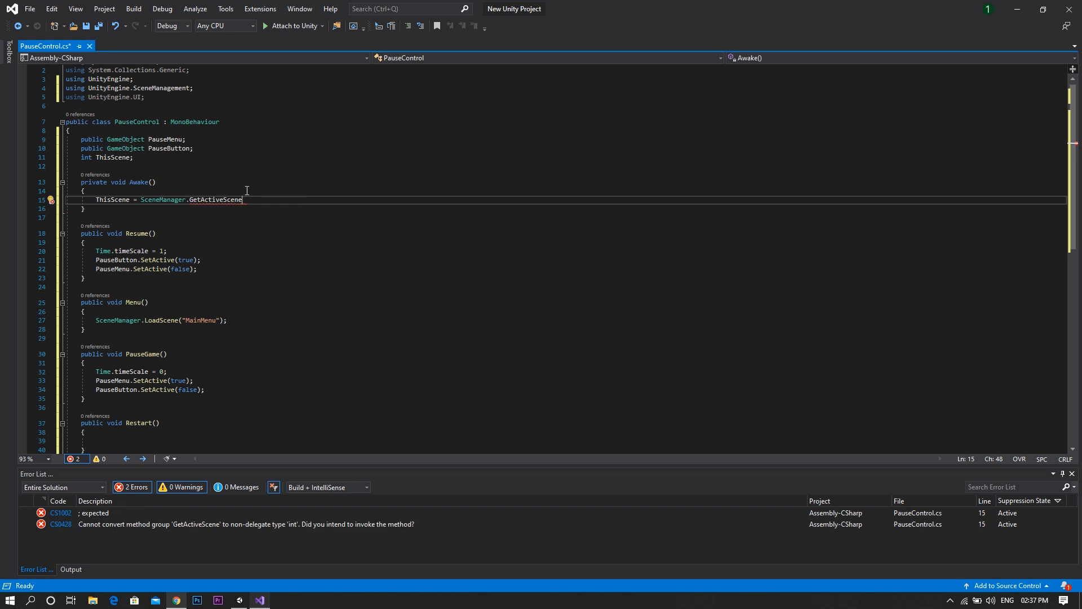
text(().buildIndex;)
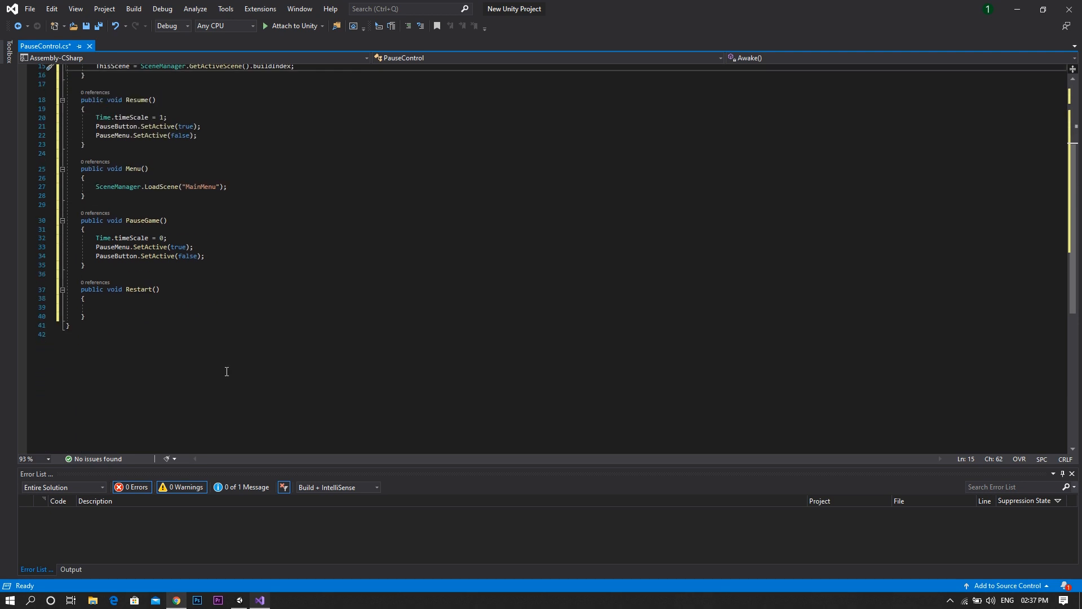
- Make Restart reload the current scene with SceneManager.LoadScene(ThisScene)
click(98, 307)
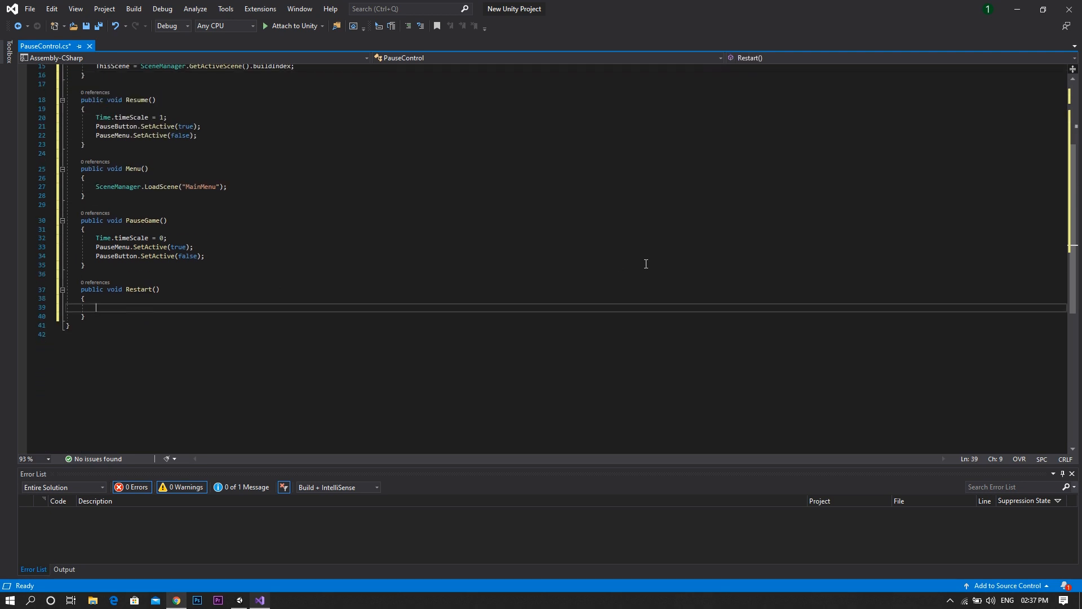
text(Sce)
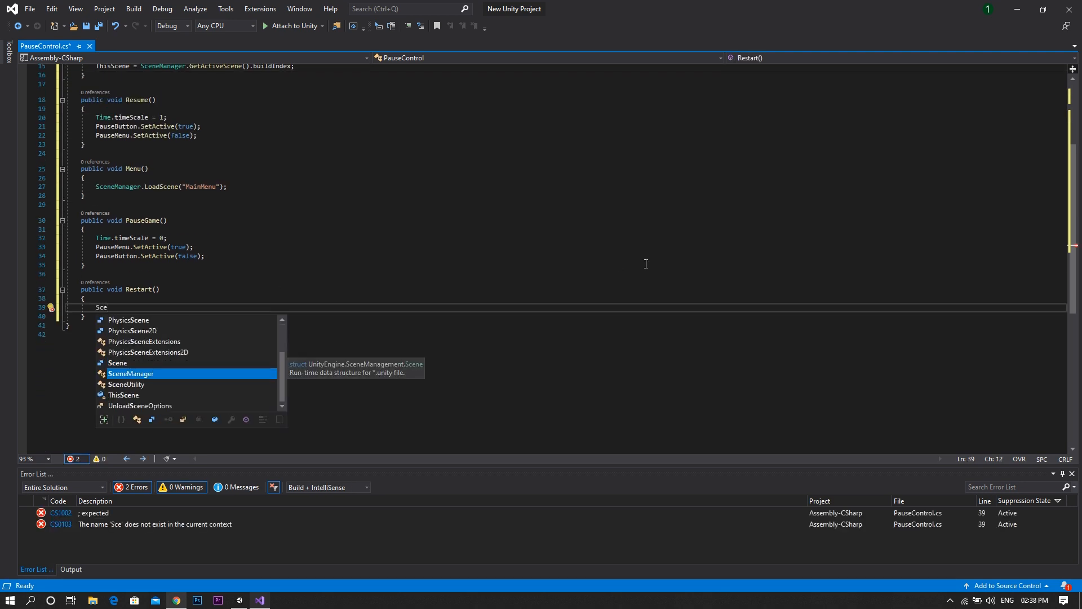
text(SceneManager.L)
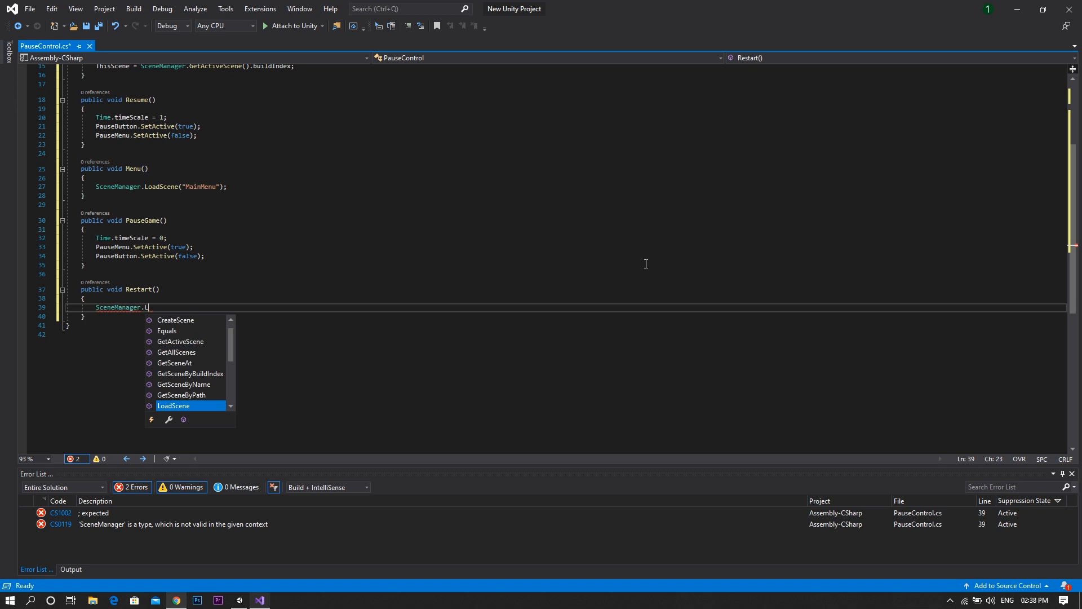
text(oadScene()
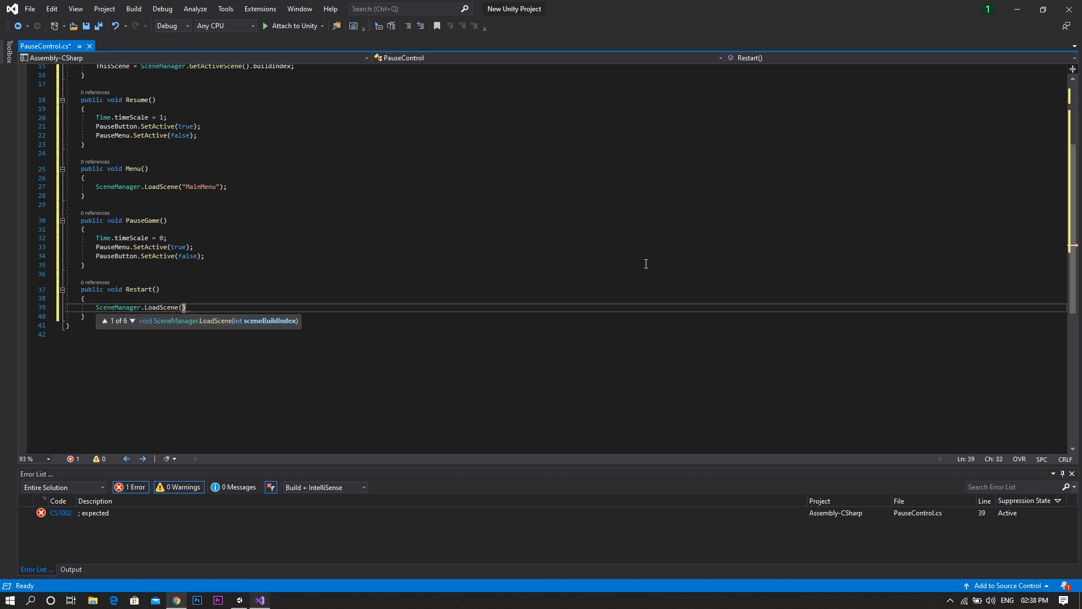
text(ThisScene)
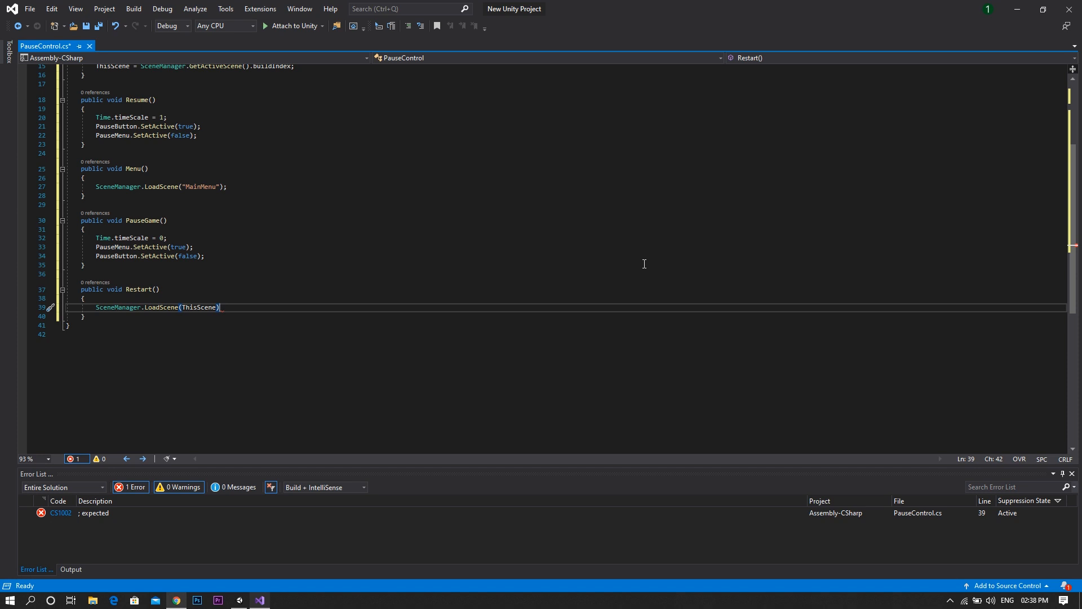
text(;)
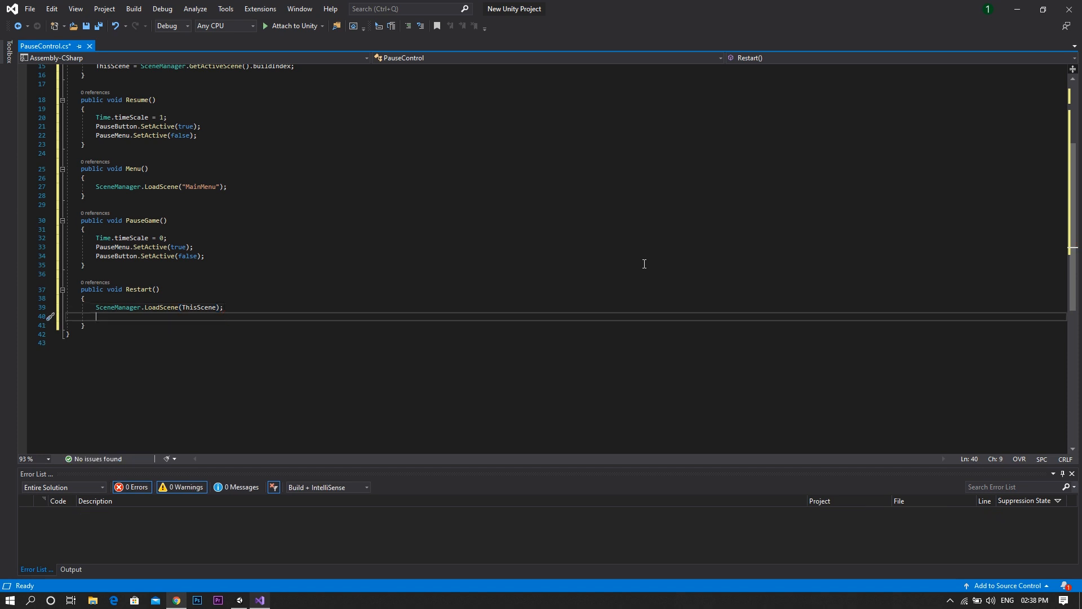
- Add Time.timeScale = 1; to the Restart method
text(Time.)
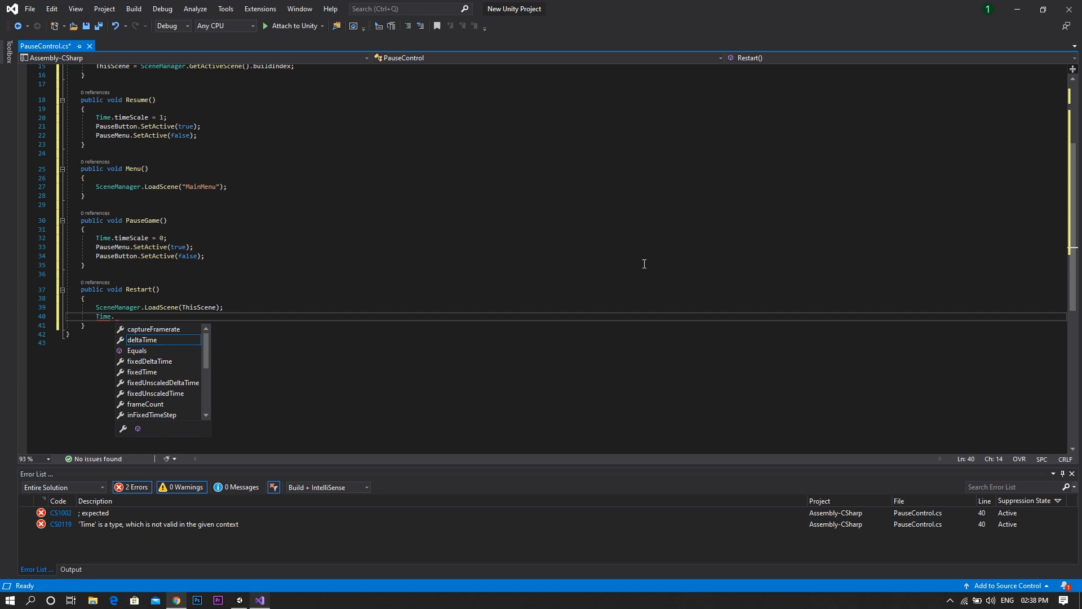
text(T)
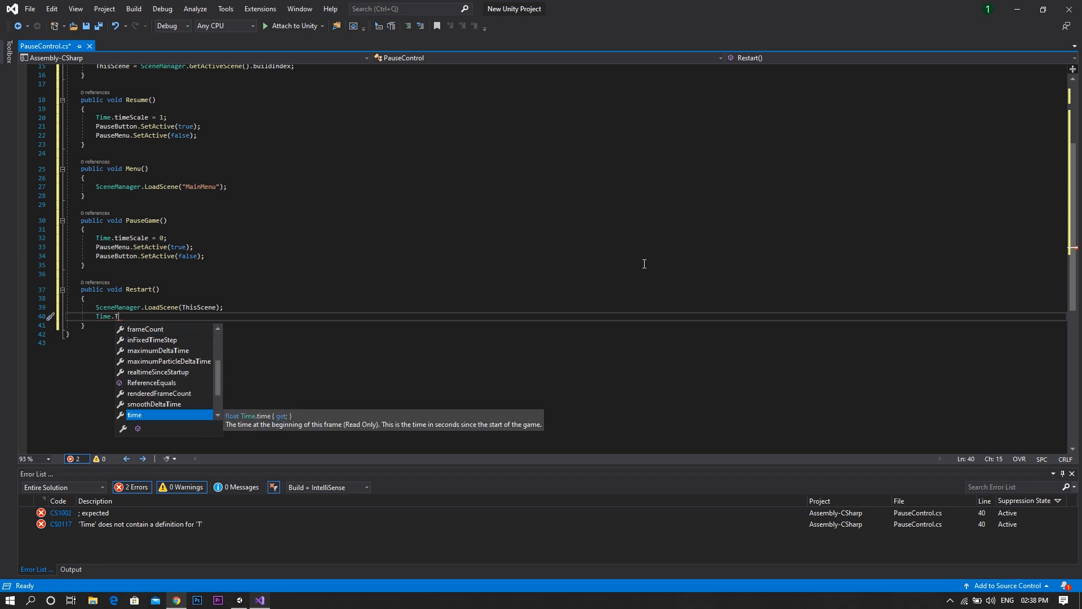
text(imeScale)
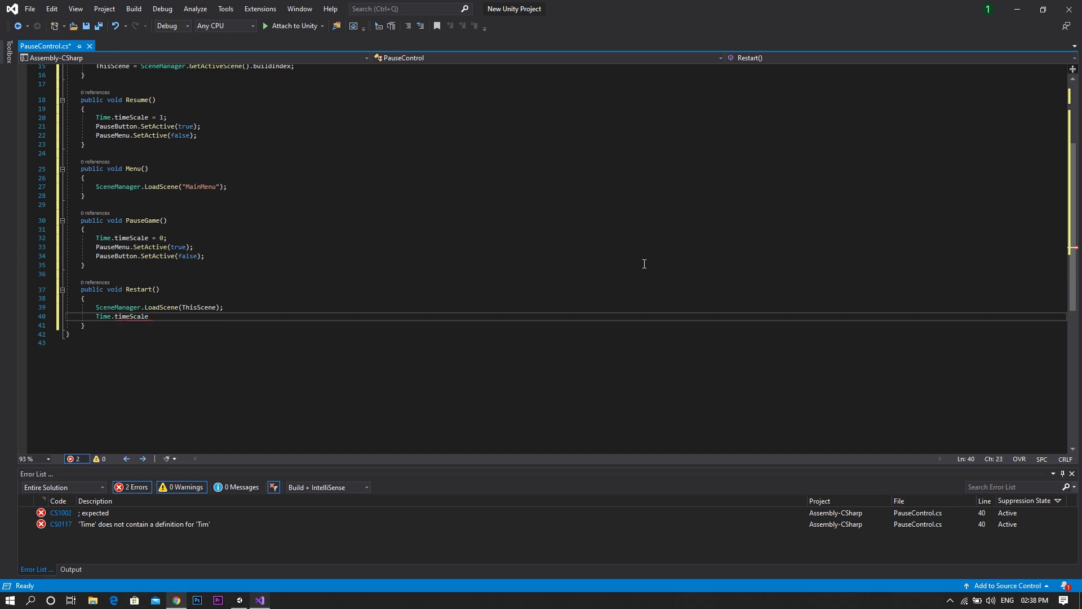
text(= 1;)
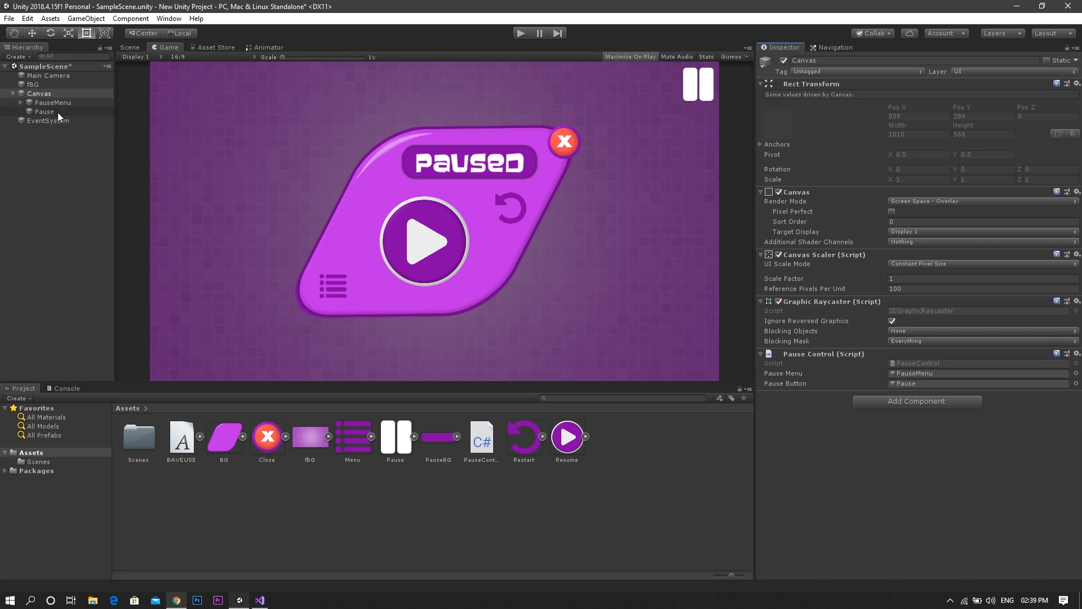
- Set the Pause button's On Click to PauseControl > PauseGame
click(44, 112)
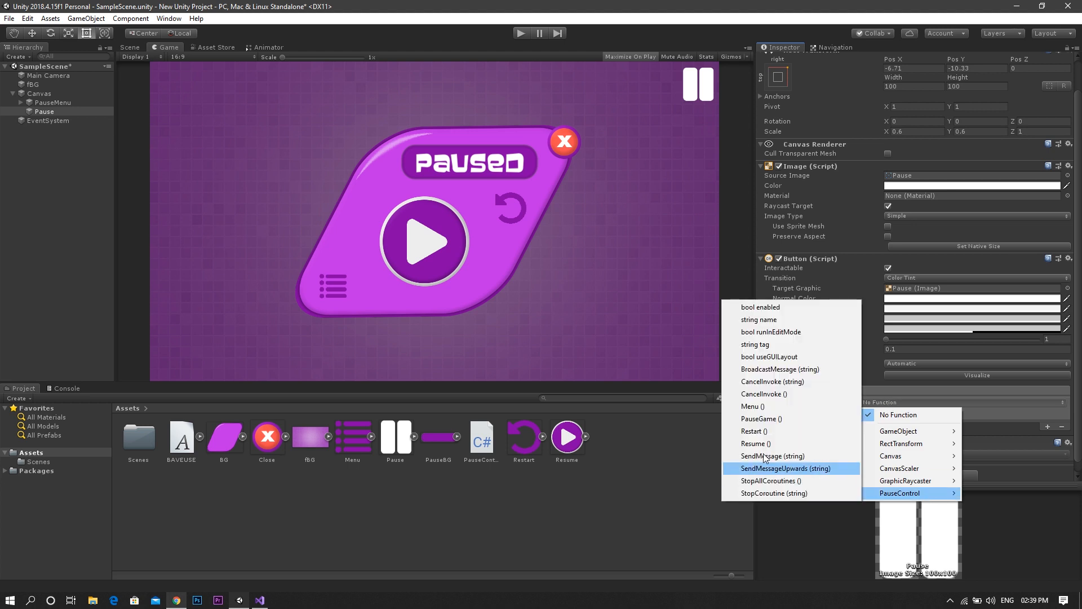
click(762, 419)
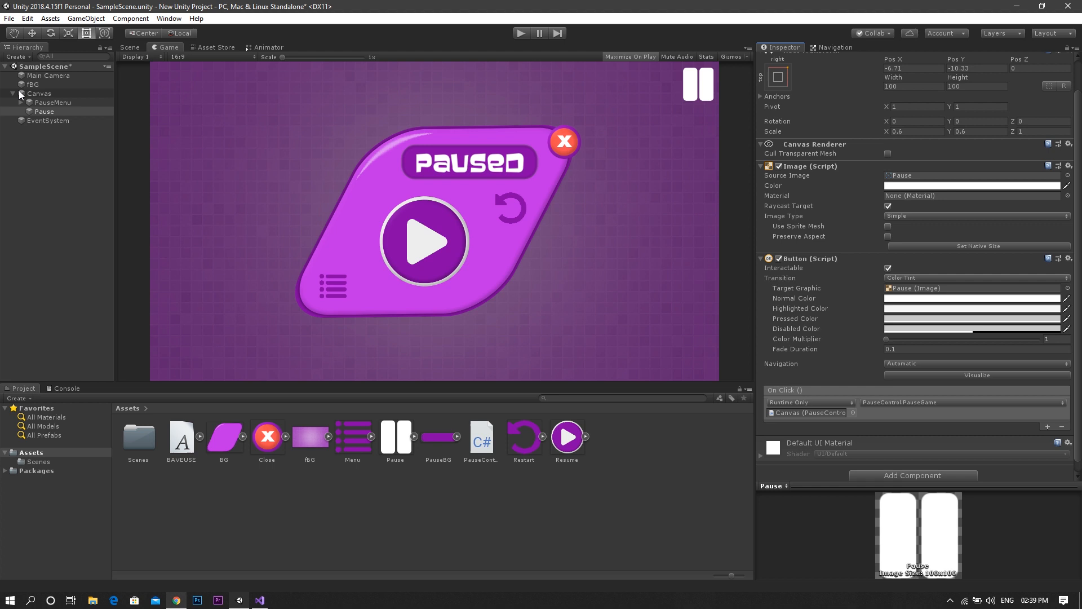
- Set the Resume and Close buttons' On Click to PauseControl > Resume
click(24, 102)
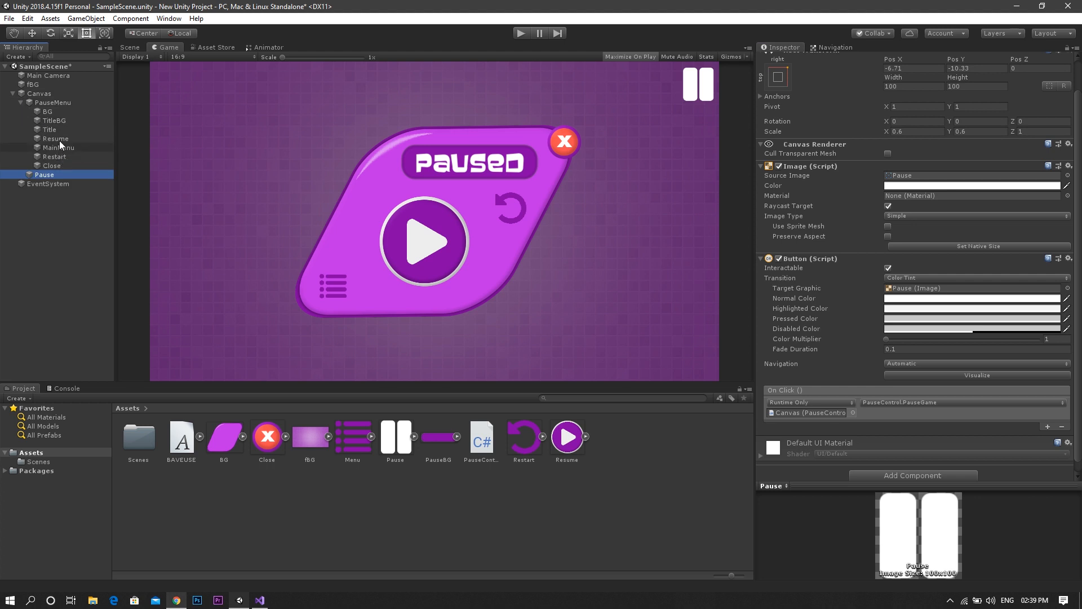
click(55, 138)
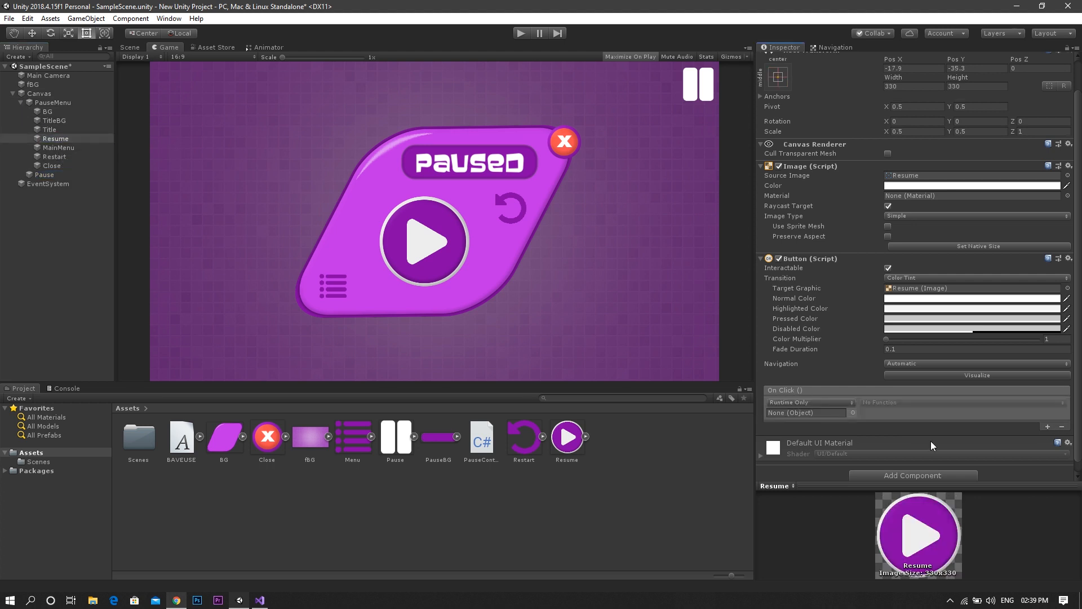
click(806, 413)
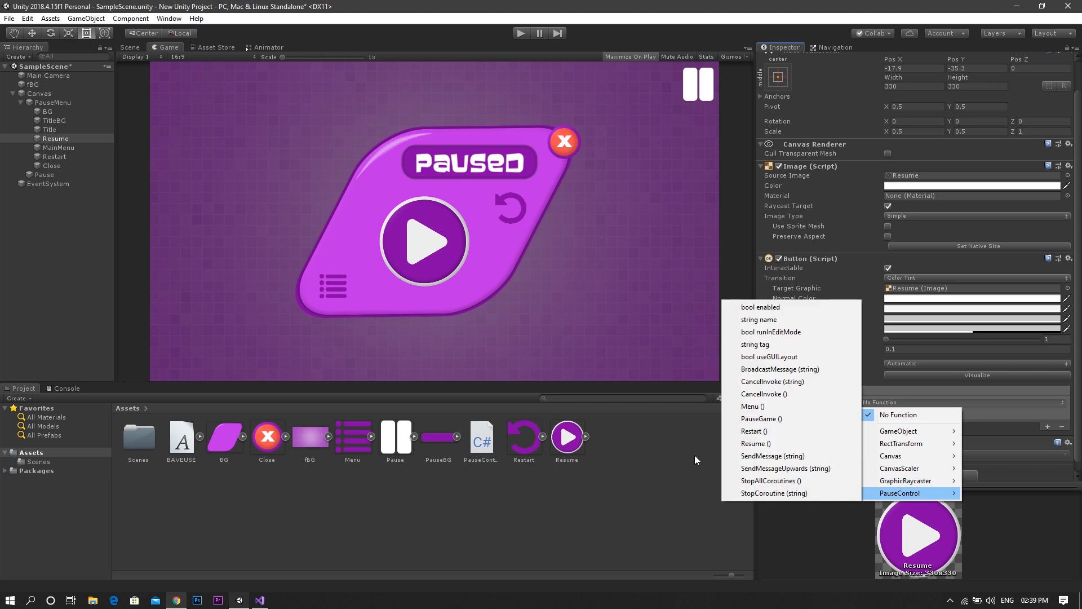
click(755, 443)
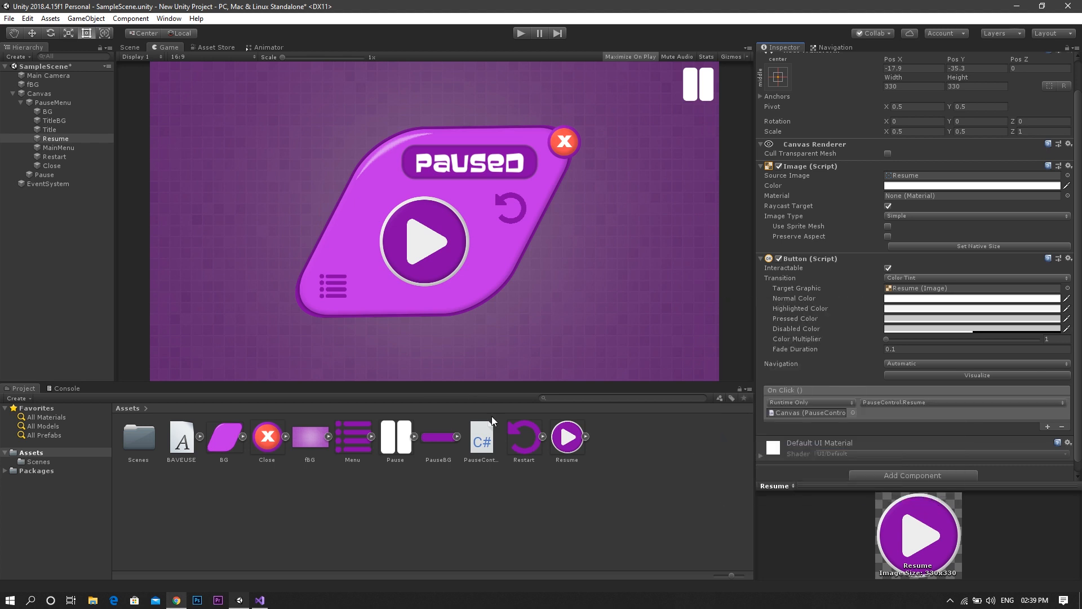
click(52, 165)
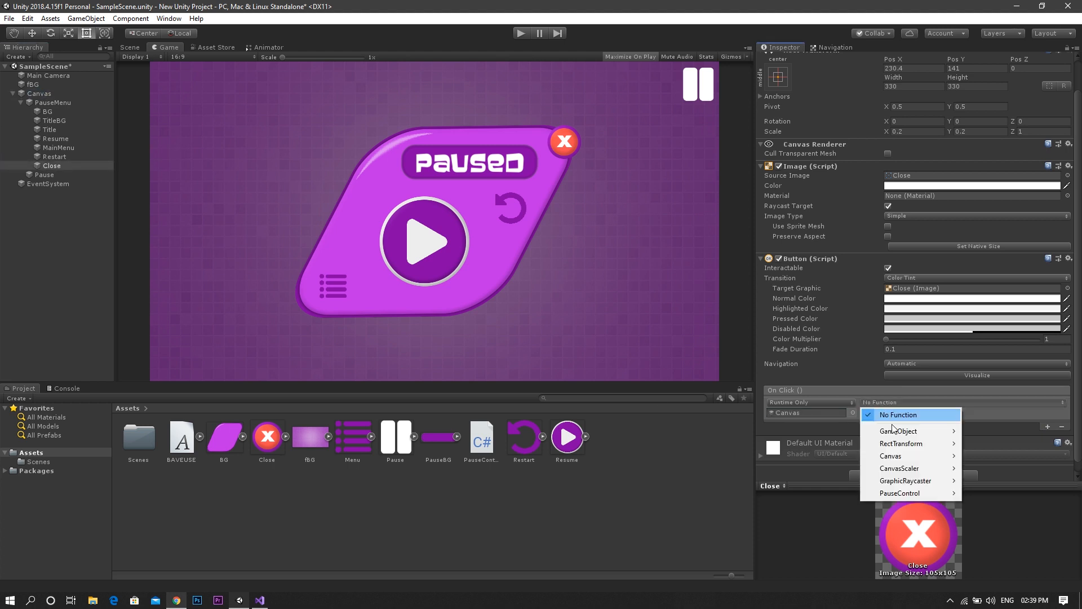
click(900, 494)
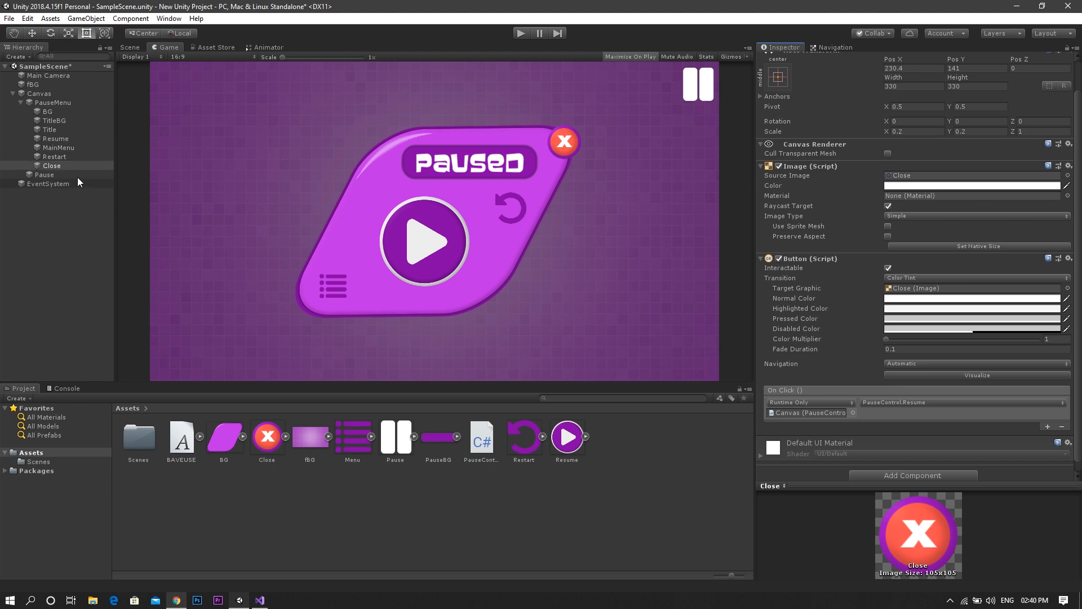
- Set the MainMenu button's On Click to PauseControl > Menu, then collapse PauseMenu
click(55, 157)
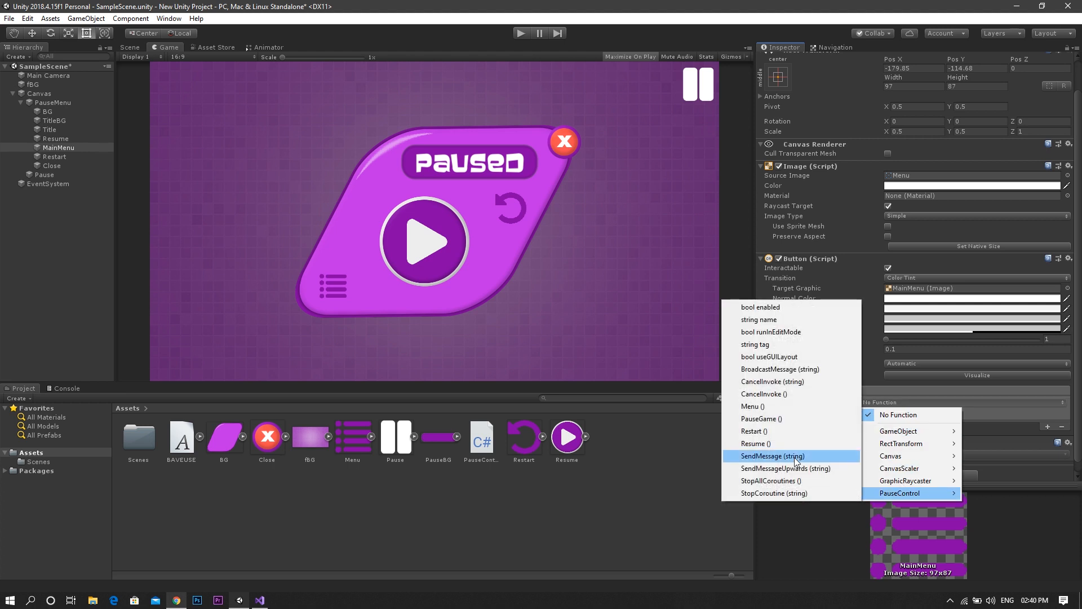
mouse_move(753, 407)
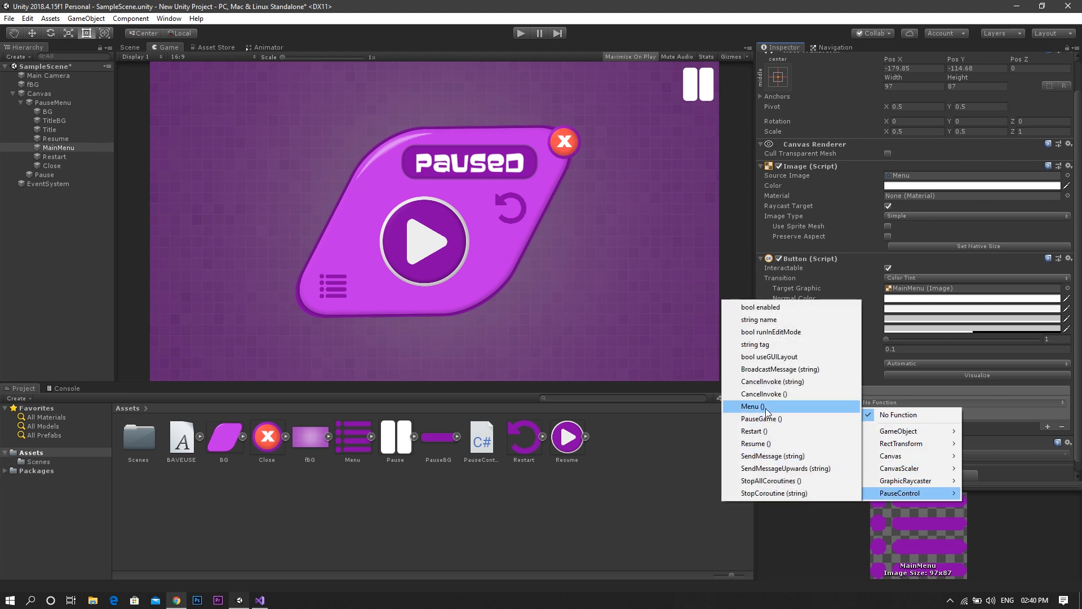
click(752, 405)
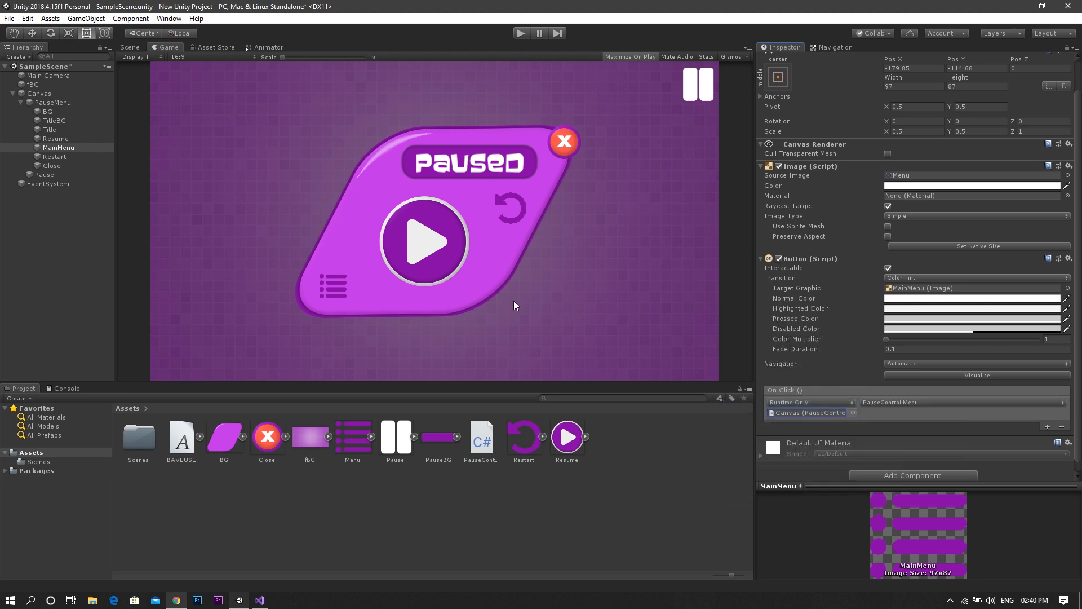
click(23, 102)
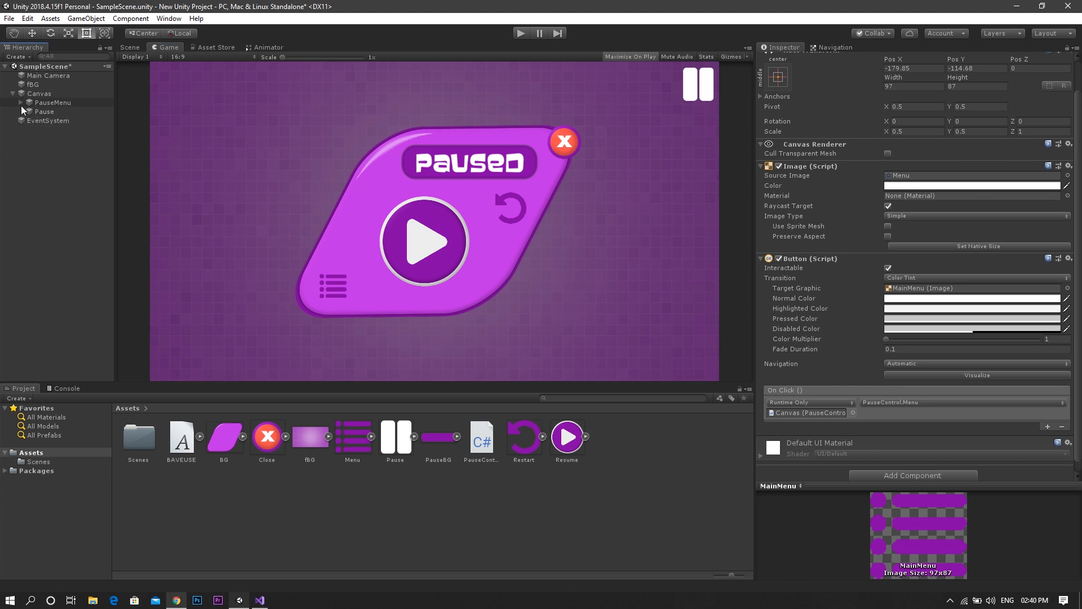
click(52, 102)
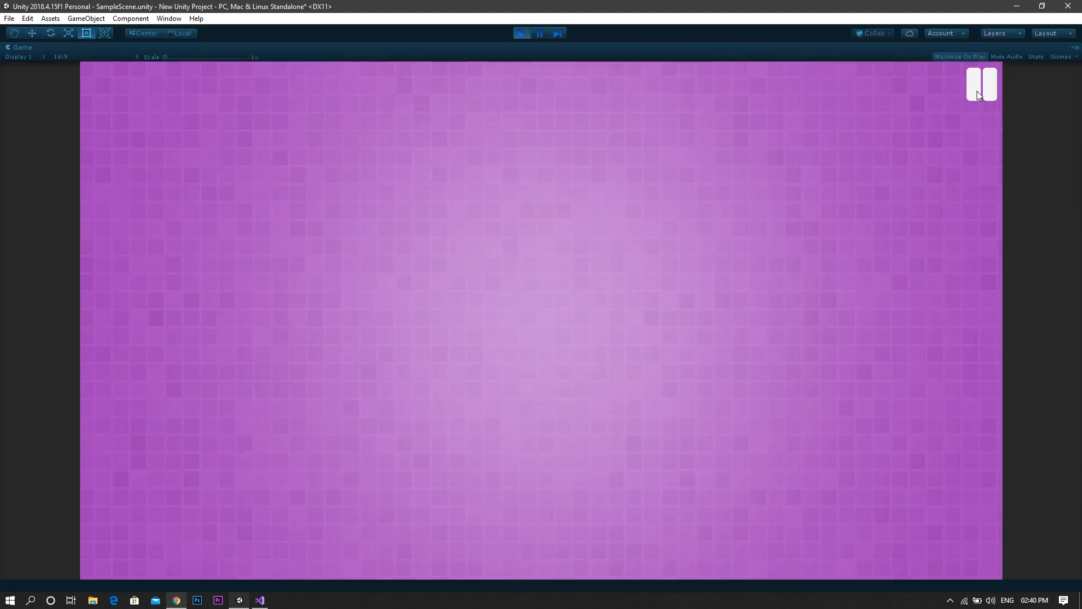
- In Play mode, pause the game and test the Resume and MainMenu buttons
click(981, 84)
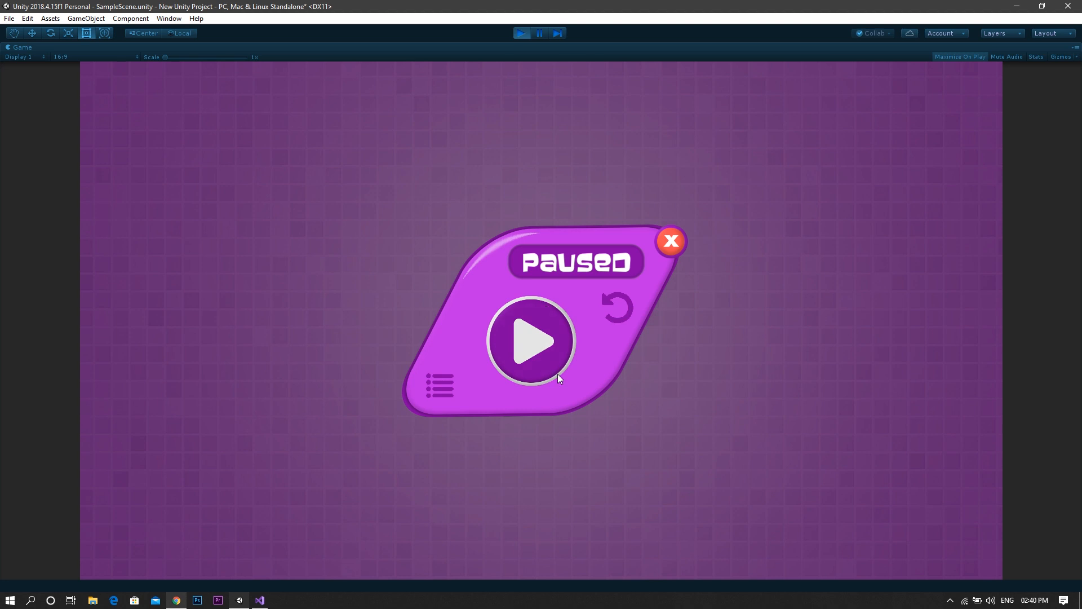
click(528, 342)
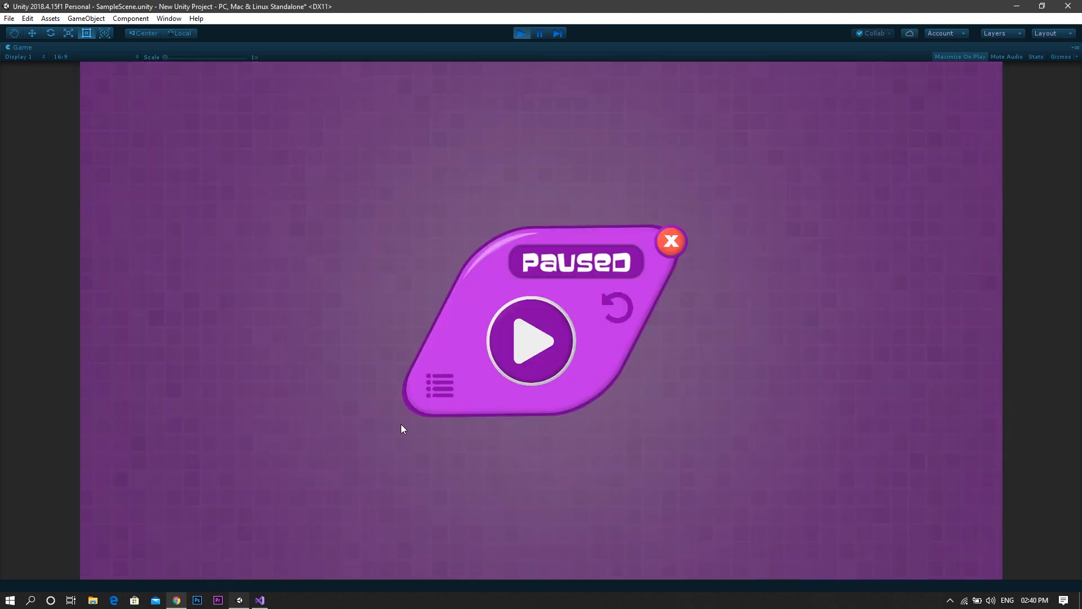
click(439, 387)
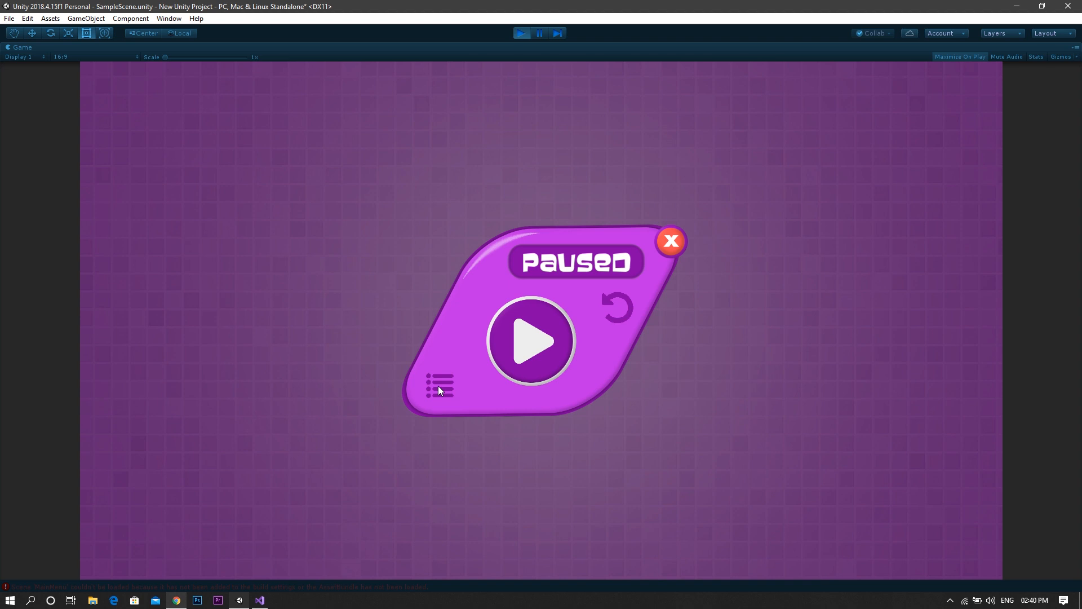
mouse_move(534, 363)
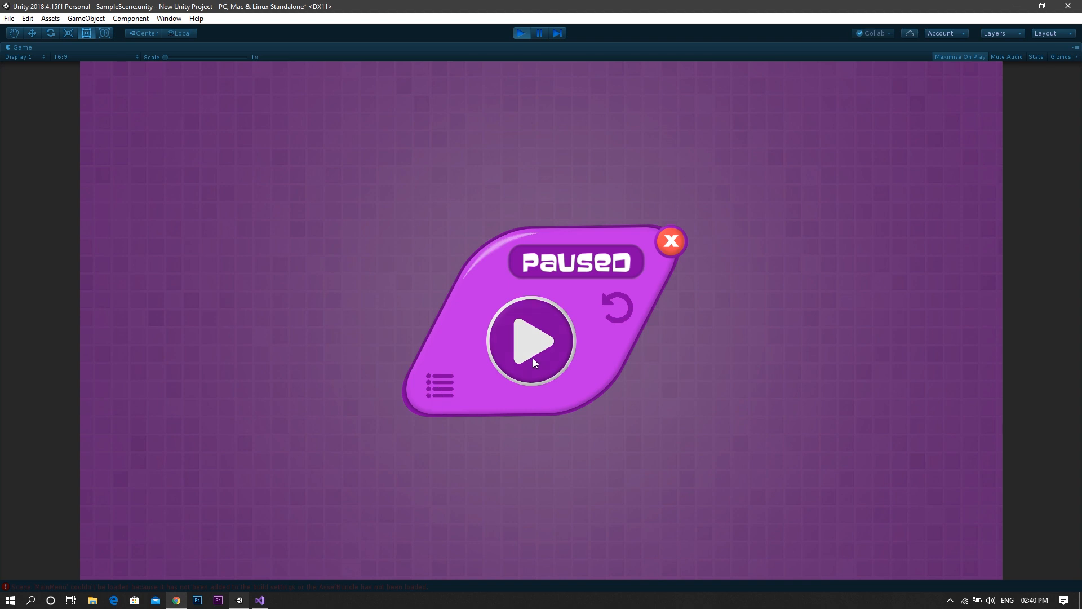